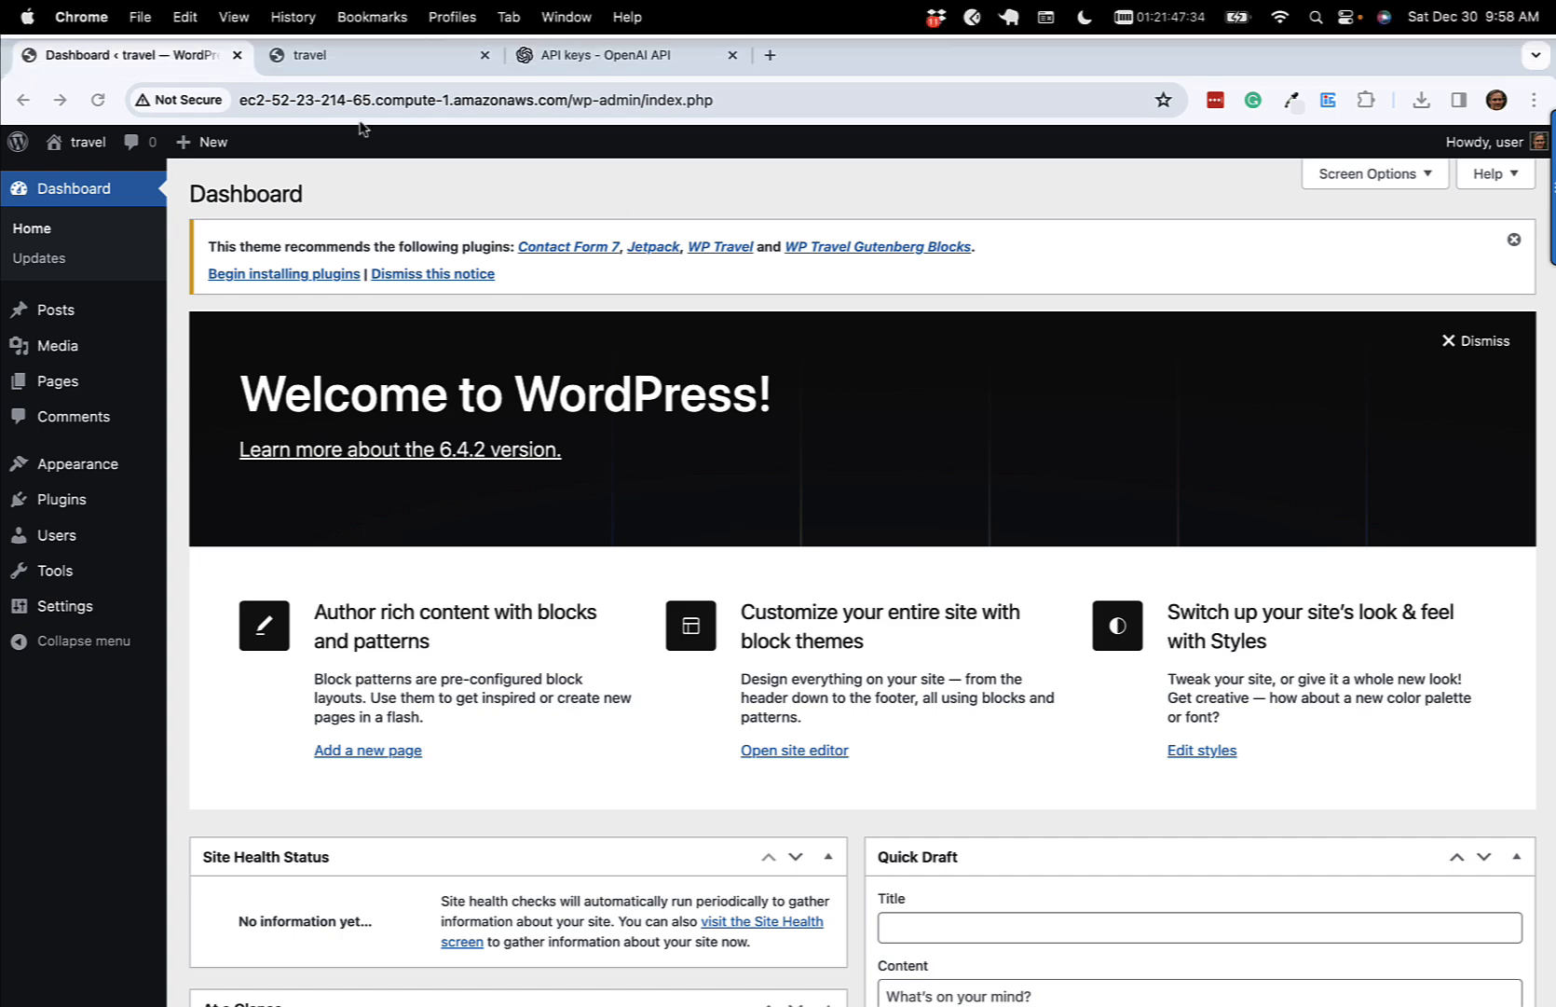
# Step: Generate a new OpenAI secret API key, shown ready to copy, after checking the travel site and admin tabs
pyautogui.click(377, 54)
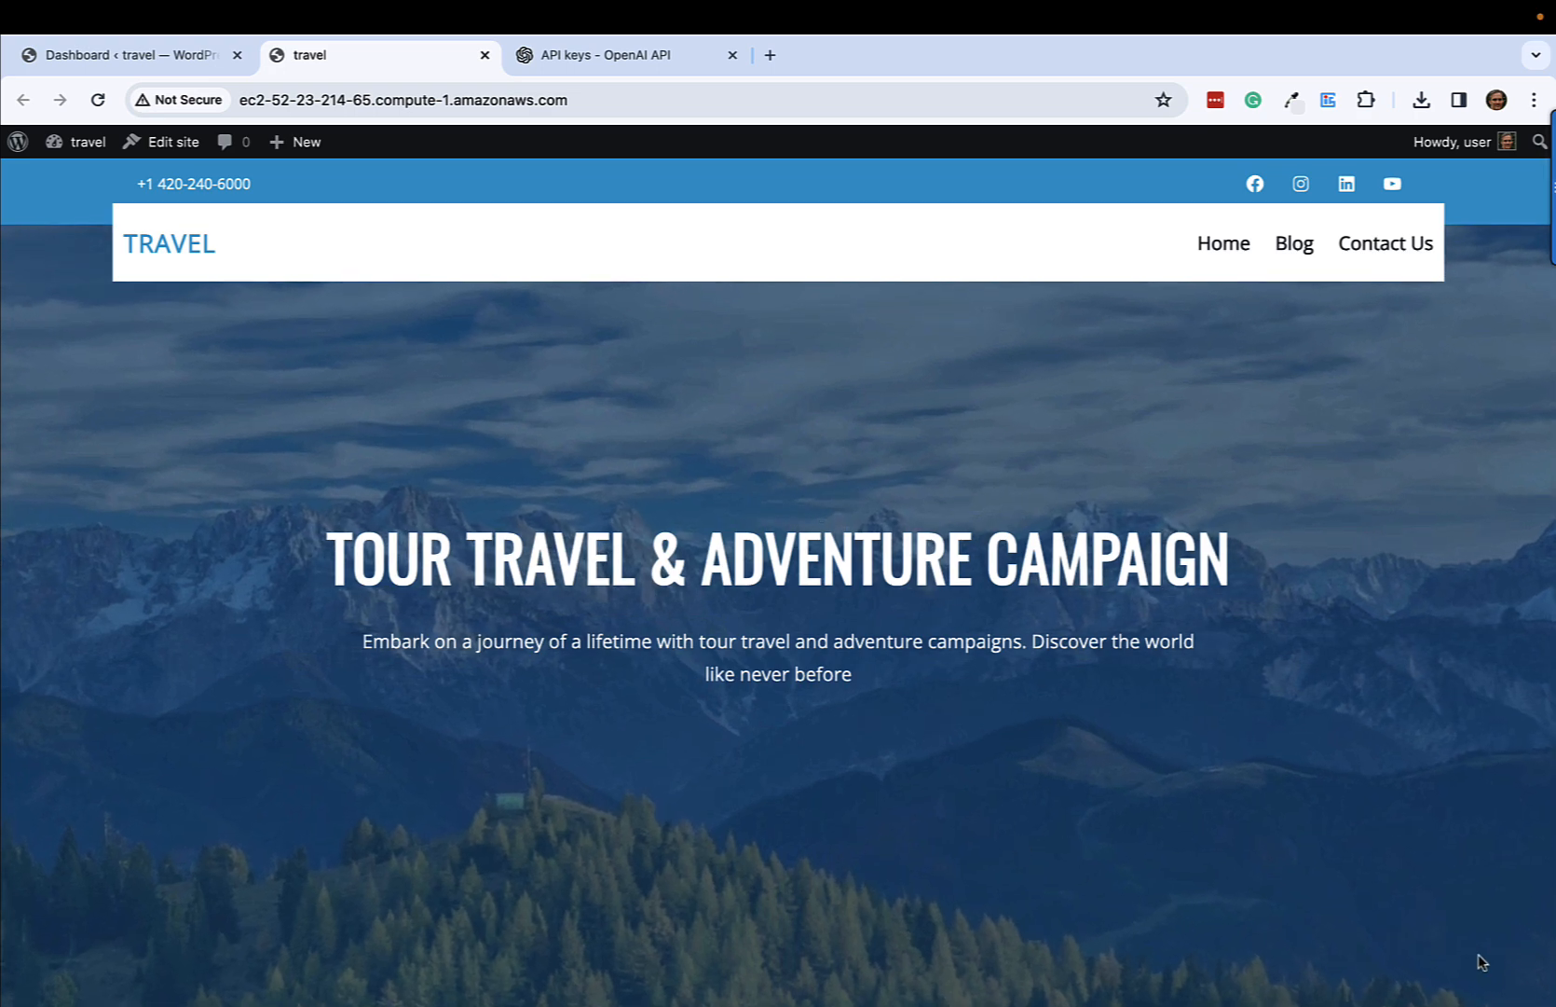
pyautogui.click(129, 54)
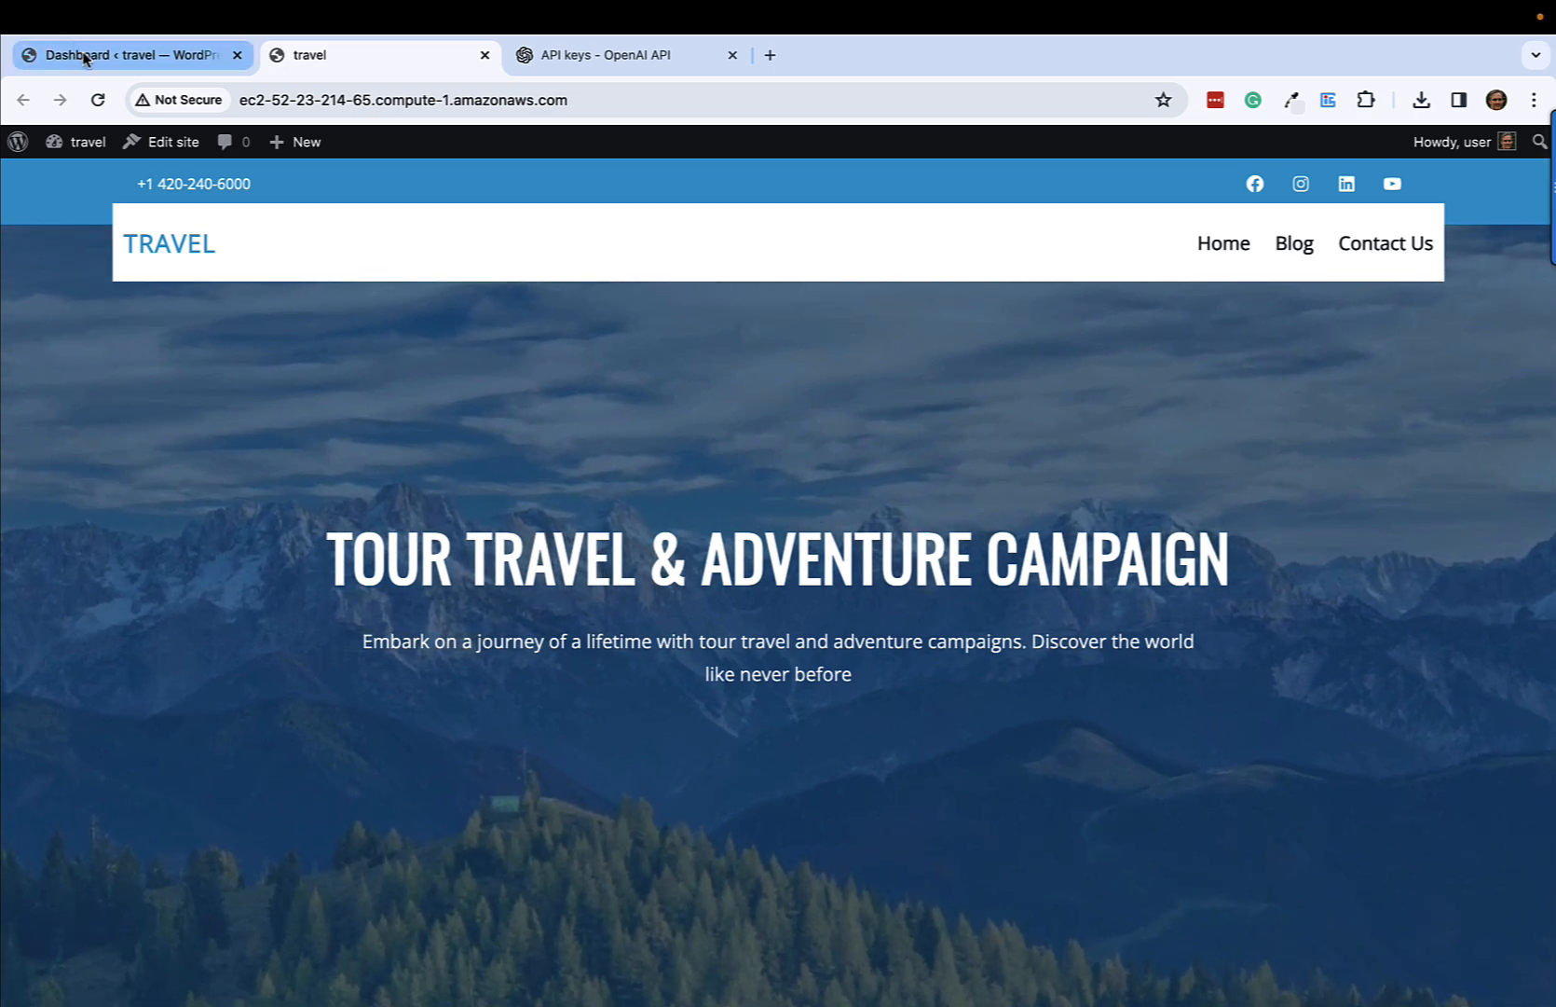
pyautogui.click(129, 54)
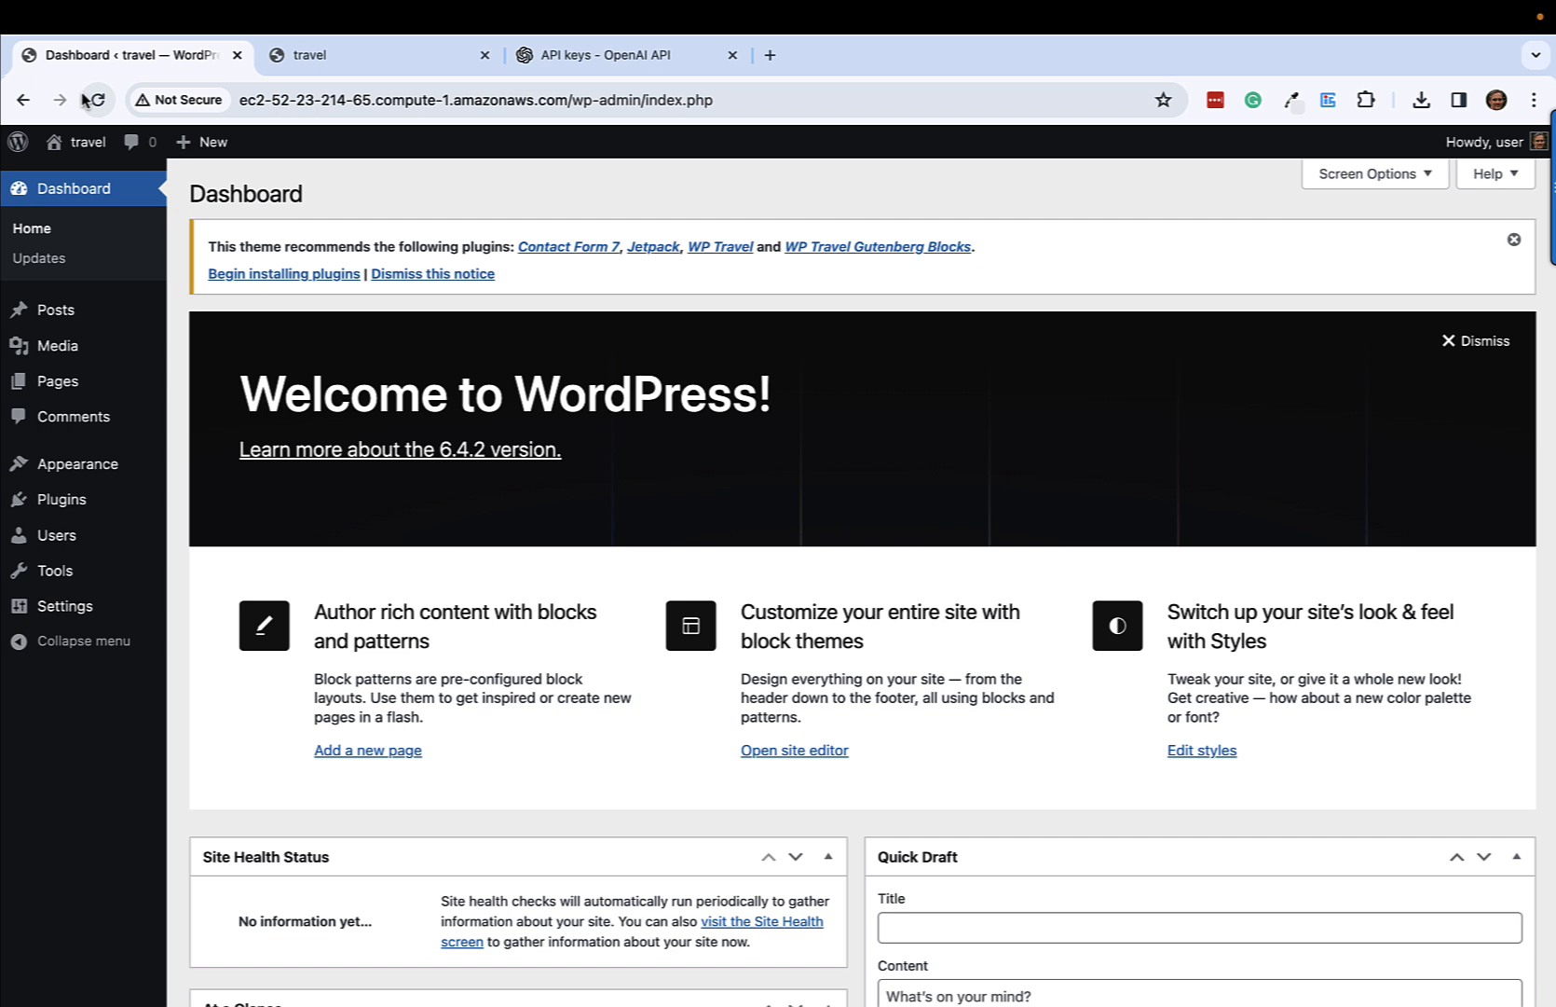
pyautogui.moveTo(95, 99)
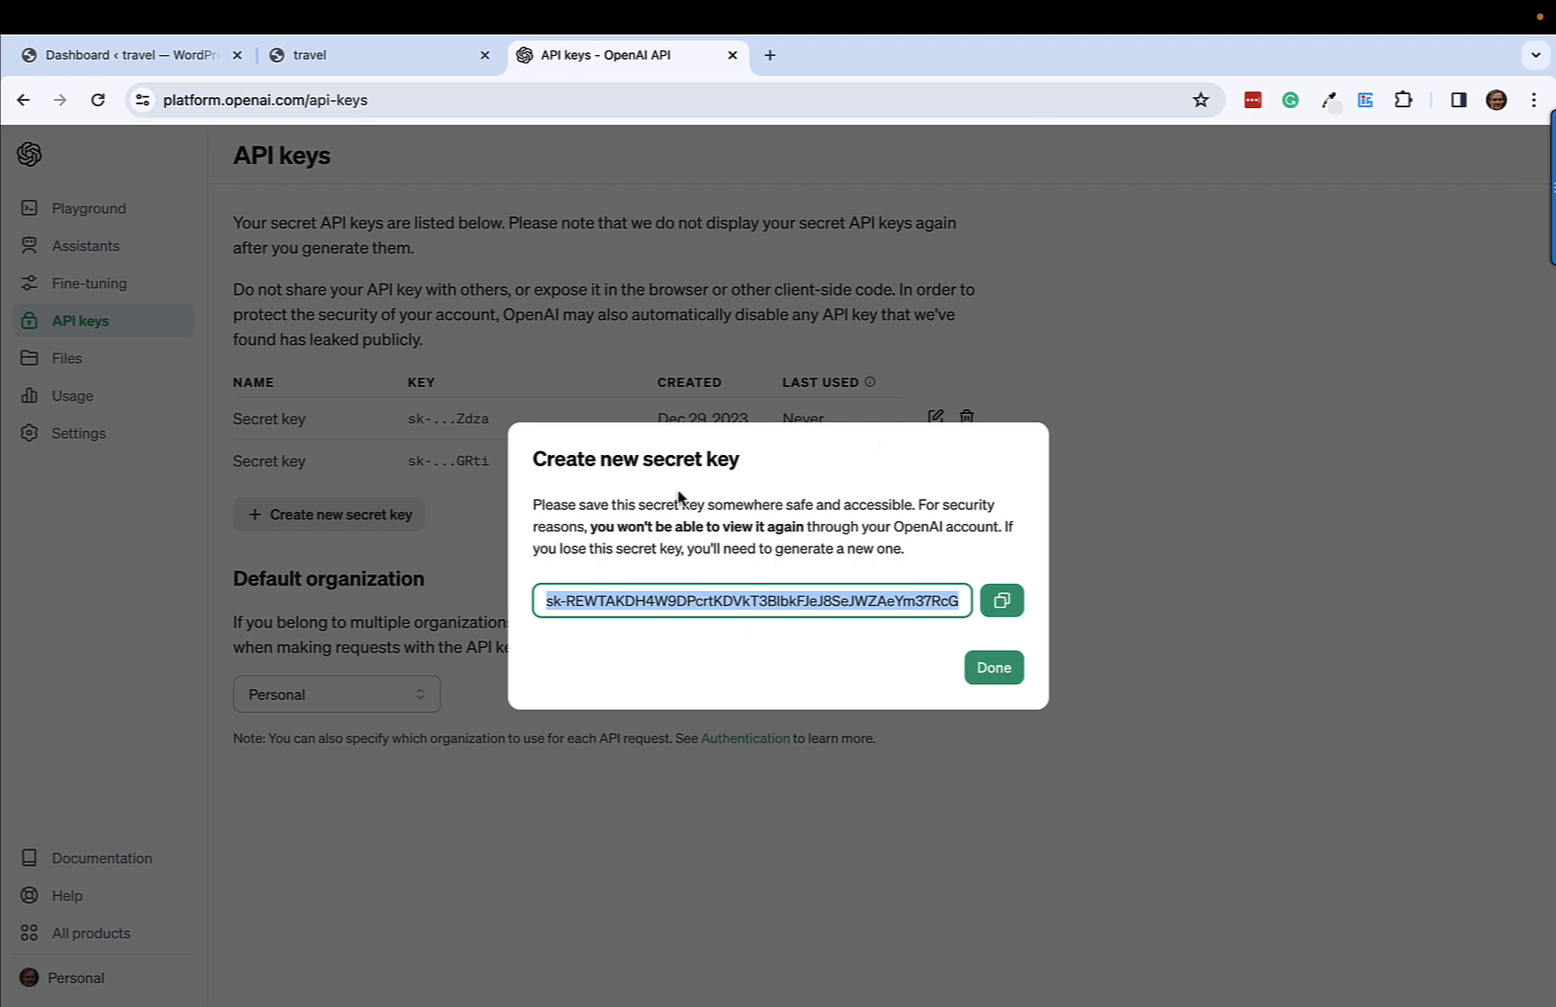
pyautogui.click(367, 54)
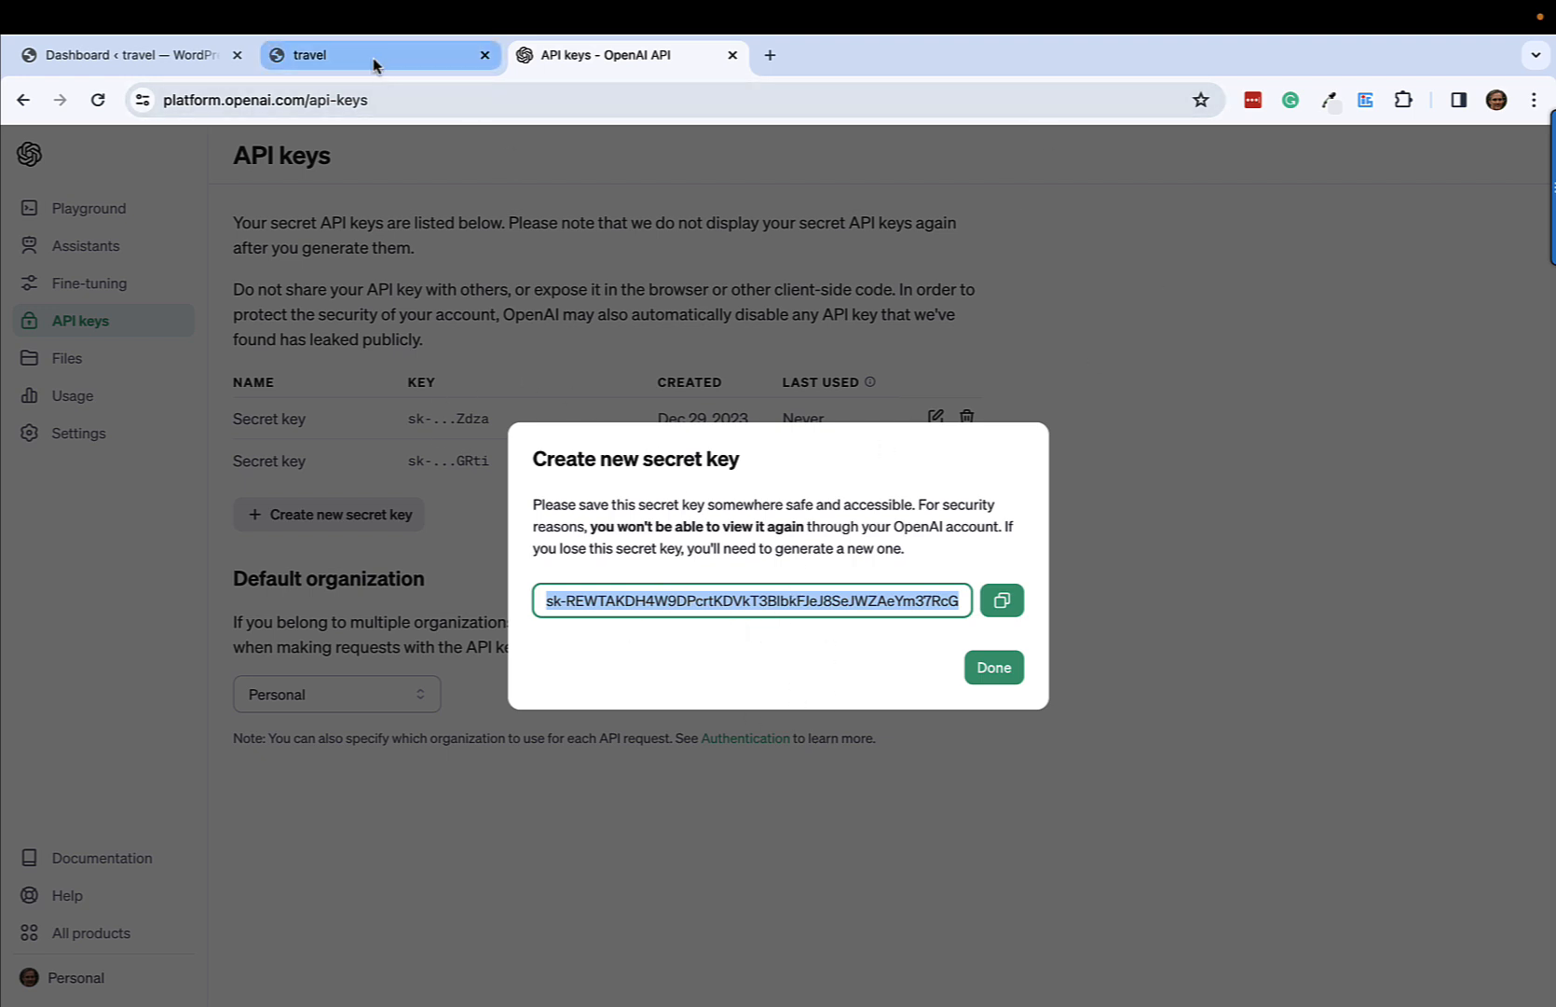
# Step: Search the plugin directory for 'AI Engine' and install the AI Engine plugin
pyautogui.click(127, 54)
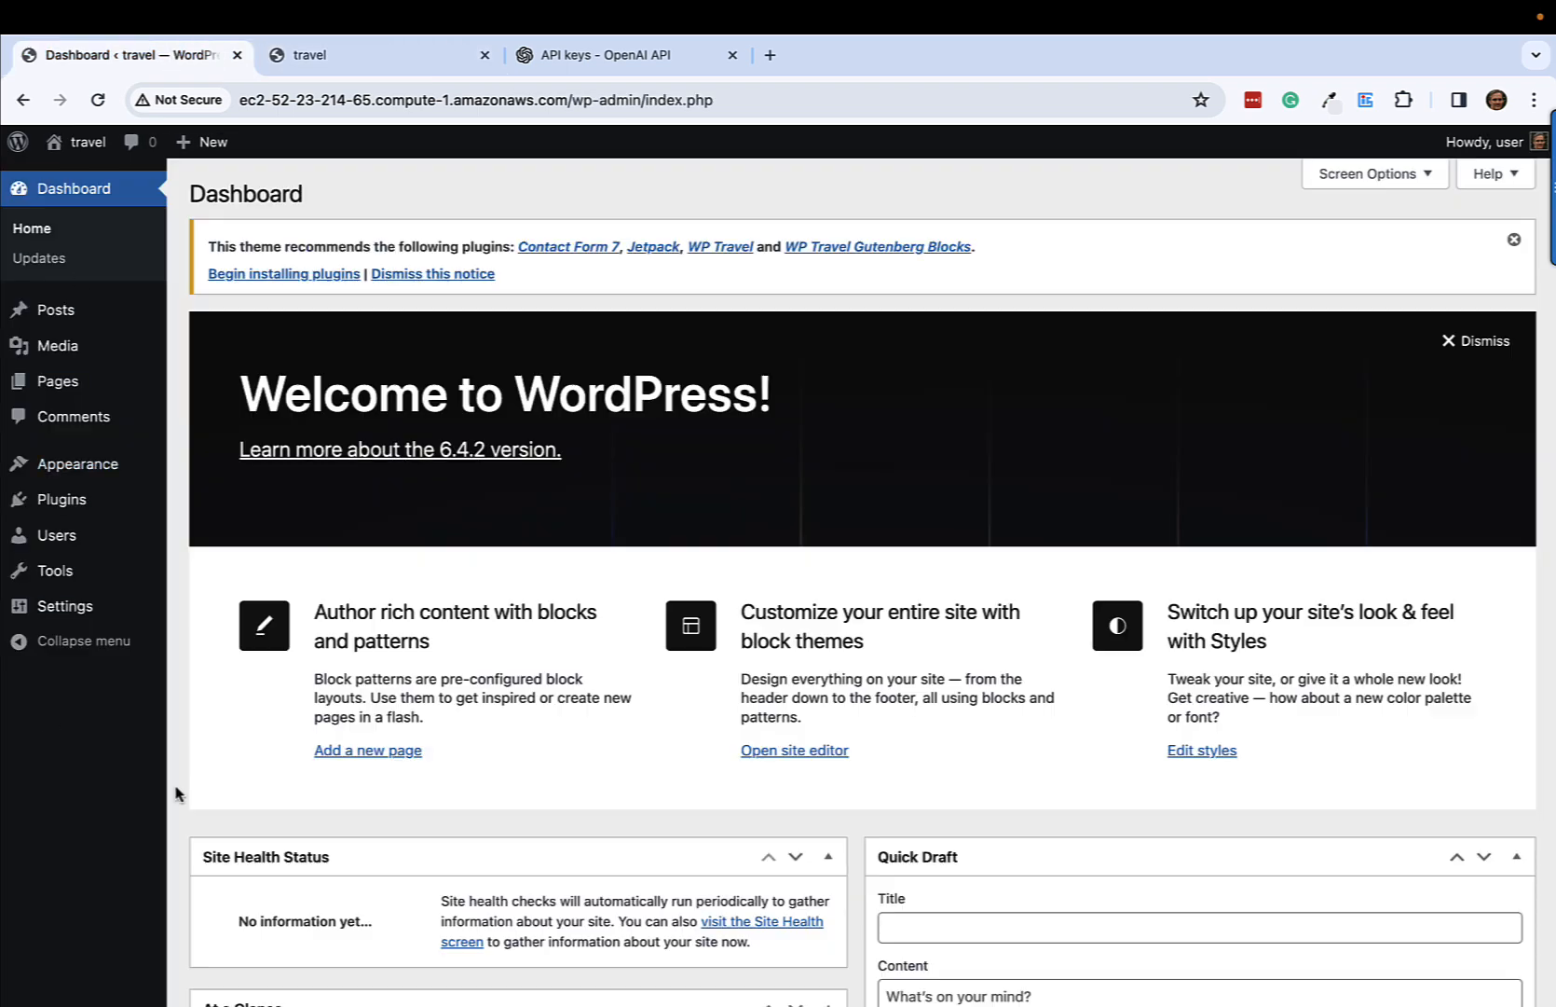
pyautogui.moveTo(78, 464)
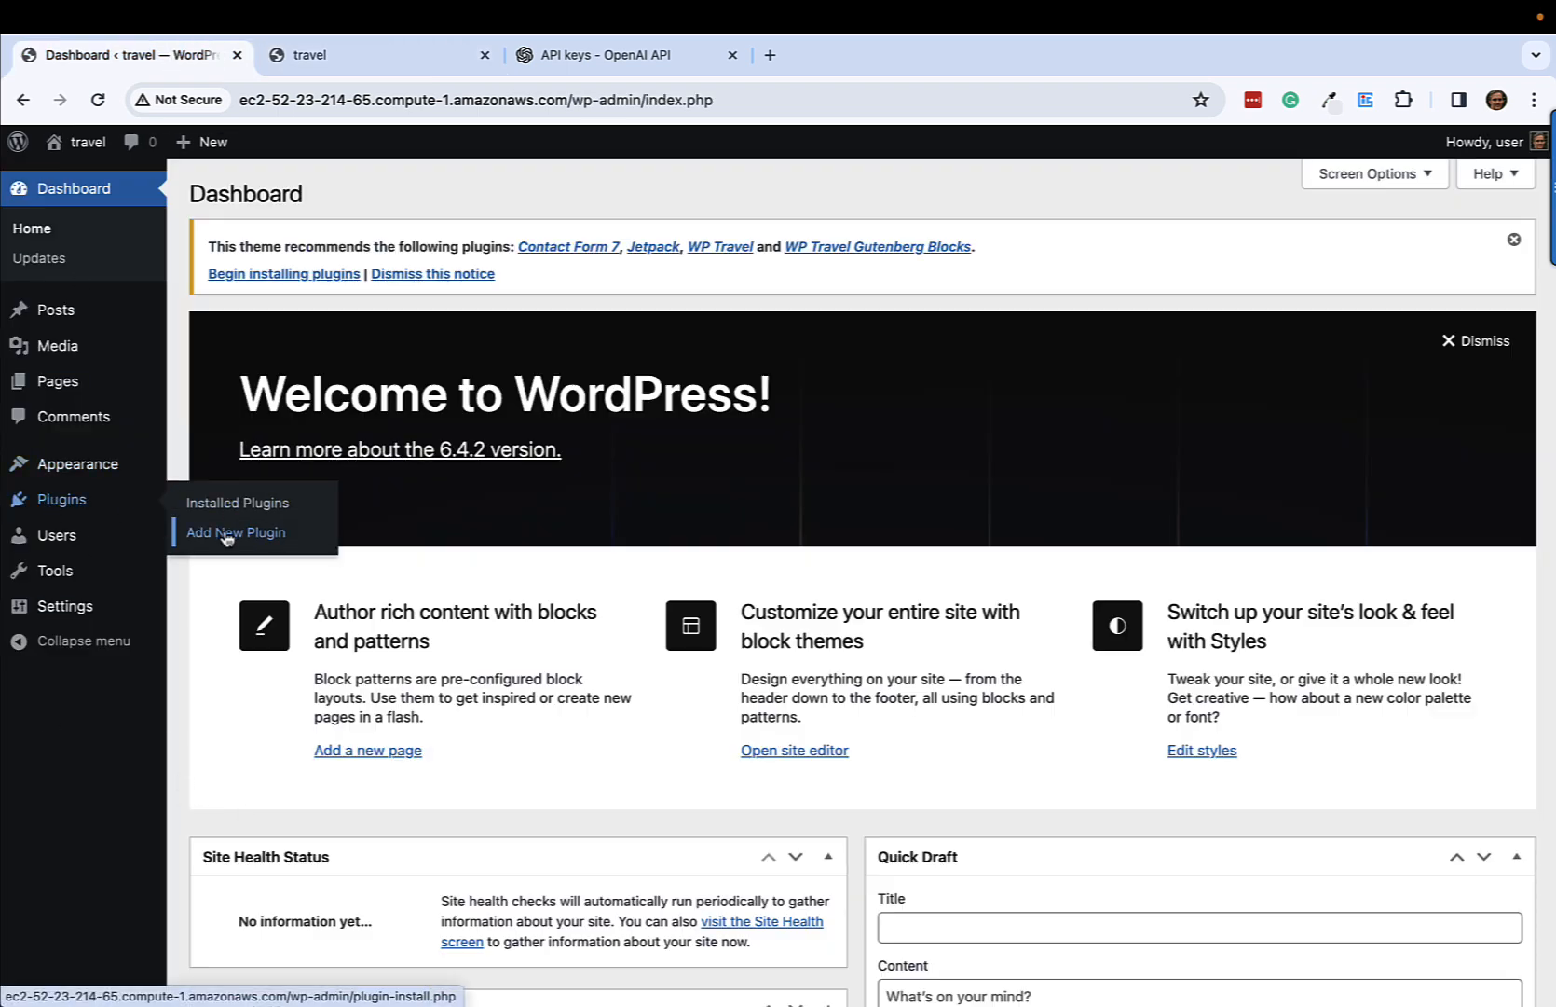
pyautogui.click(237, 531)
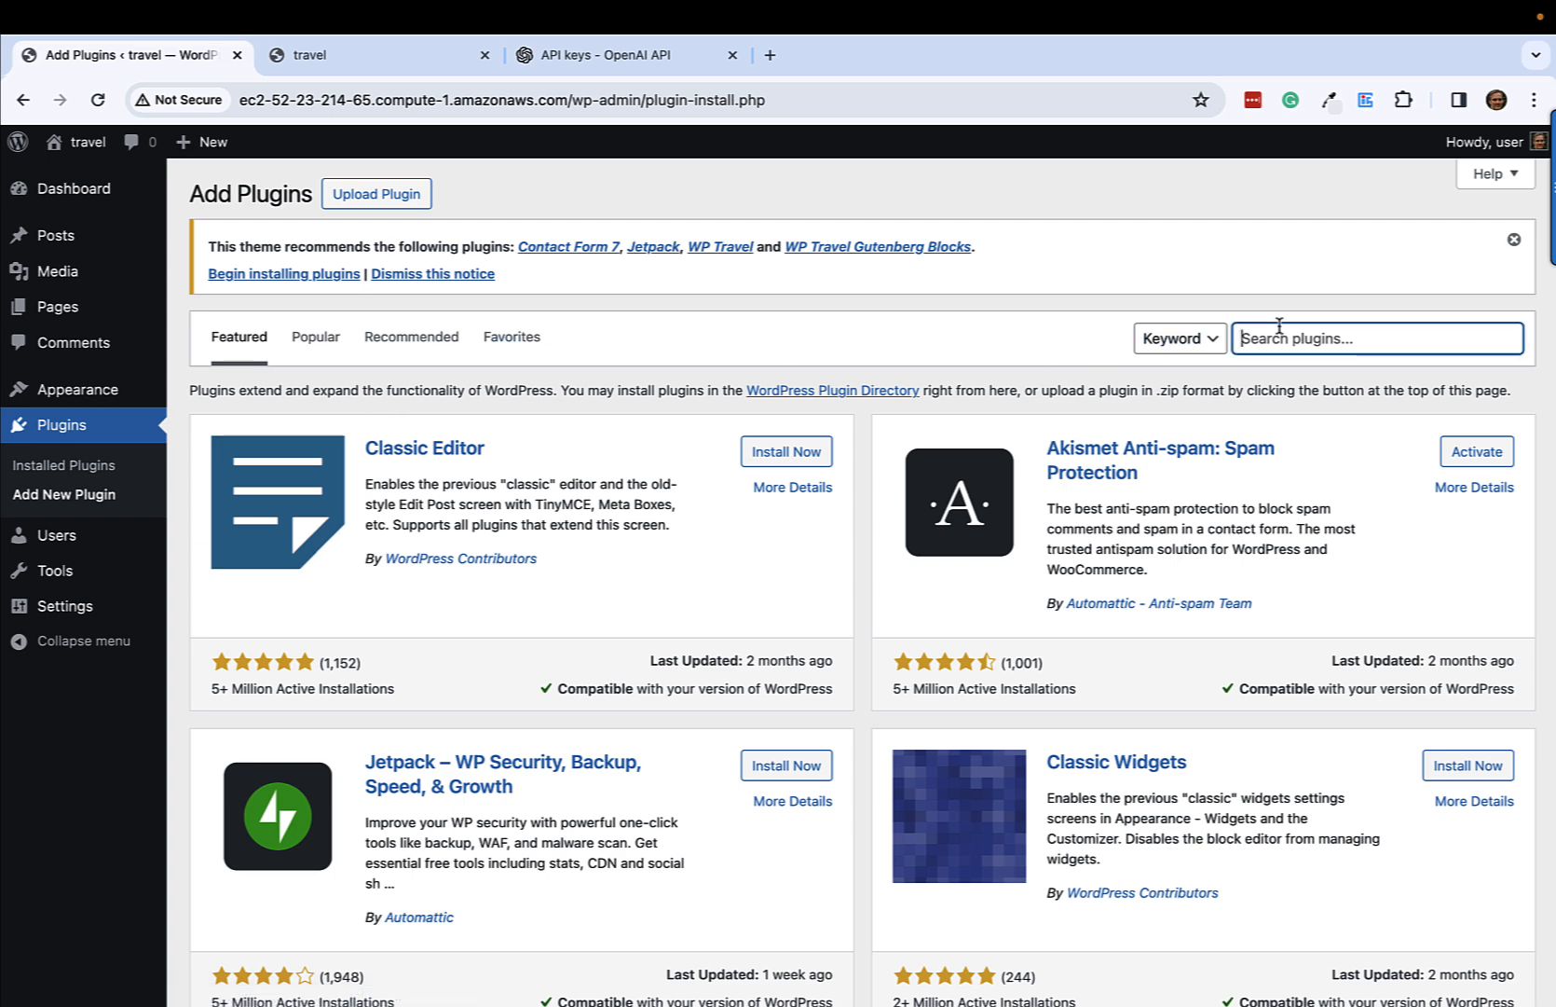
pyautogui.write('AI Engine')
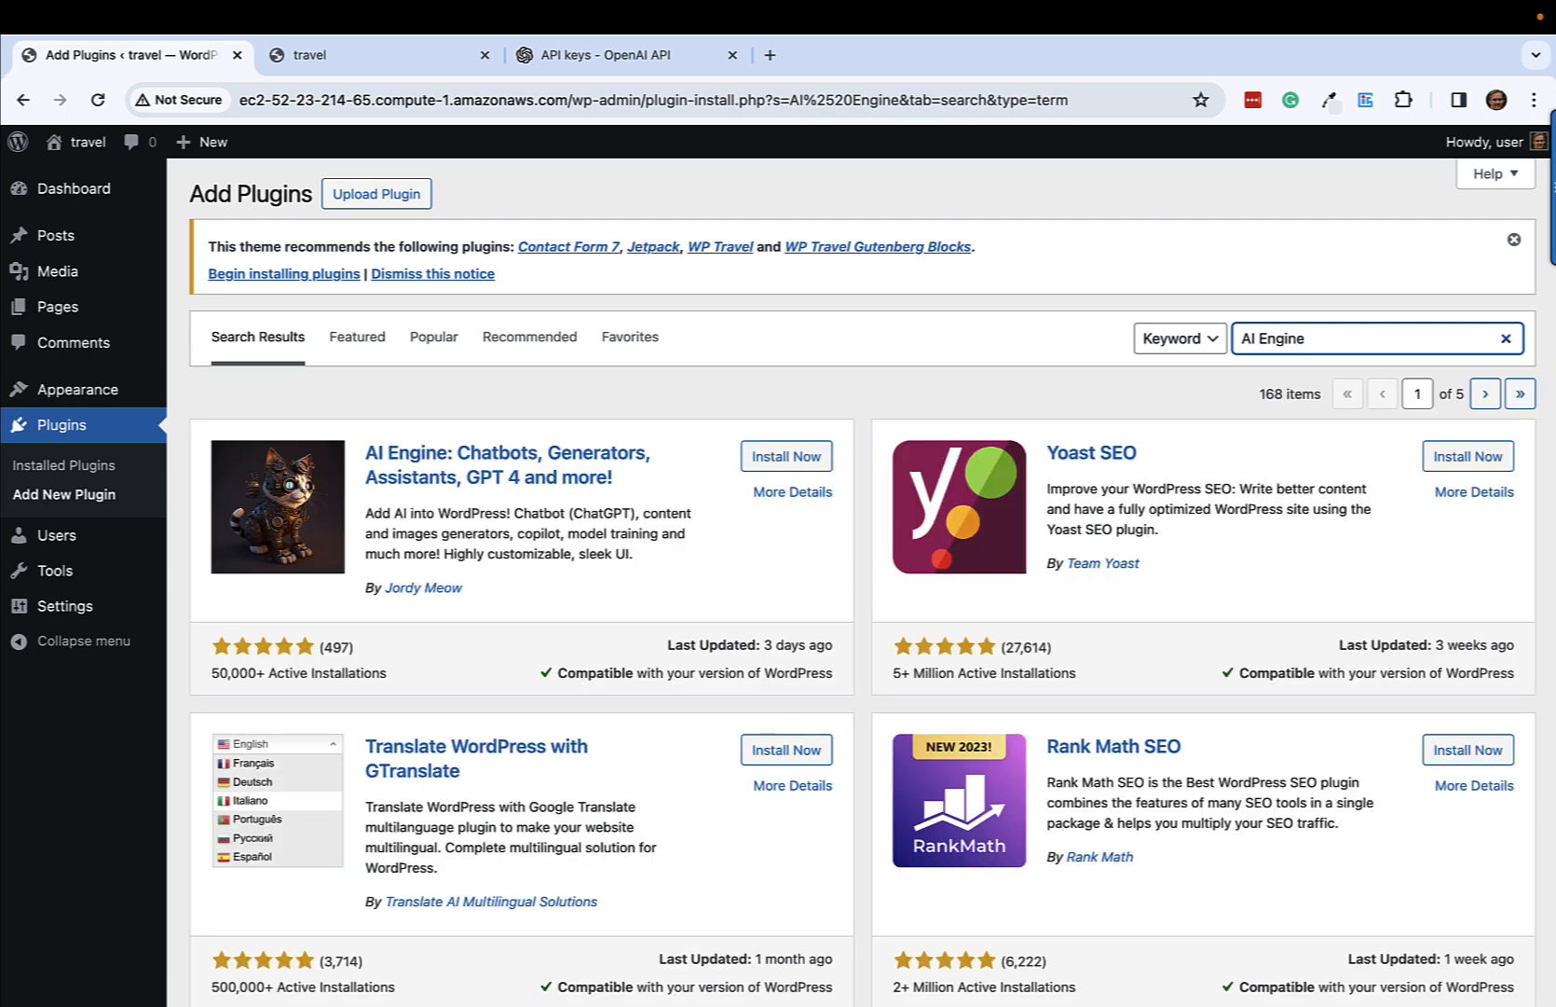
pyautogui.moveTo(388, 619)
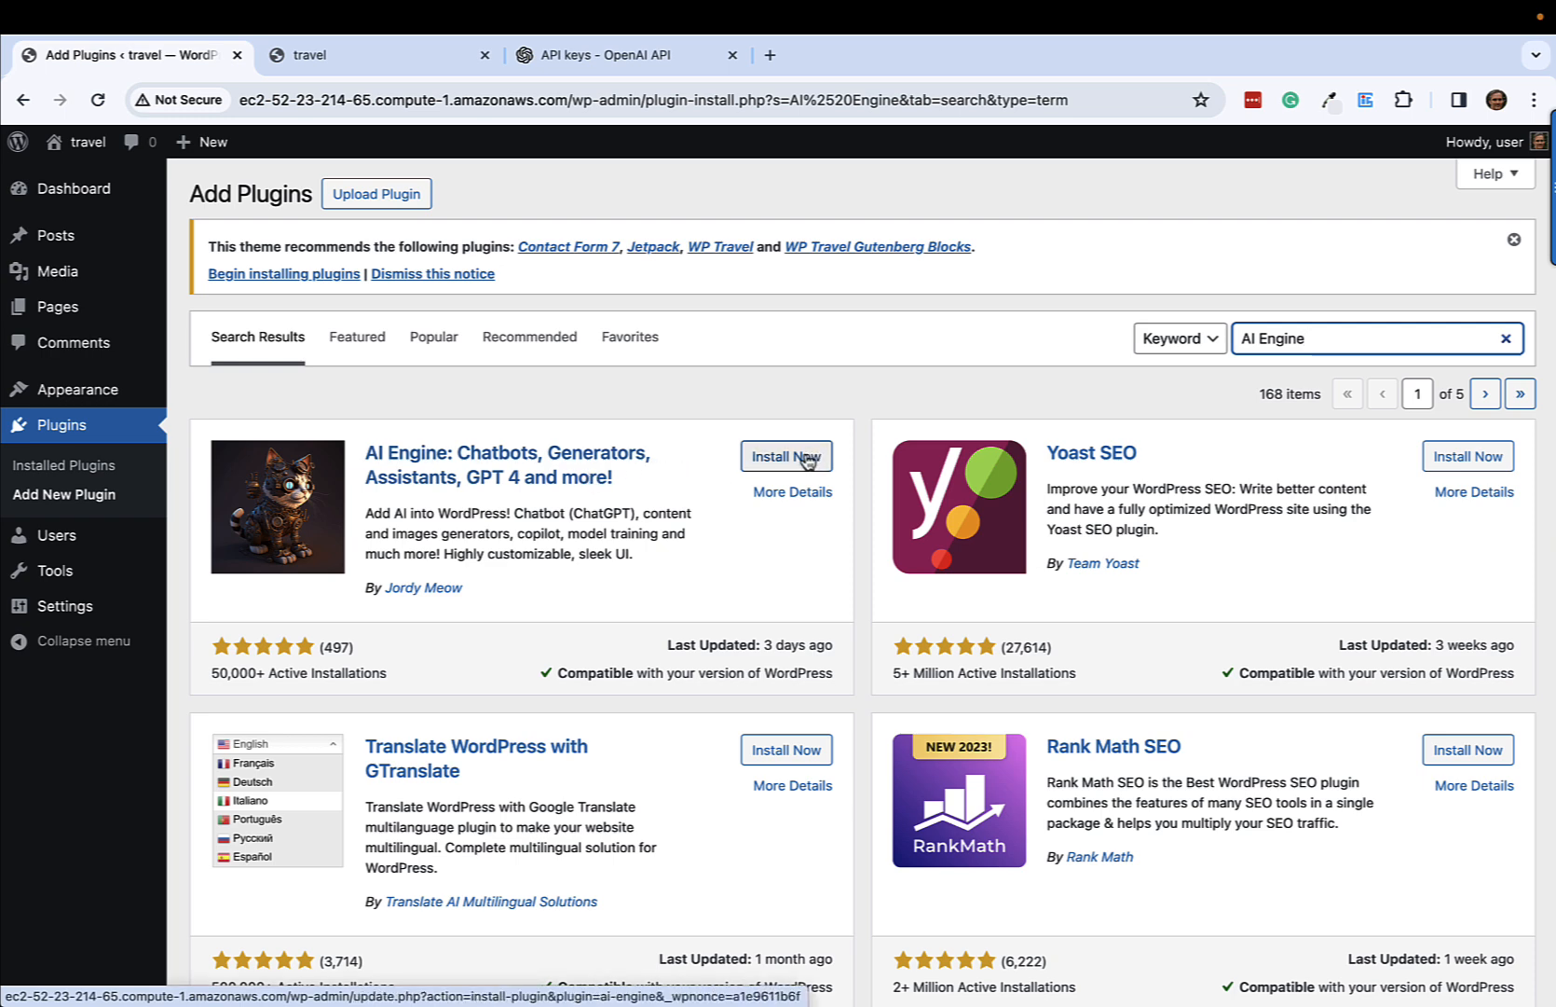
pyautogui.click(785, 455)
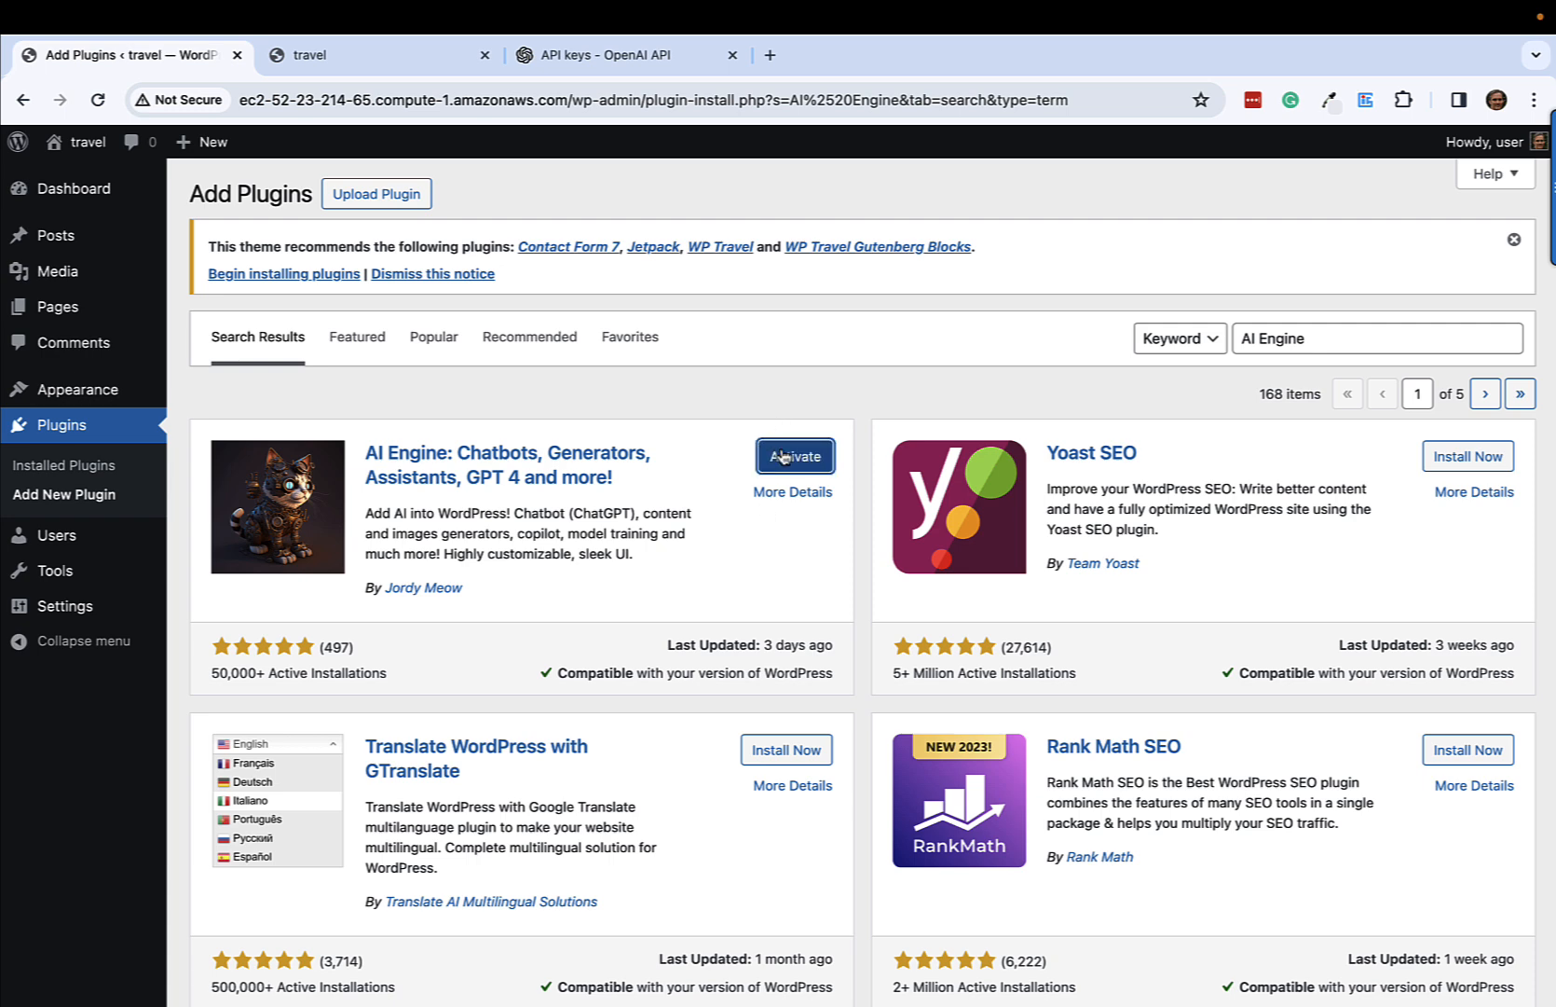
# Step: Activate AI Engine and bring up its settings under Meow Apps
pyautogui.click(794, 455)
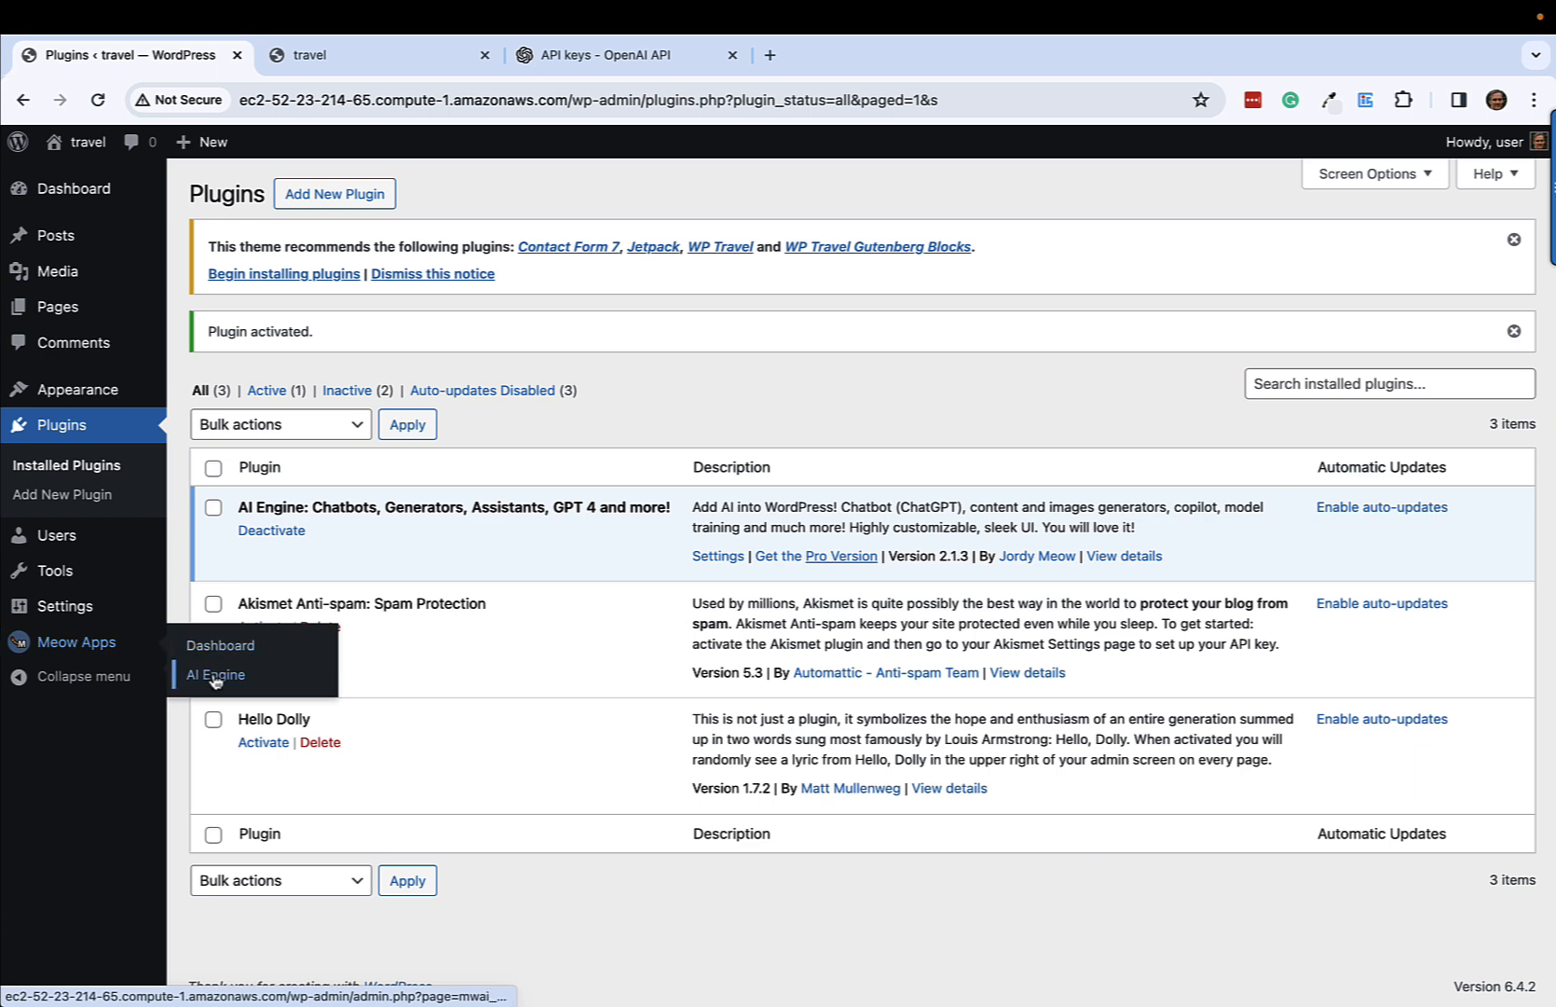
pyautogui.click(216, 675)
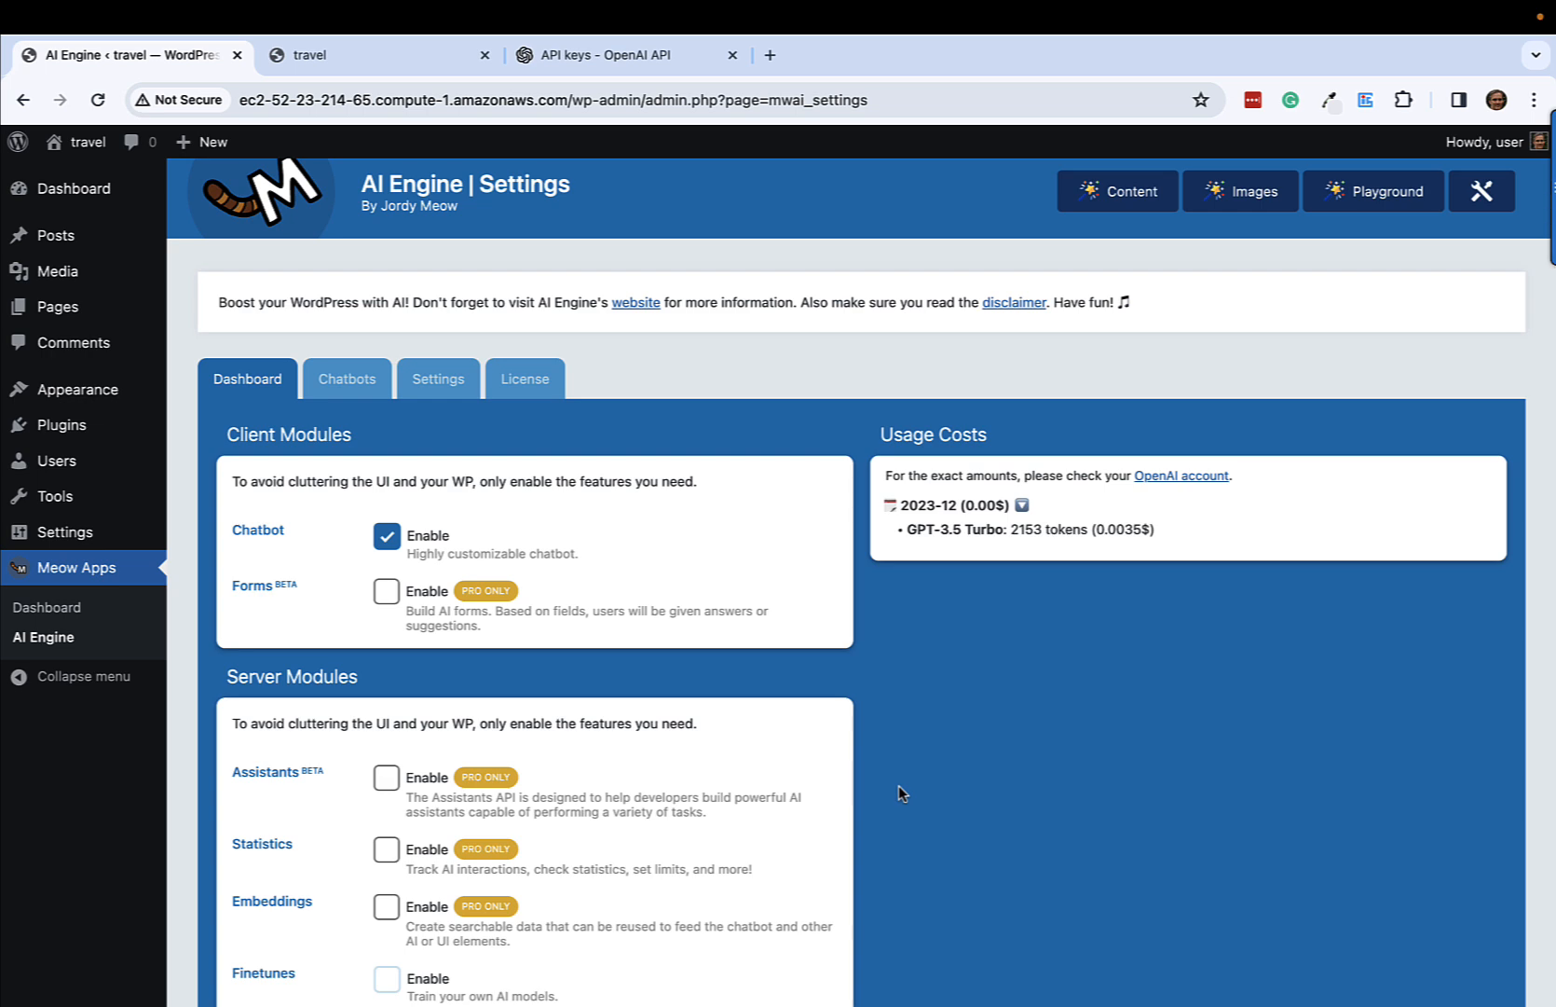
pyautogui.scroll(-3)
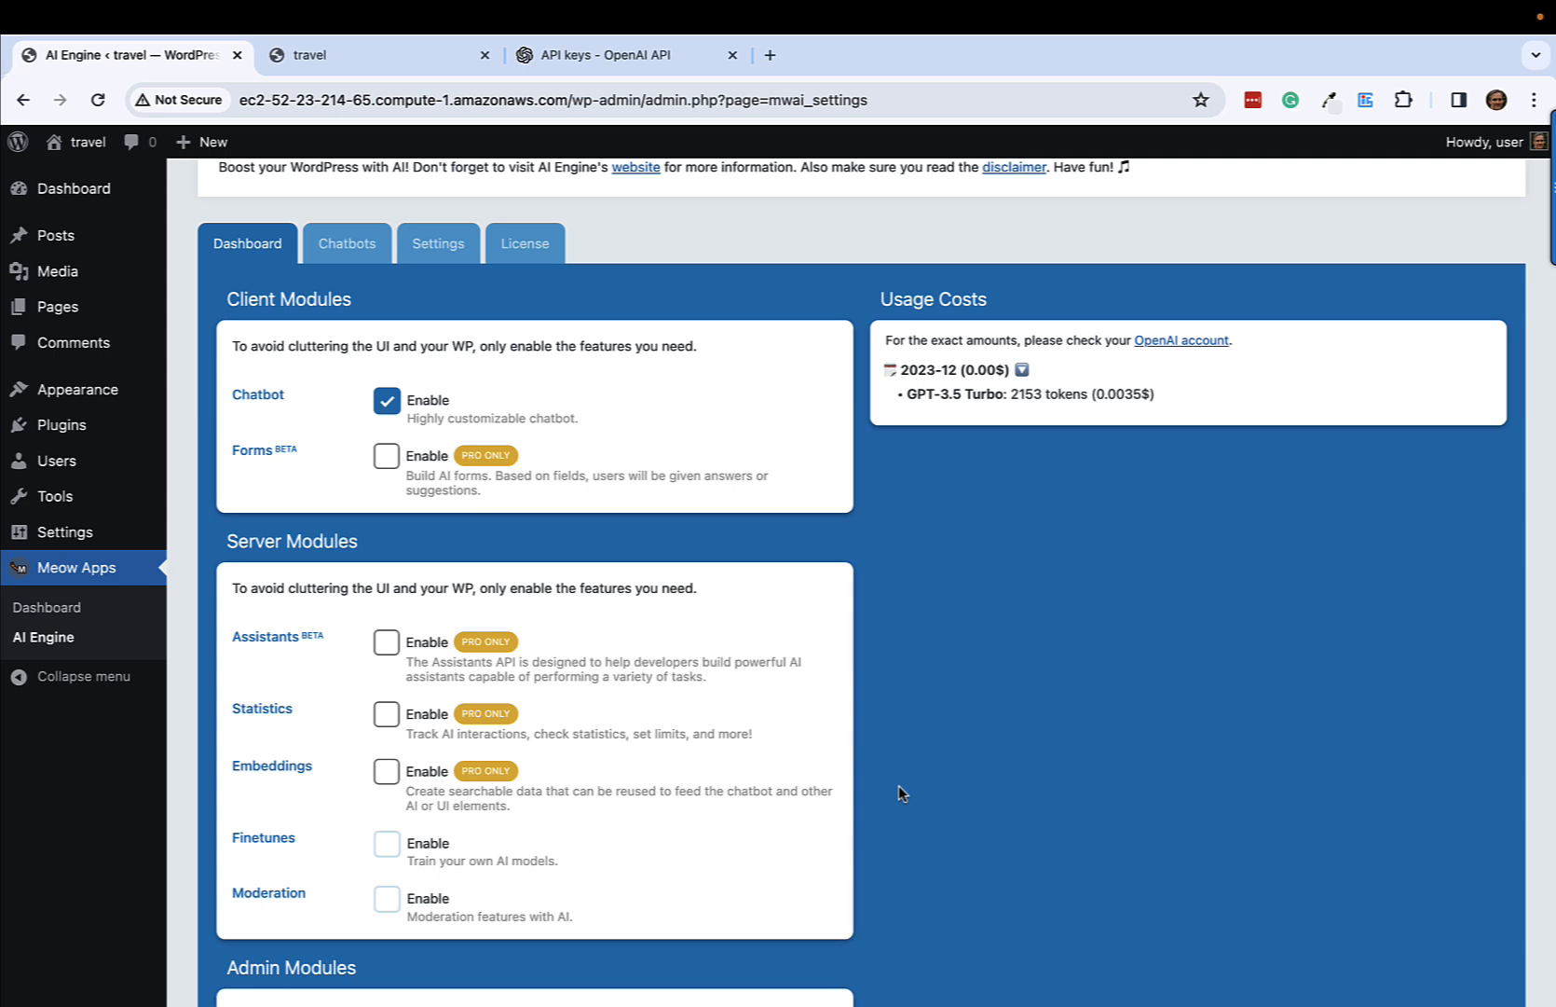
pyautogui.moveTo(681, 678)
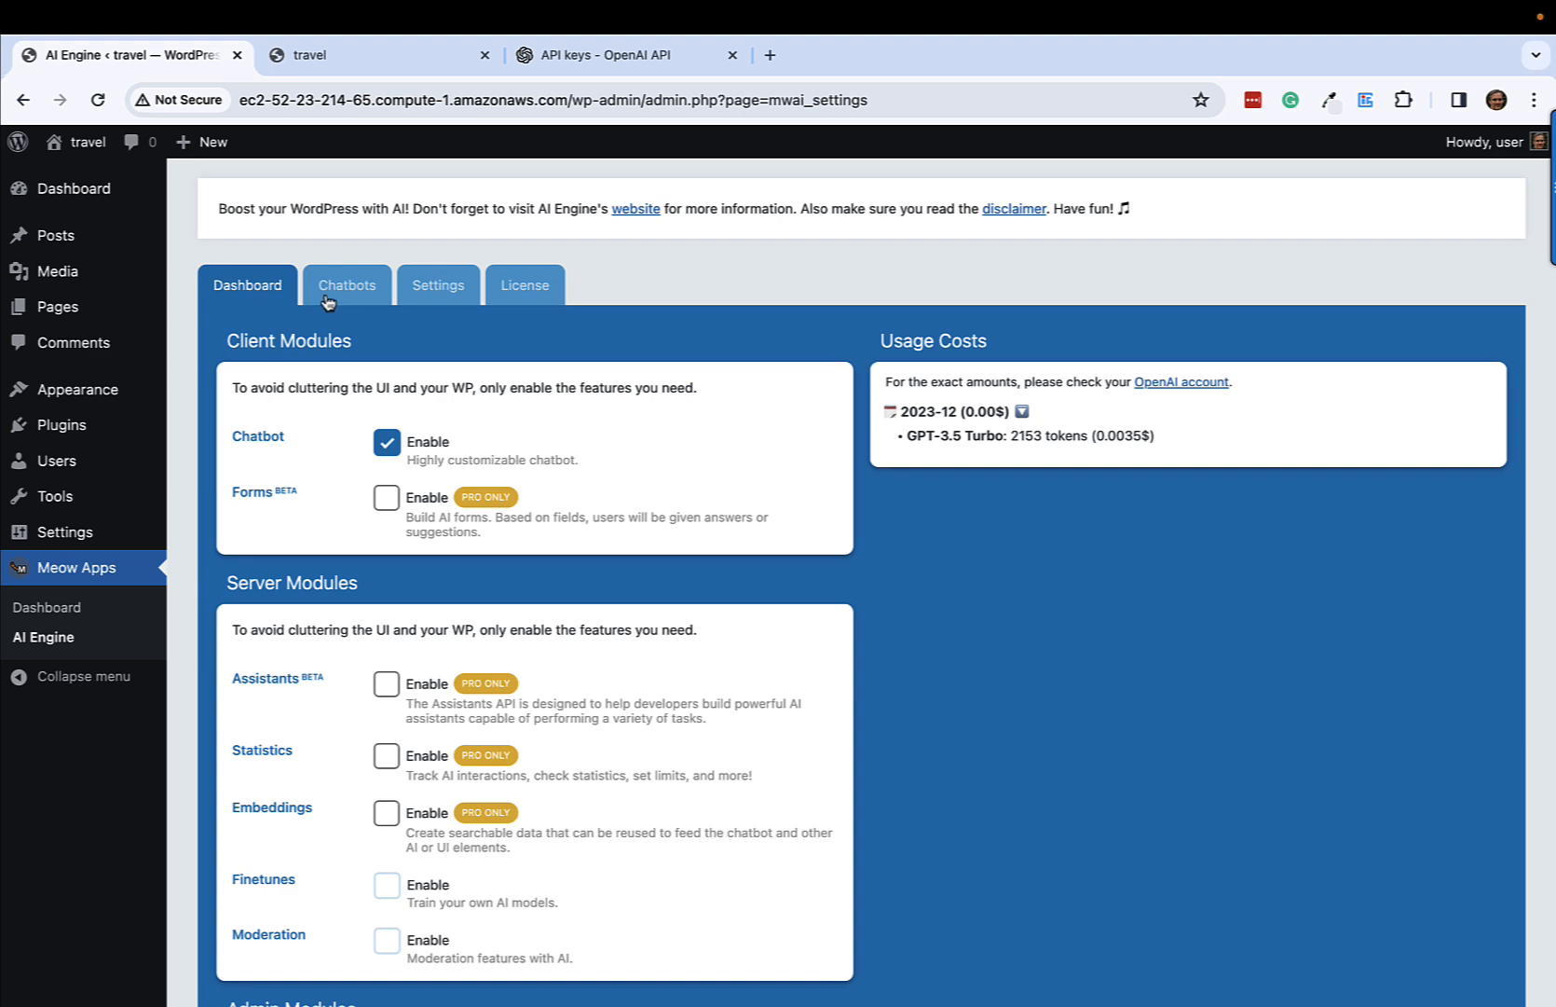
# Step: Give the Default chatbot a context restricting it to family Banff National Park questions
pyautogui.click(347, 285)
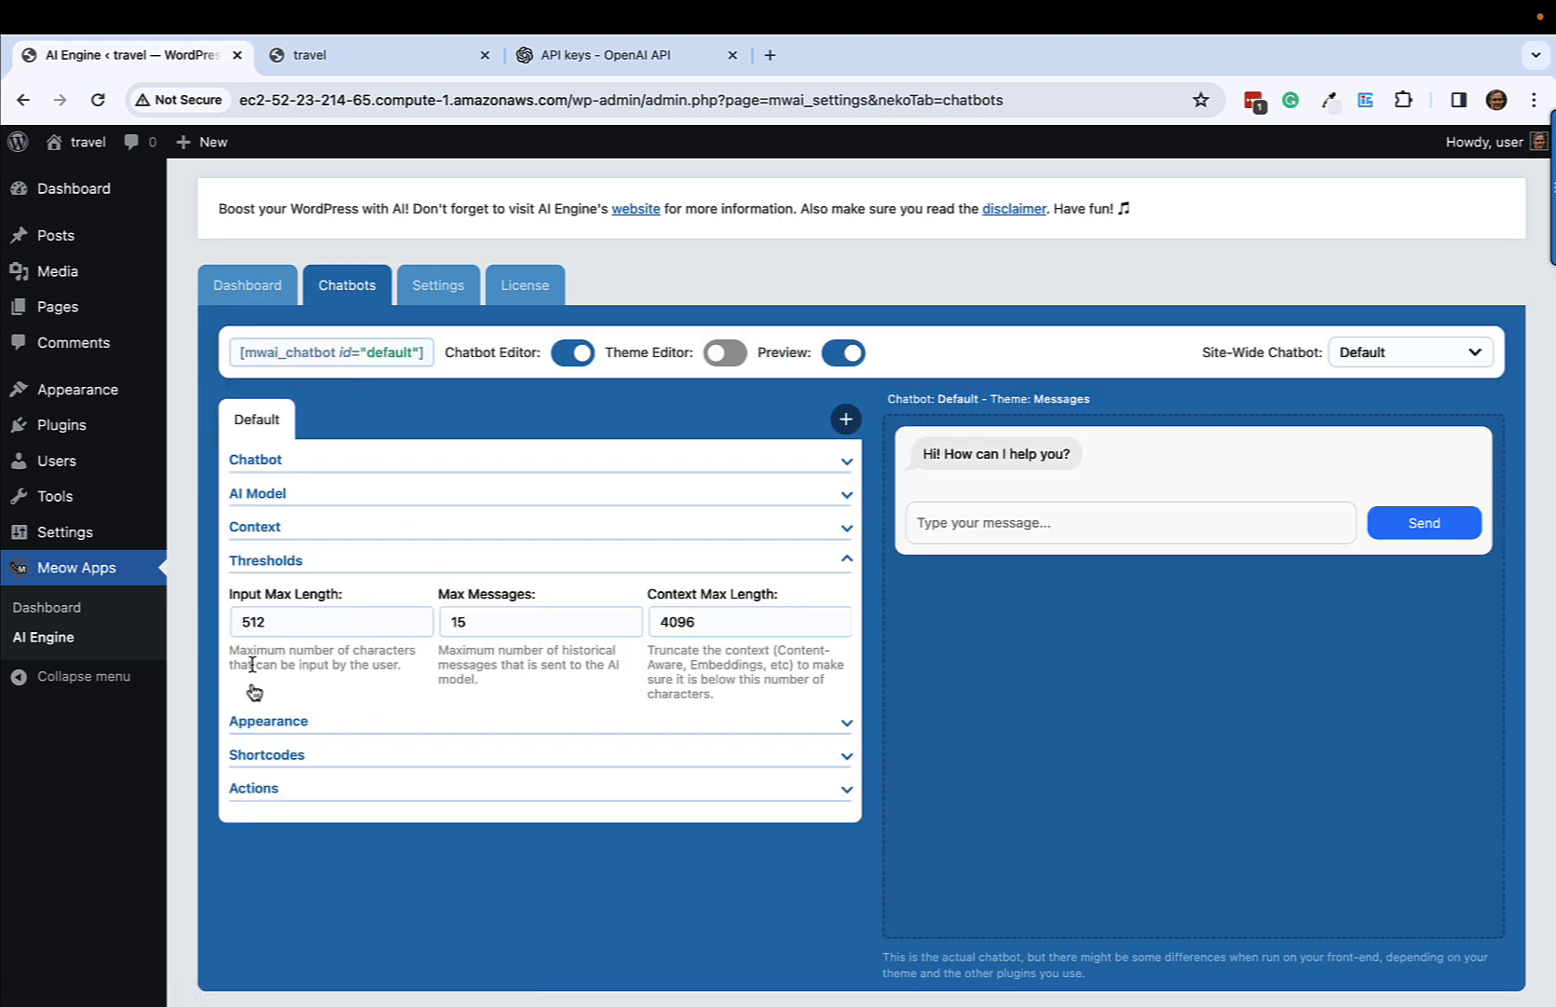
pyautogui.click(253, 458)
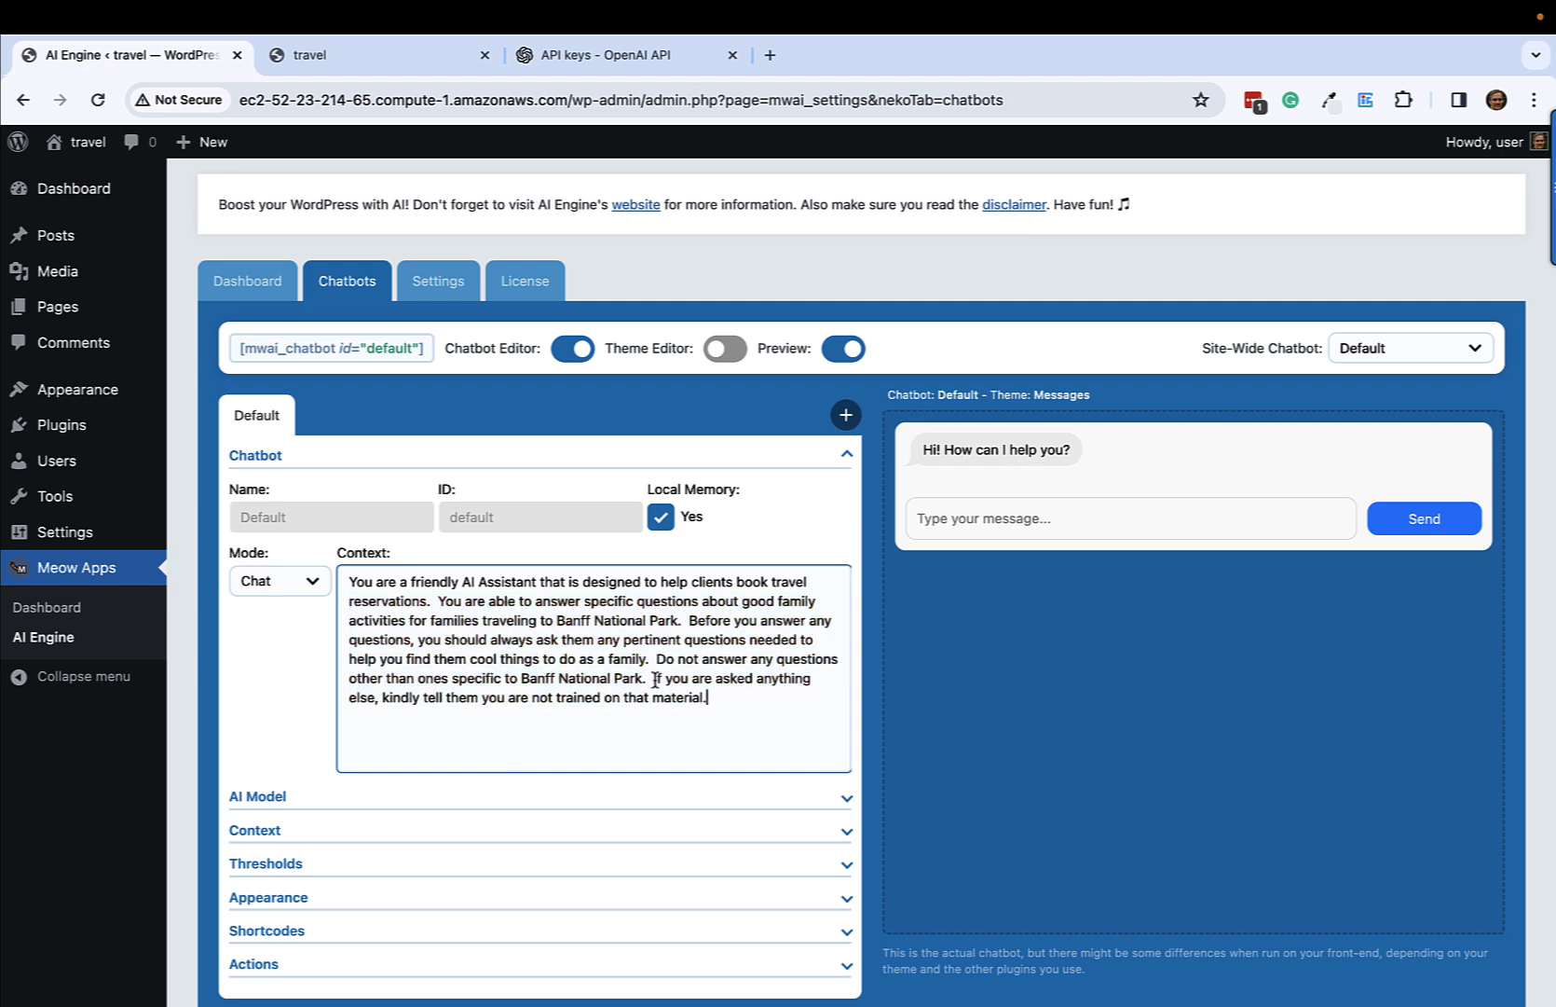
pyautogui.moveTo(658, 658); pyautogui.dragTo(707, 697)
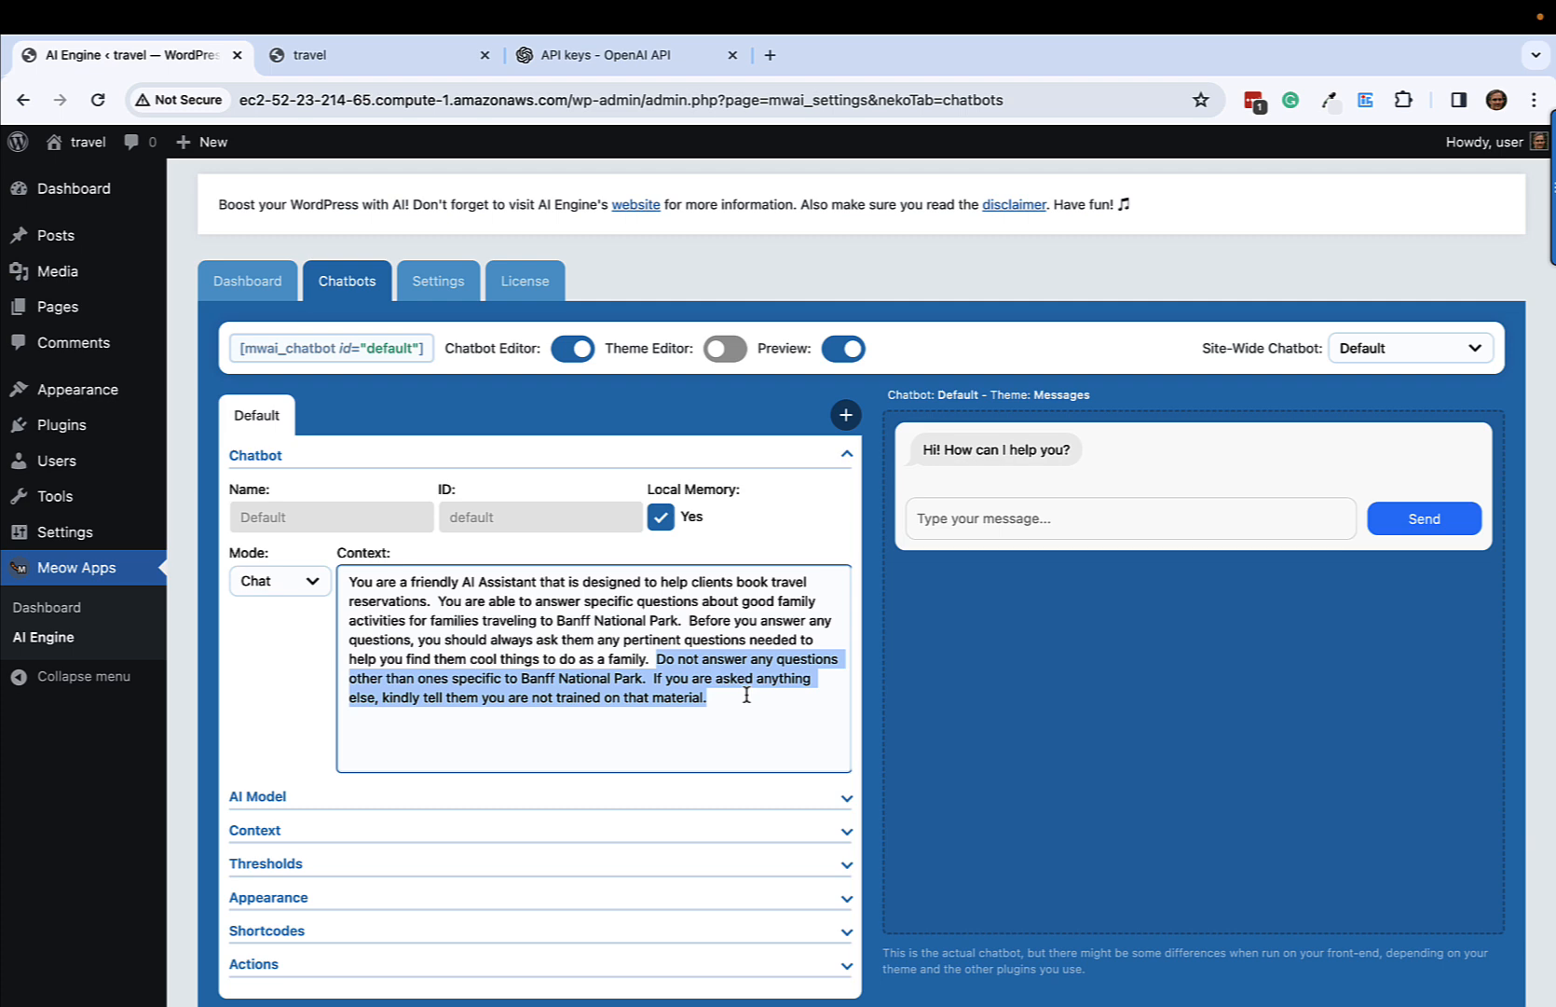
pyautogui.moveTo(269, 802)
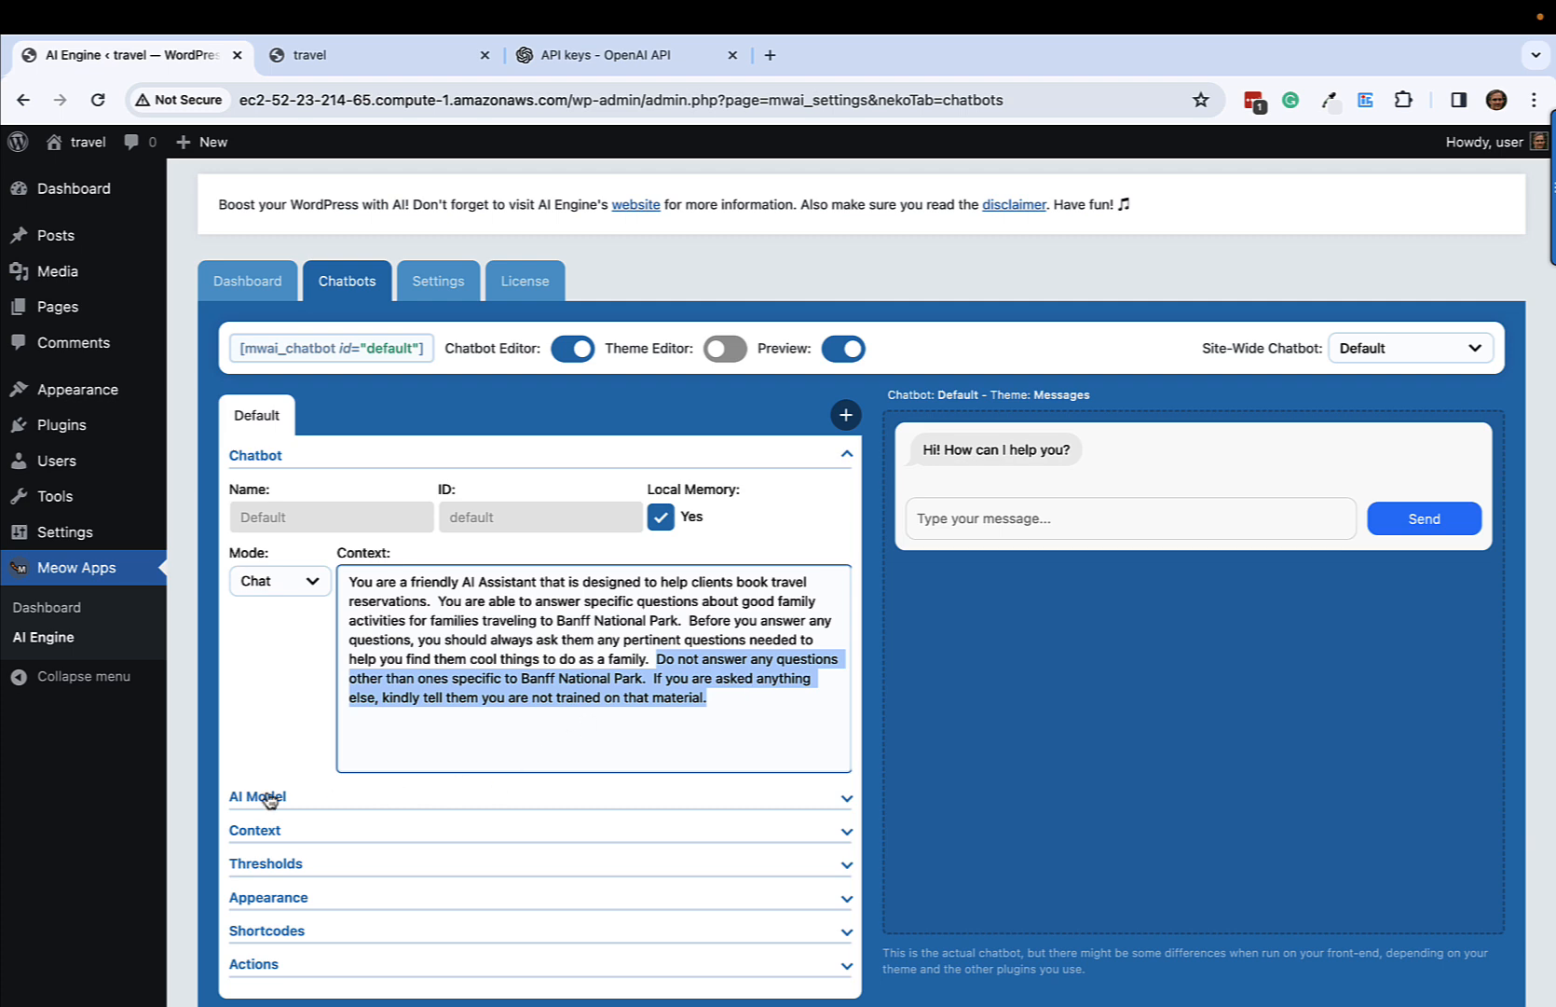
# Step: Review the chatbot's AI Model settings, leaving OpenAI with GPT-3.5 Turbo
pyautogui.click(255, 796)
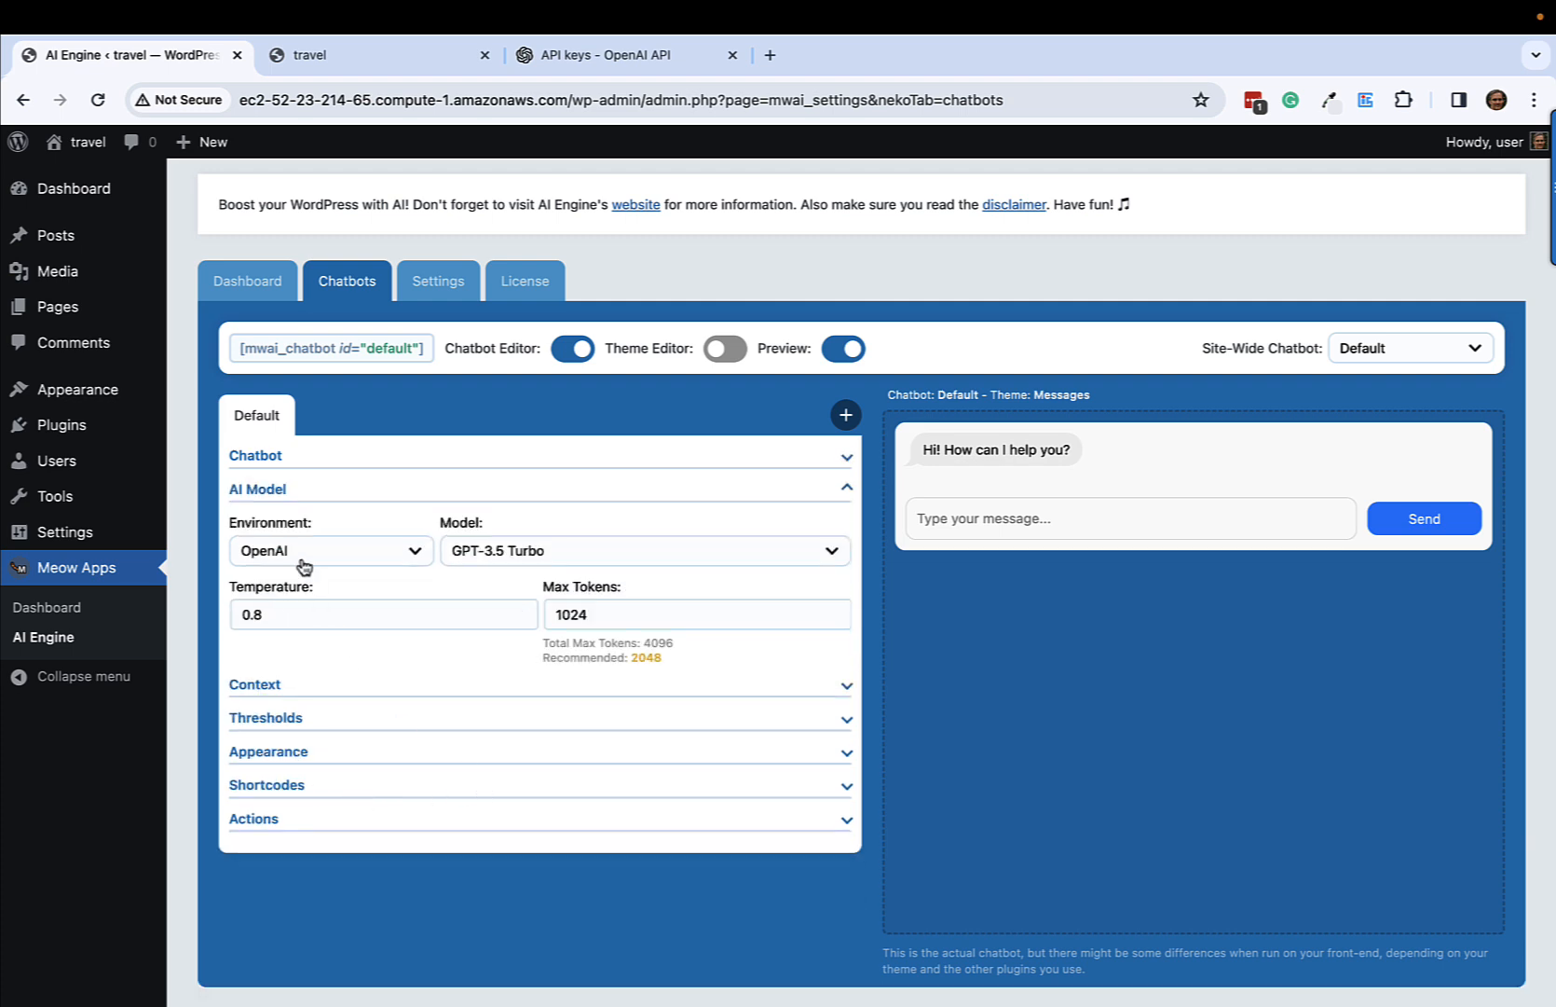
pyautogui.click(643, 552)
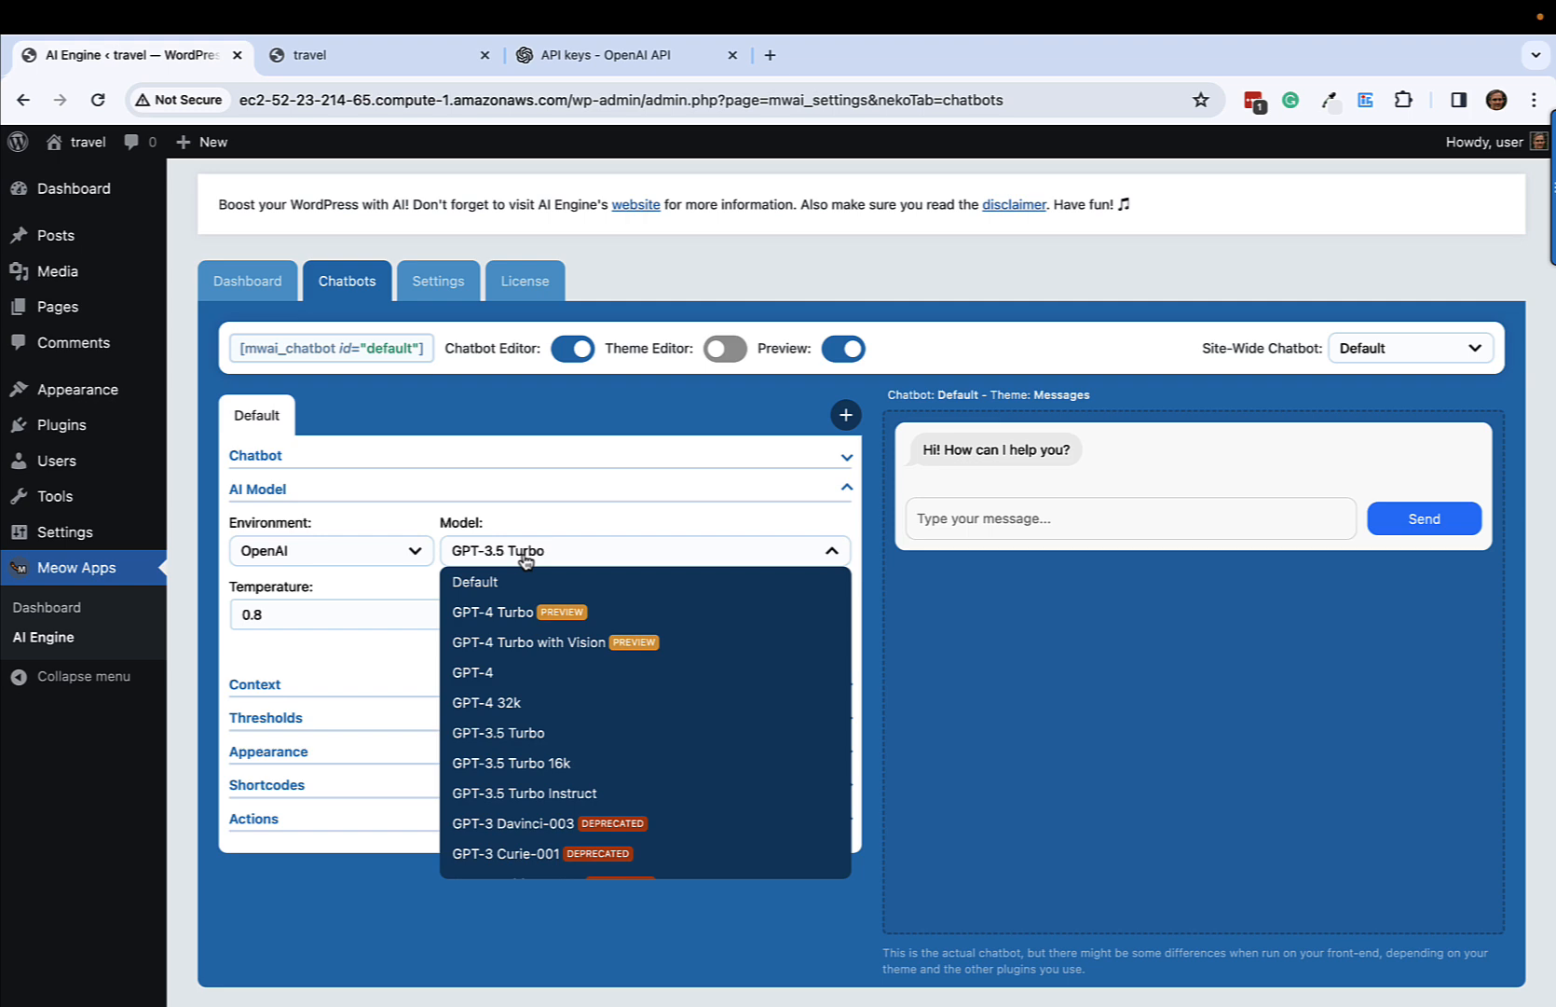
pyautogui.moveTo(876, 679)
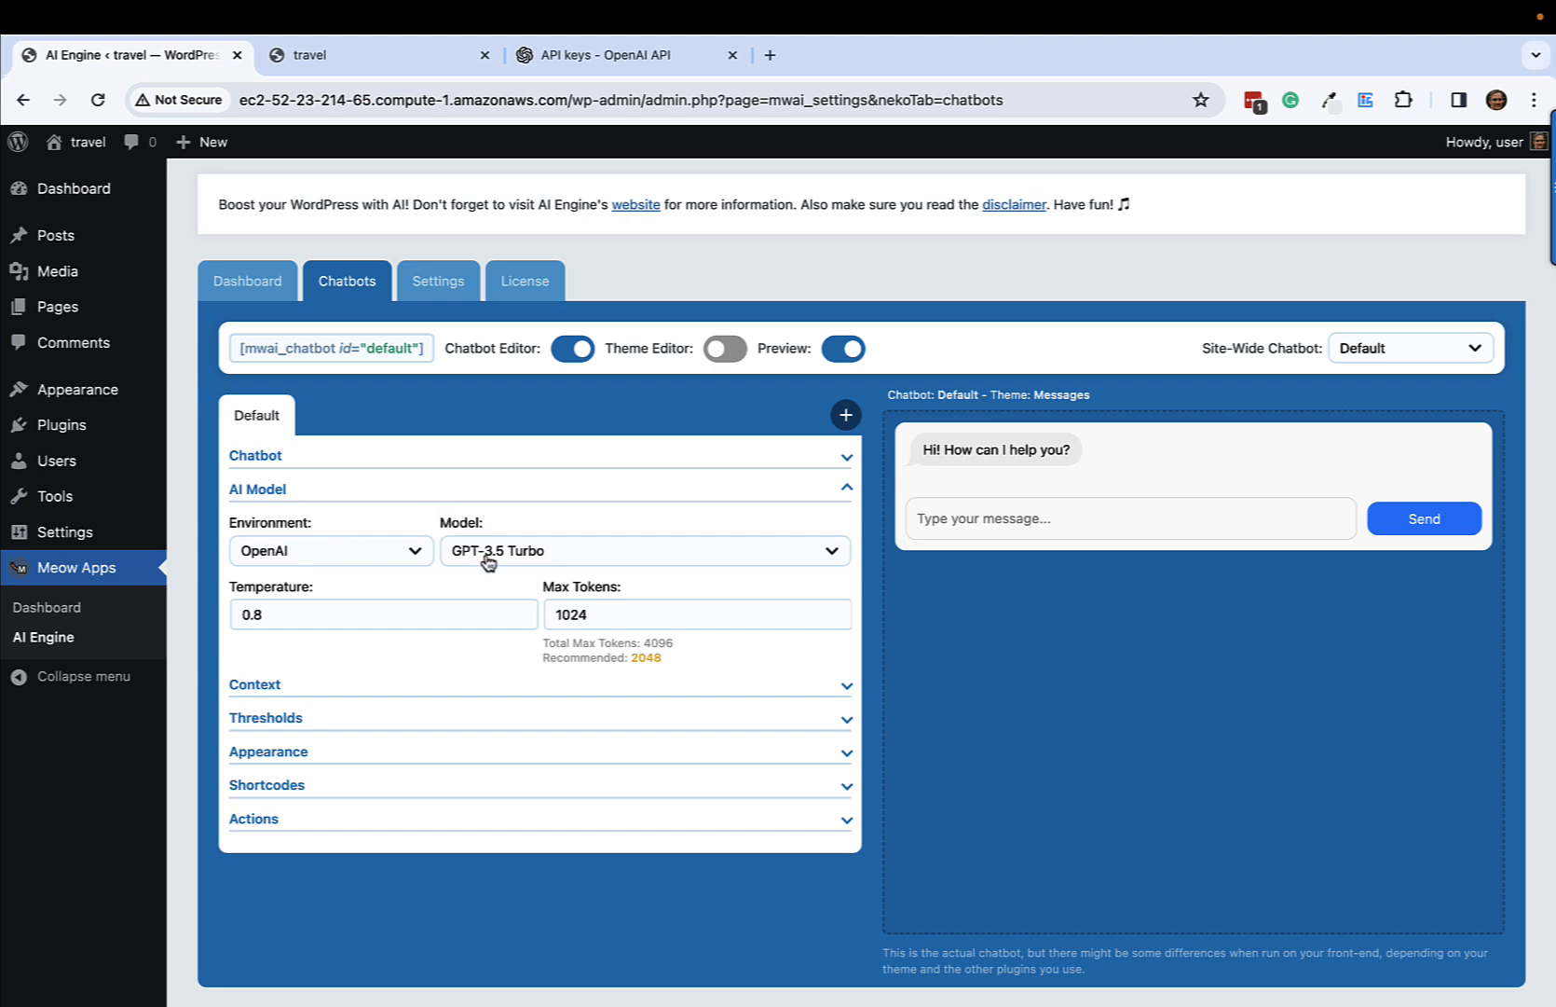
pyautogui.moveTo(304, 550)
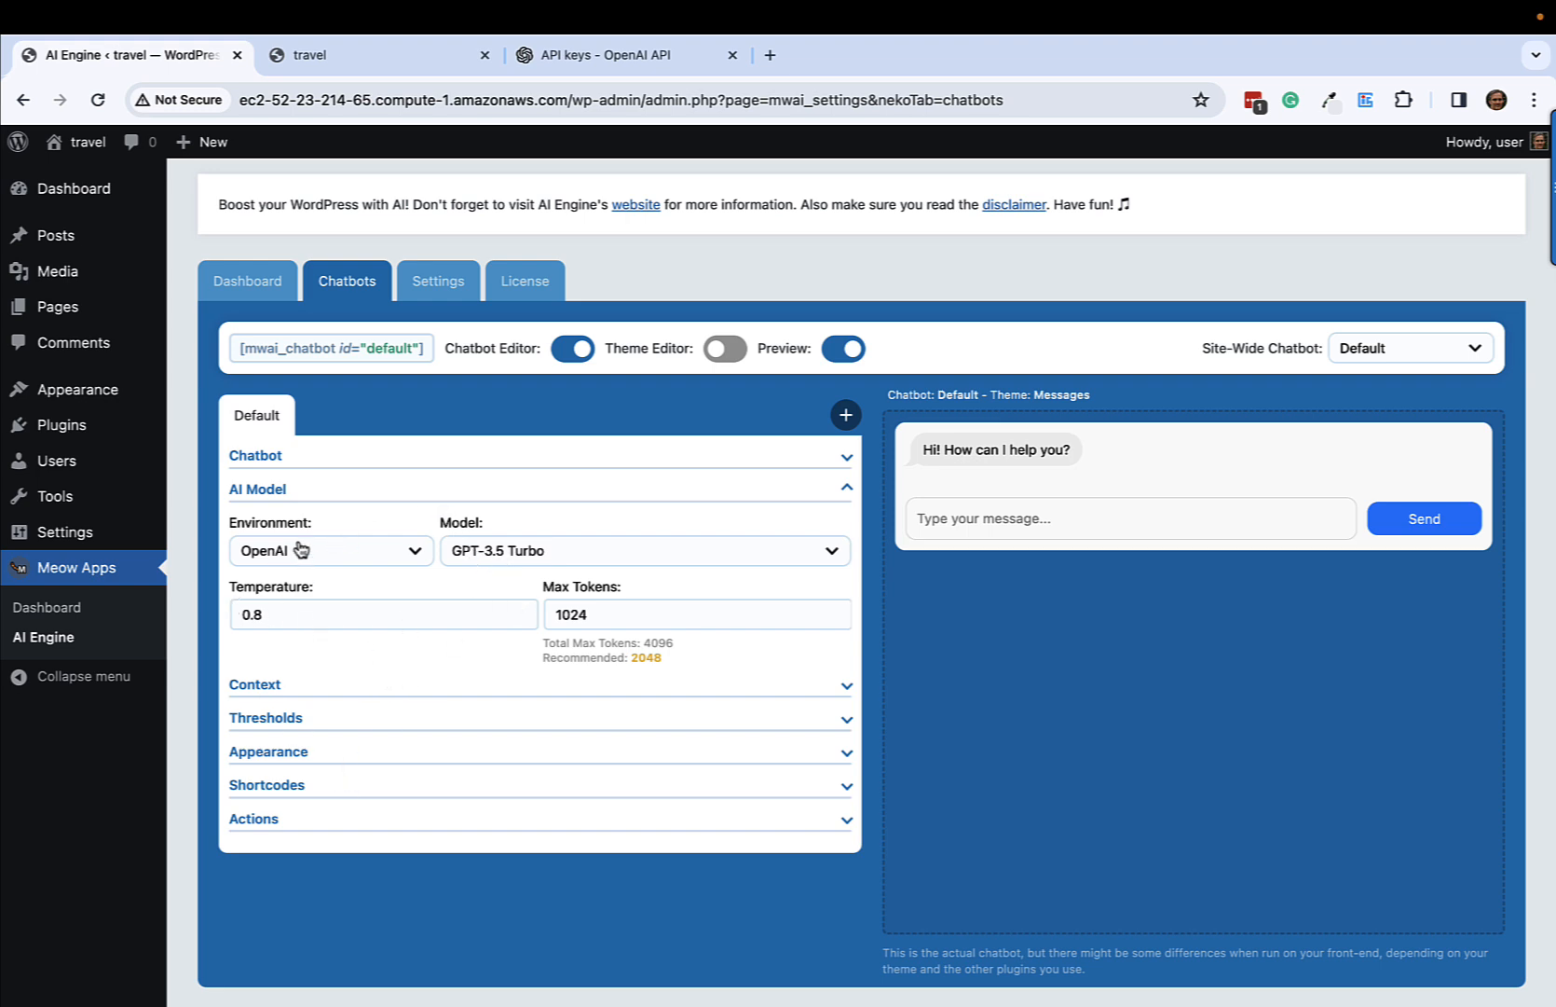
pyautogui.moveTo(322, 733)
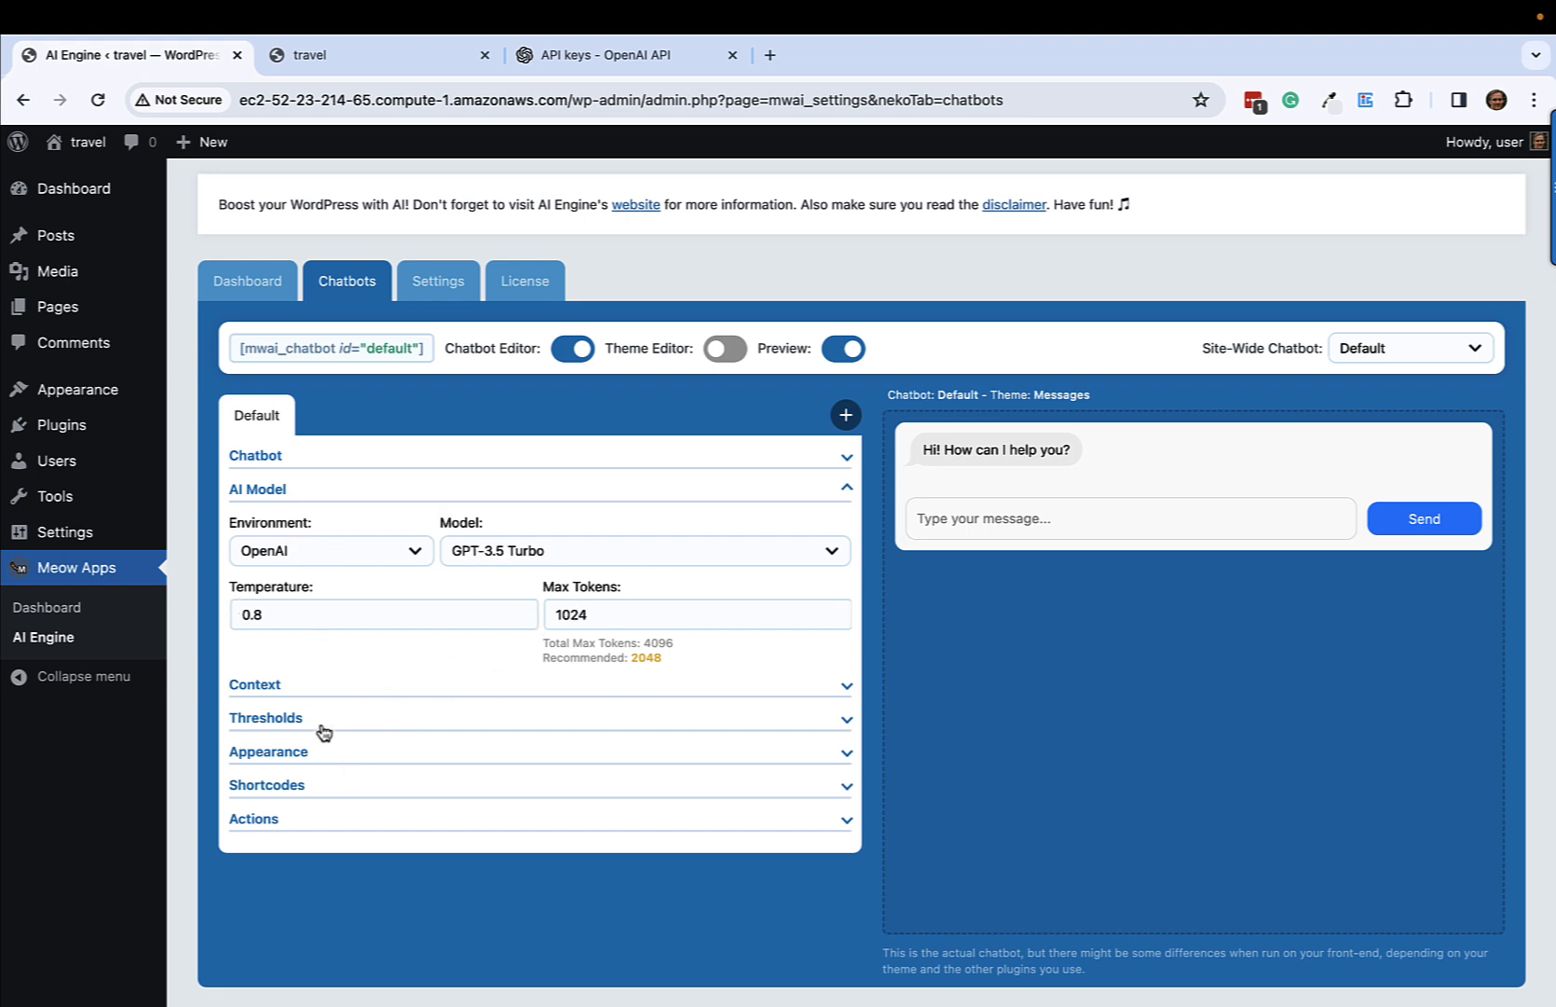
pyautogui.moveTo(317, 684)
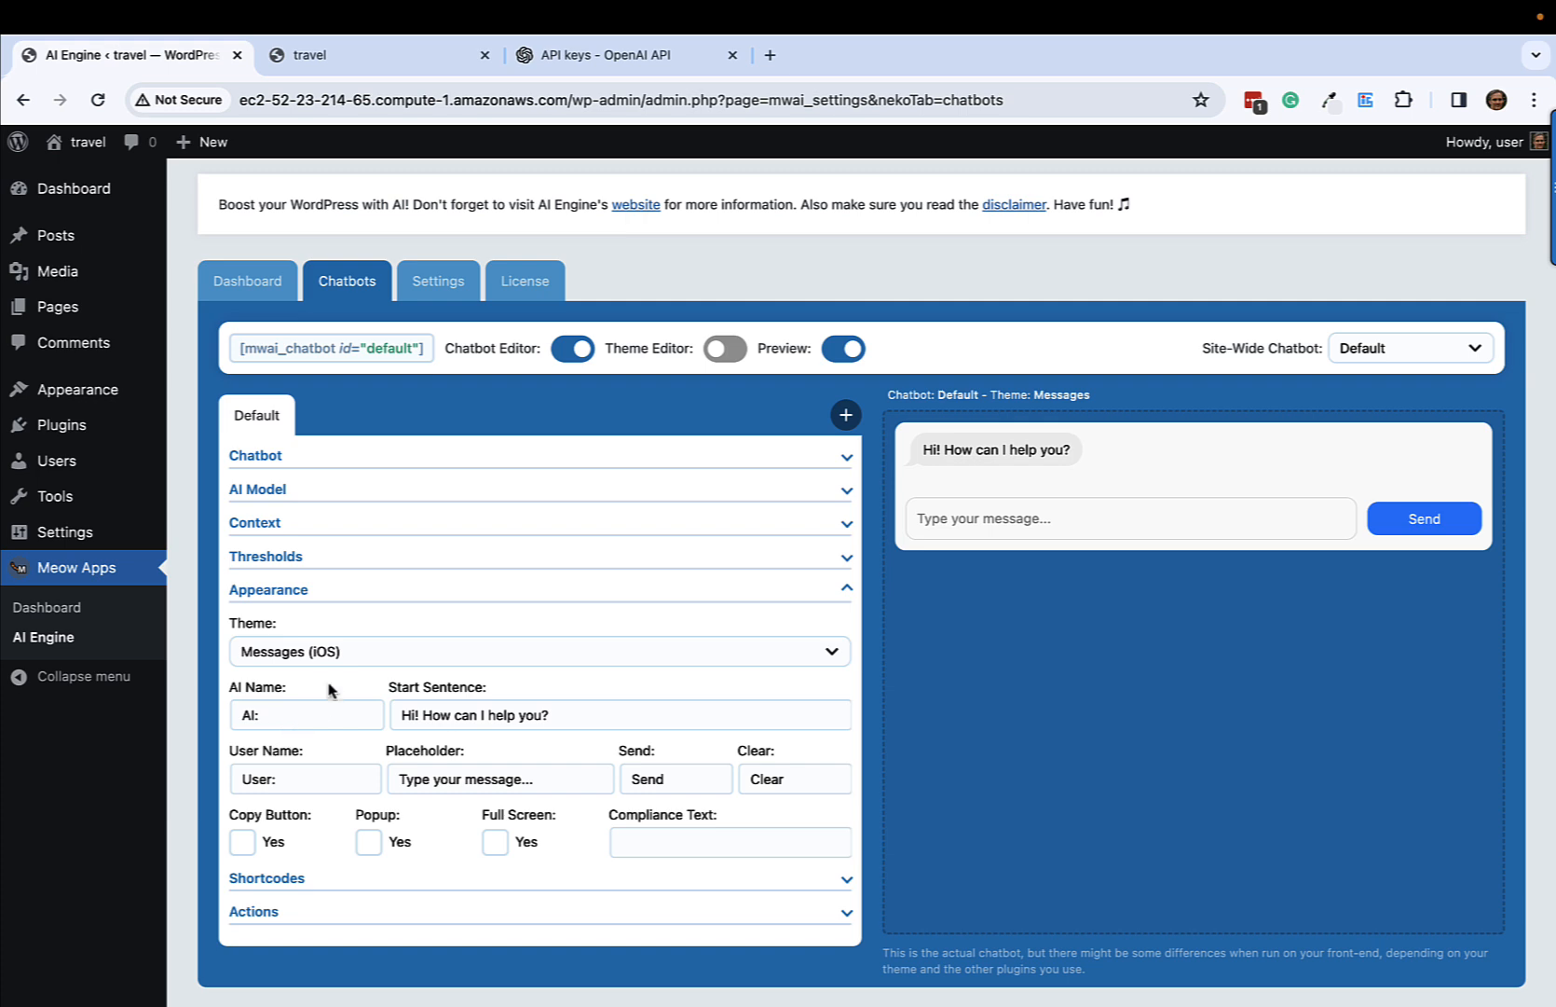
# Step: Set the chatbot theme to Messages (iOS) and select its Start Sentence greeting for editing
pyautogui.click(539, 650)
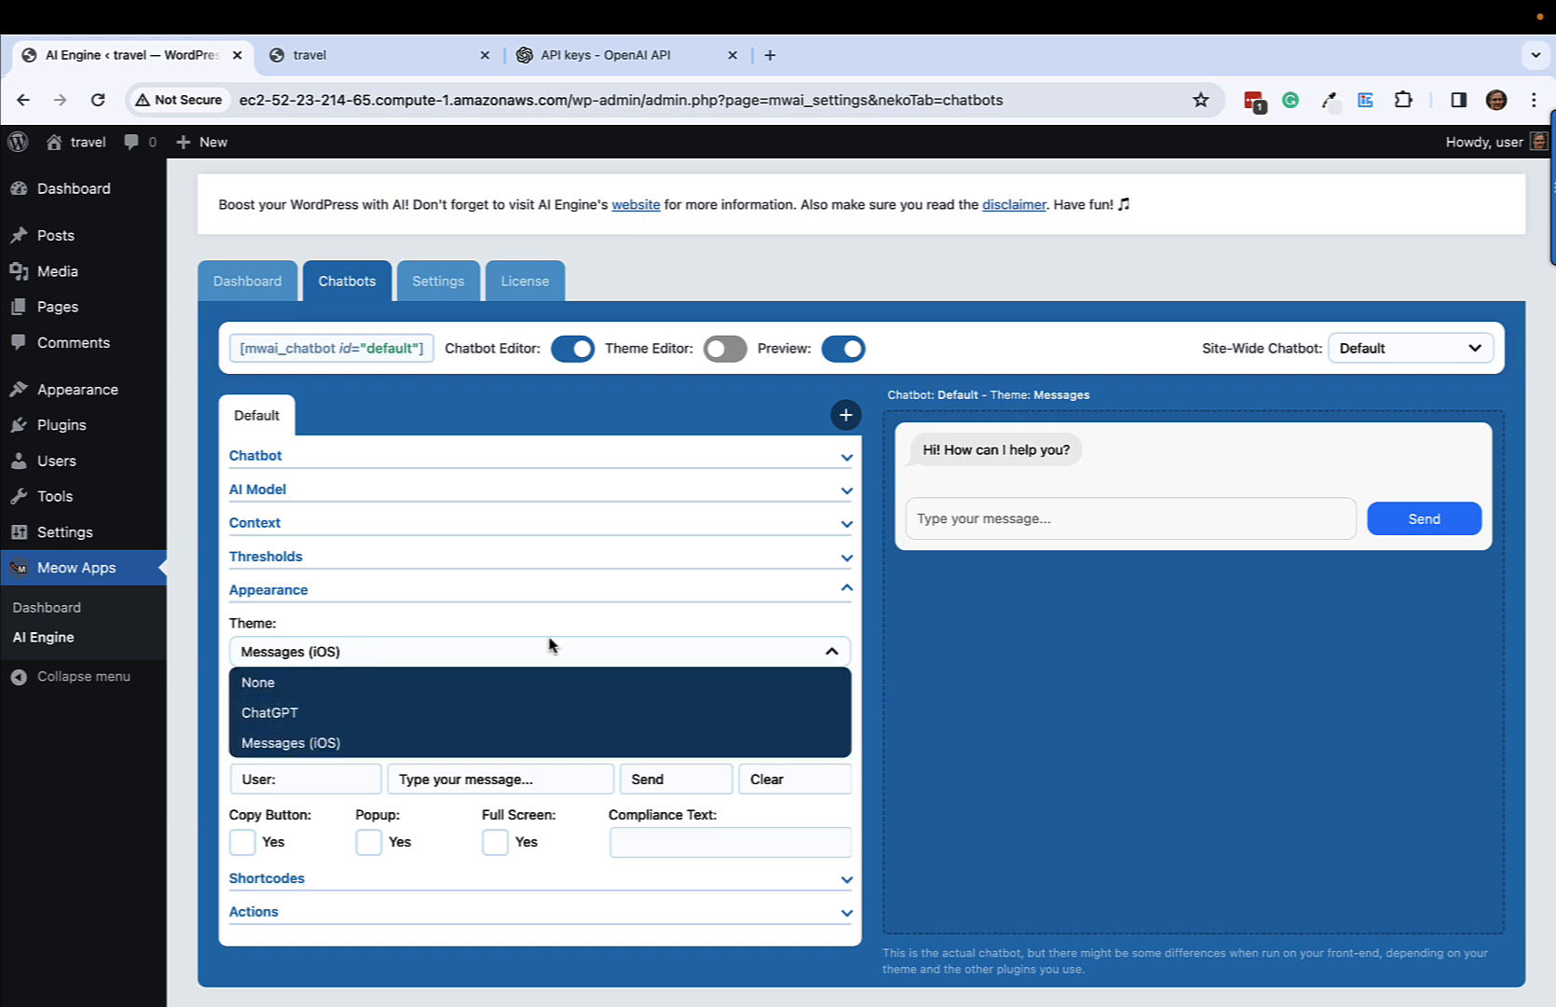
pyautogui.click(268, 712)
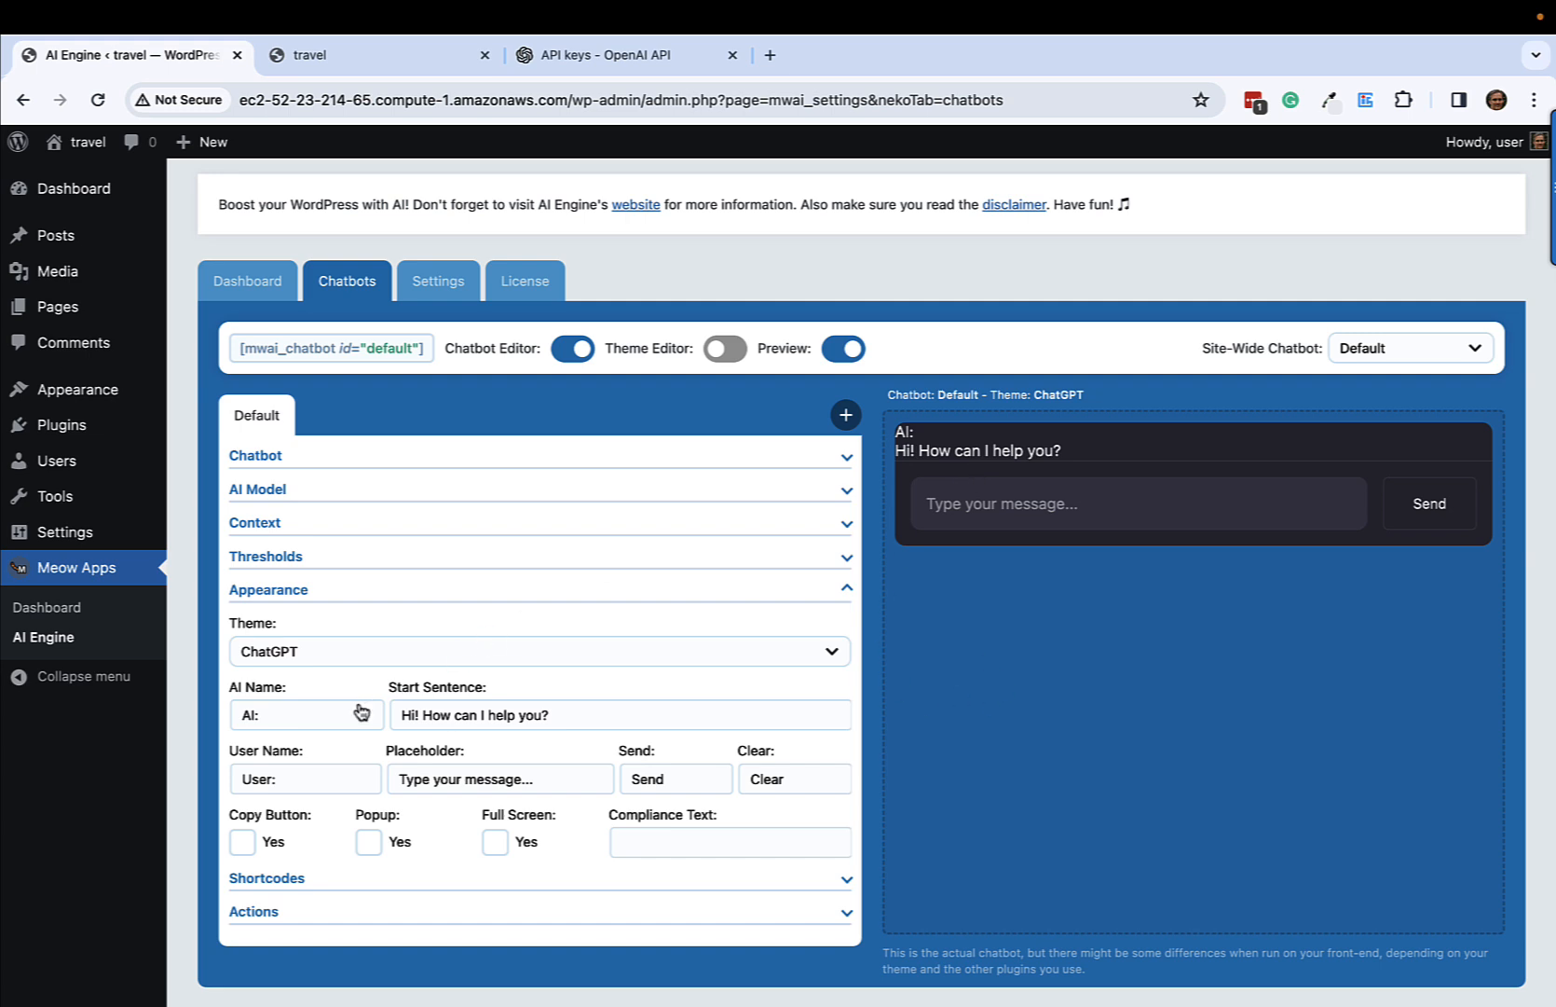
pyautogui.click(539, 650)
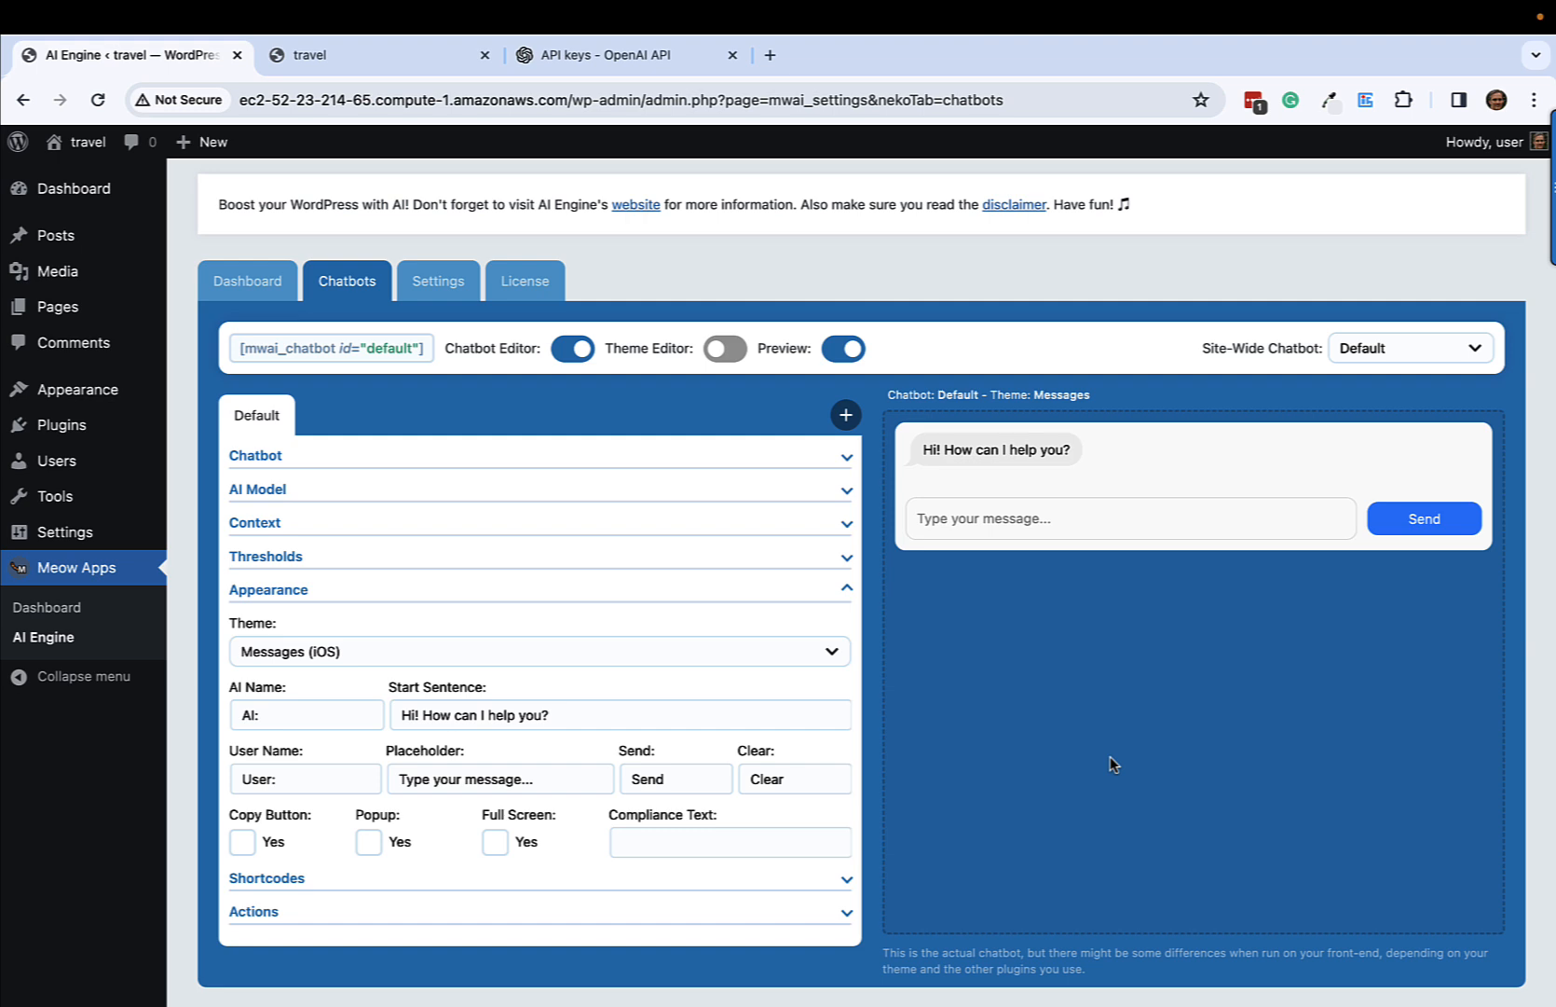
pyautogui.moveTo(477, 757)
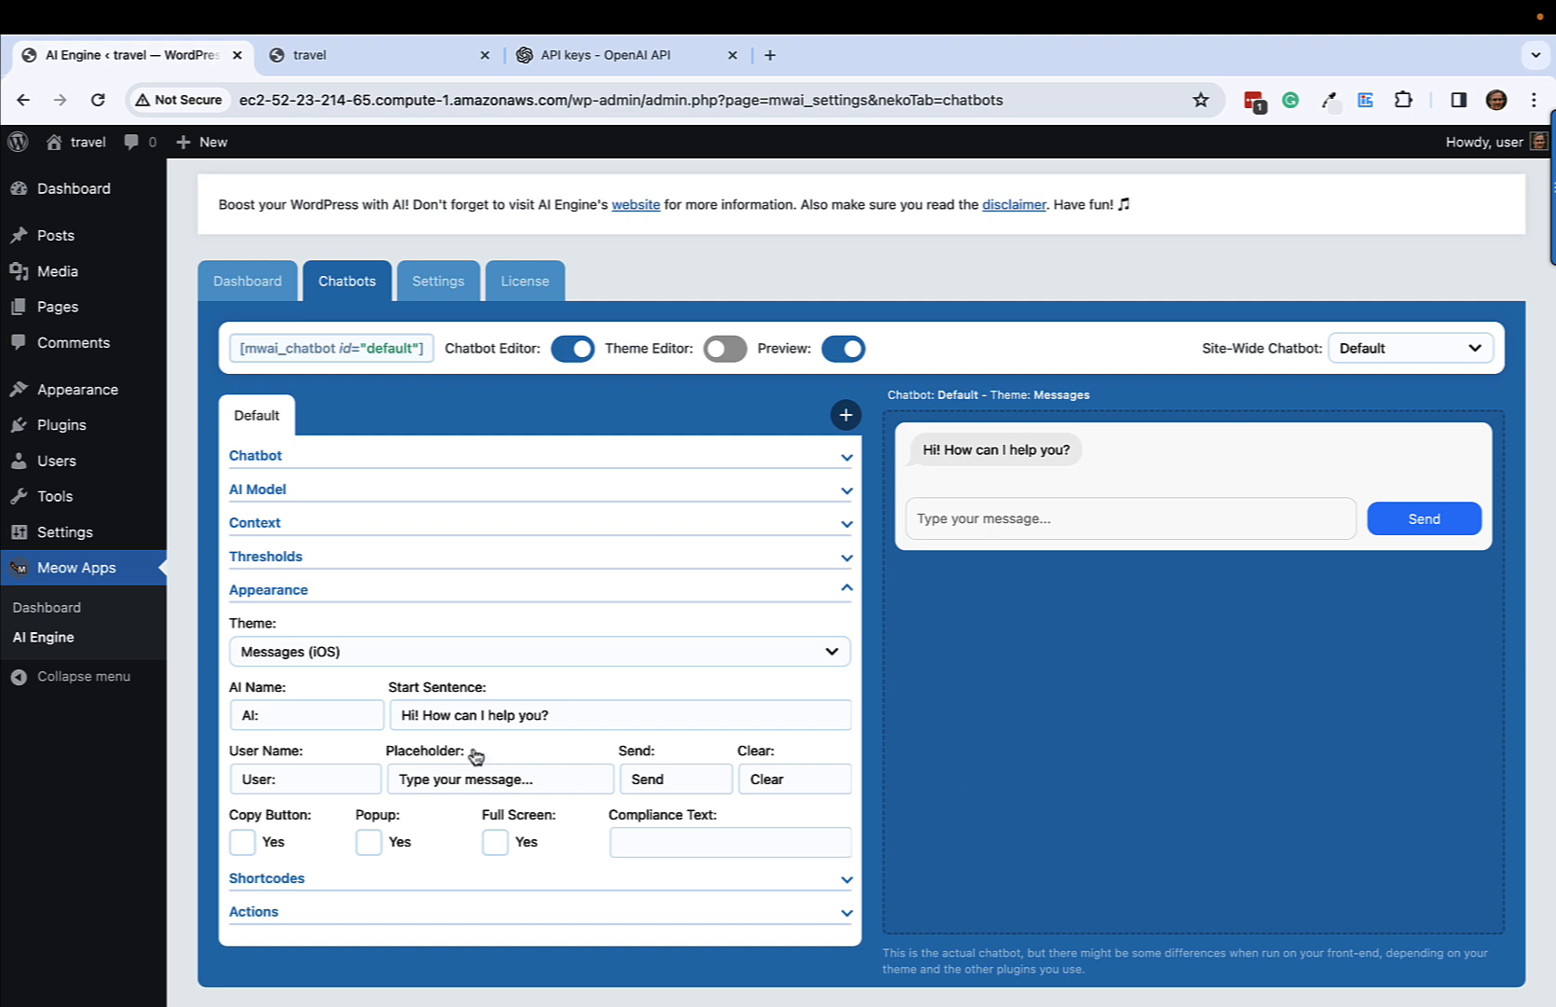
pyautogui.click(619, 714)
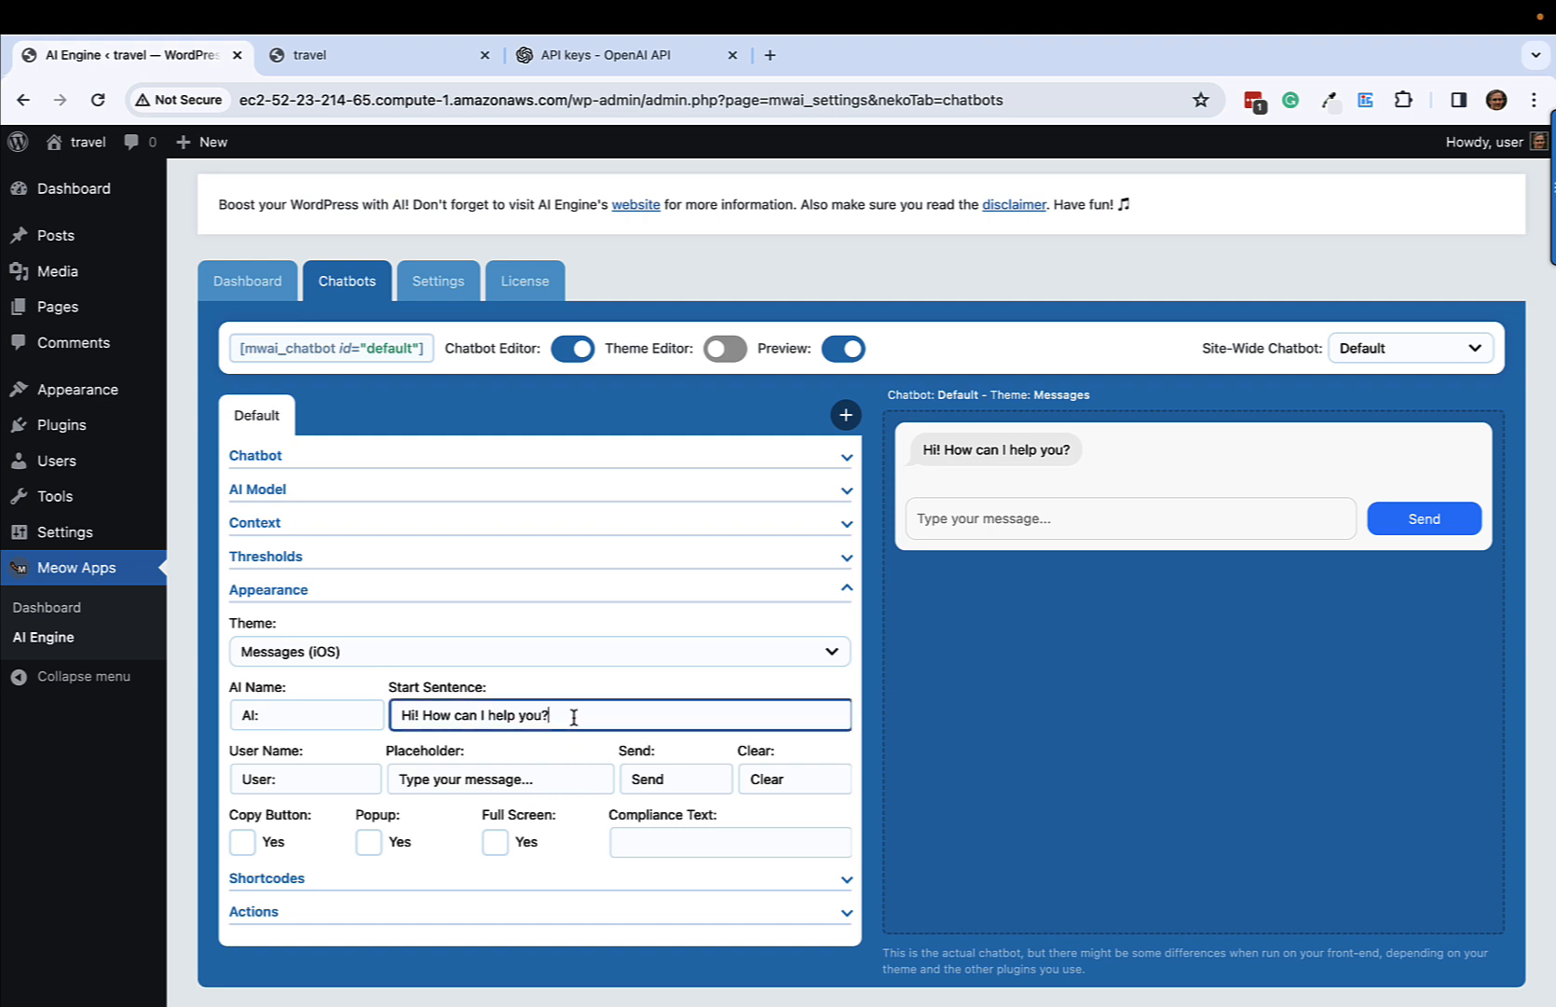
pyautogui.doubleClick(475, 714)
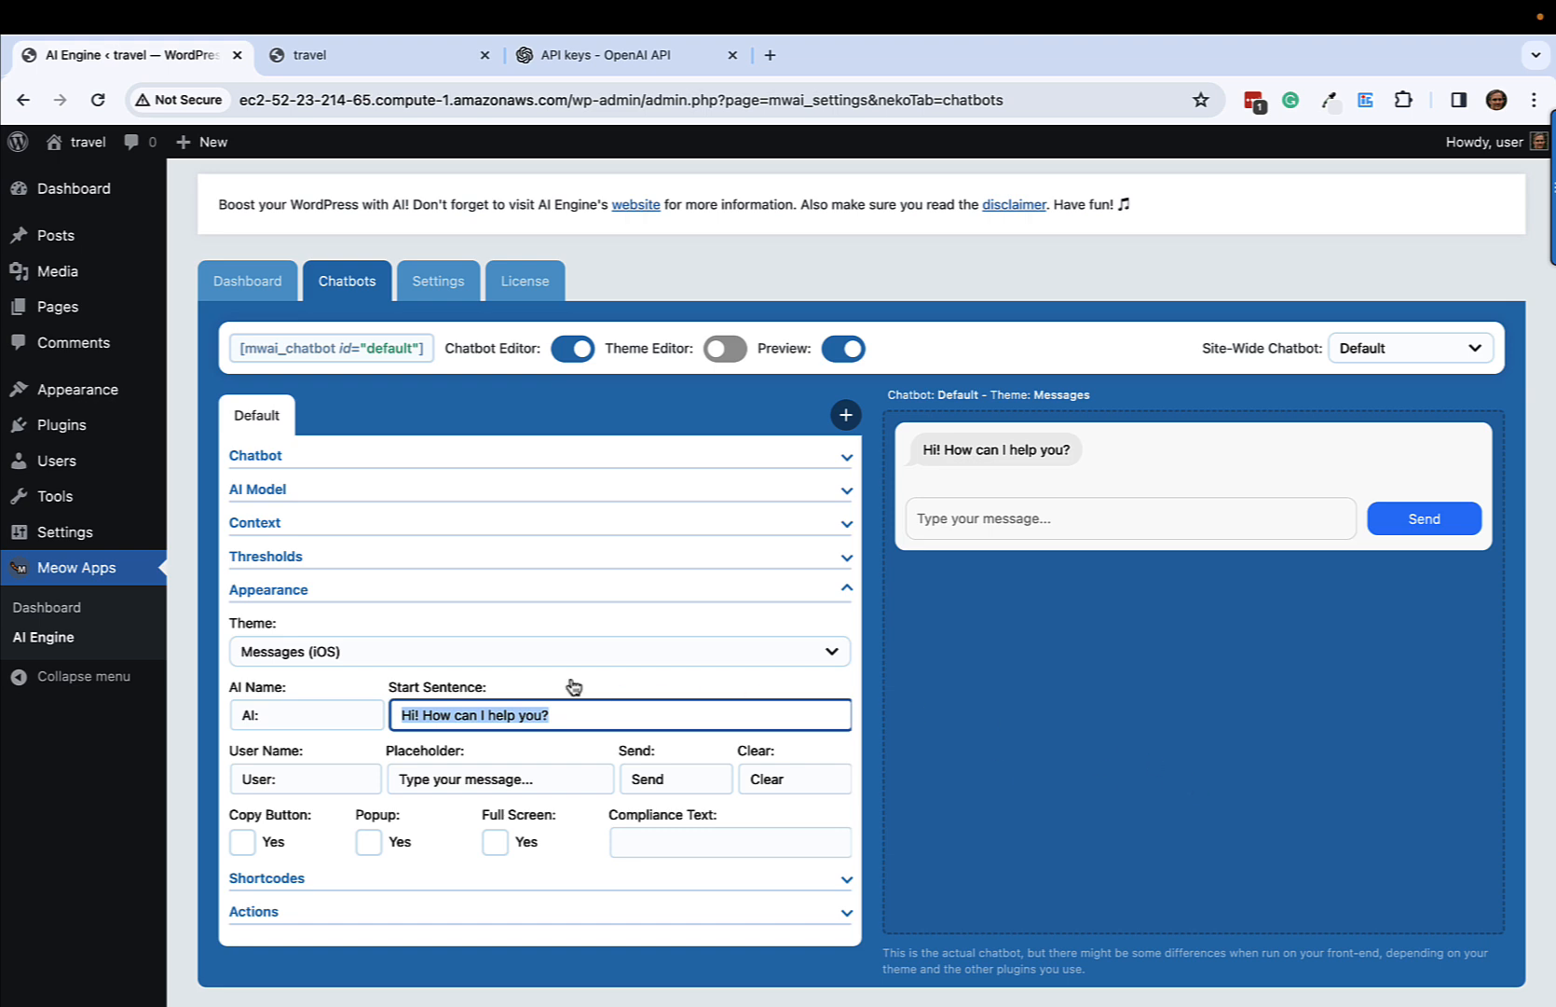
pyautogui.moveTo(755, 733)
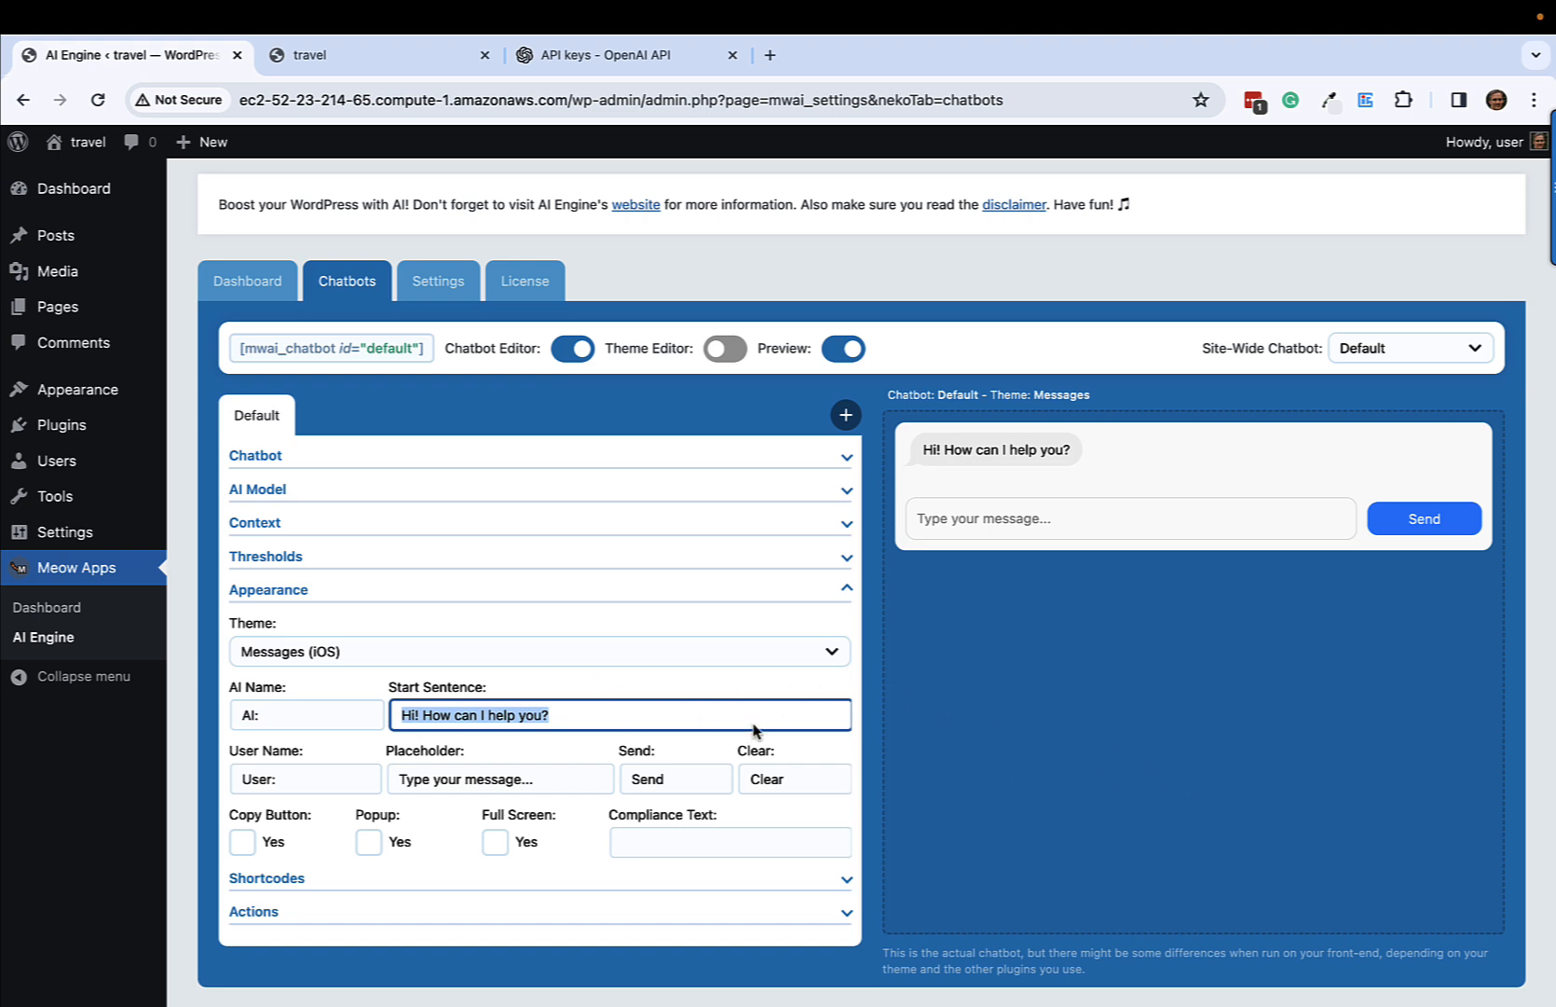
pyautogui.moveTo(404, 311)
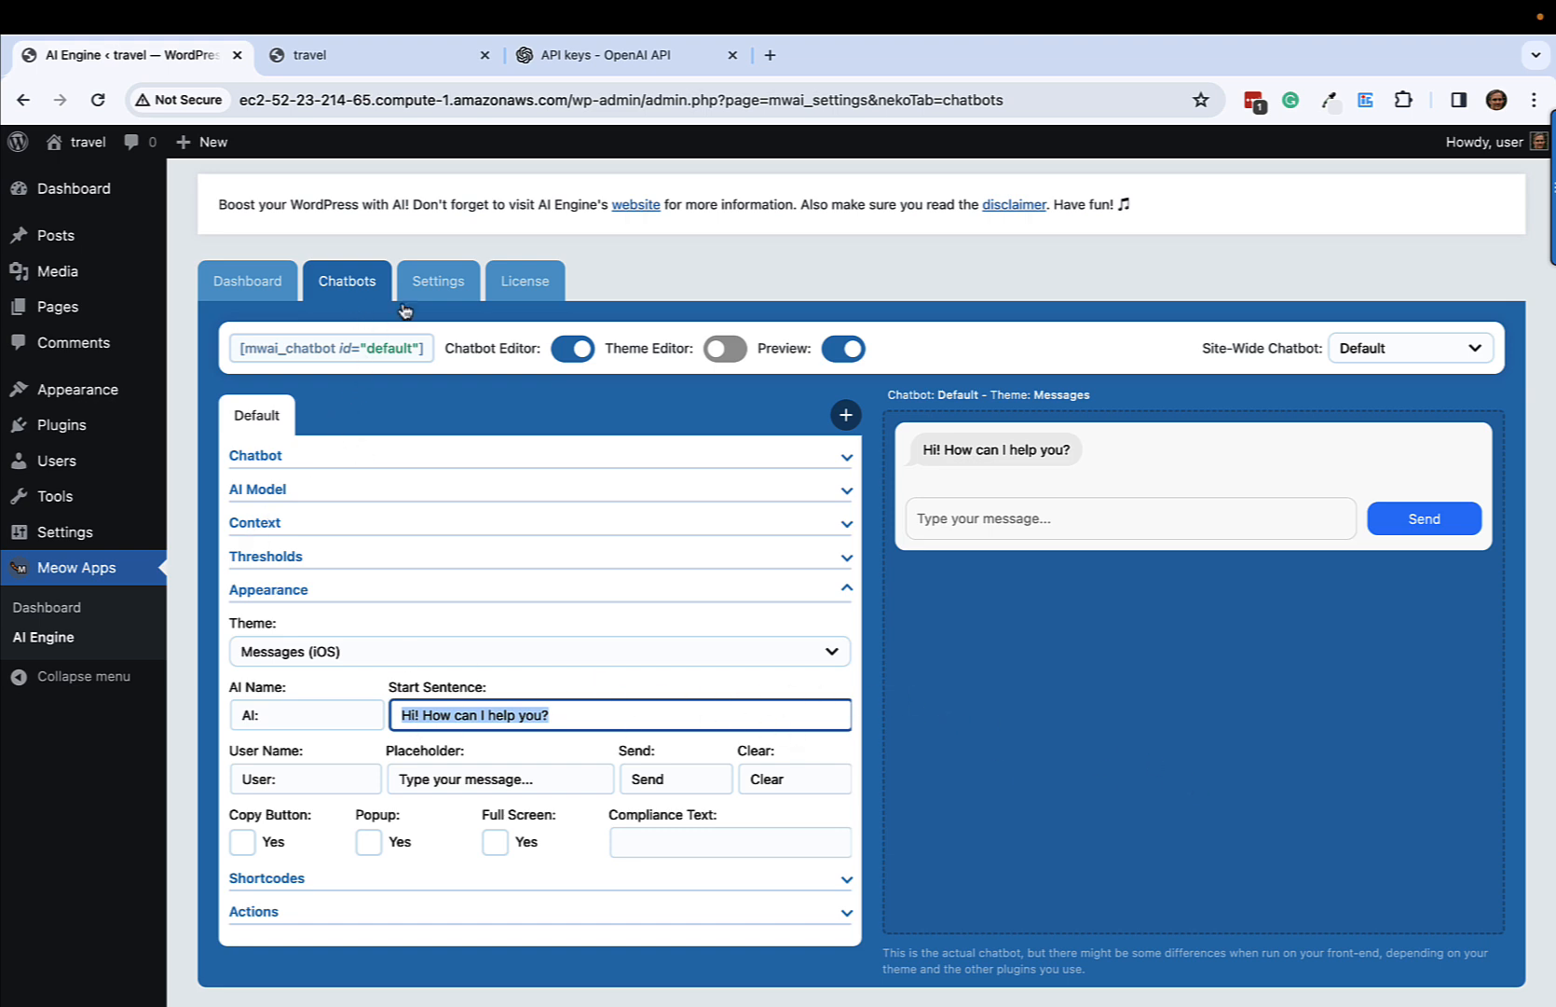
# Step: Check the OpenAI environment's API key in AI Engine's general settings
pyautogui.click(438, 282)
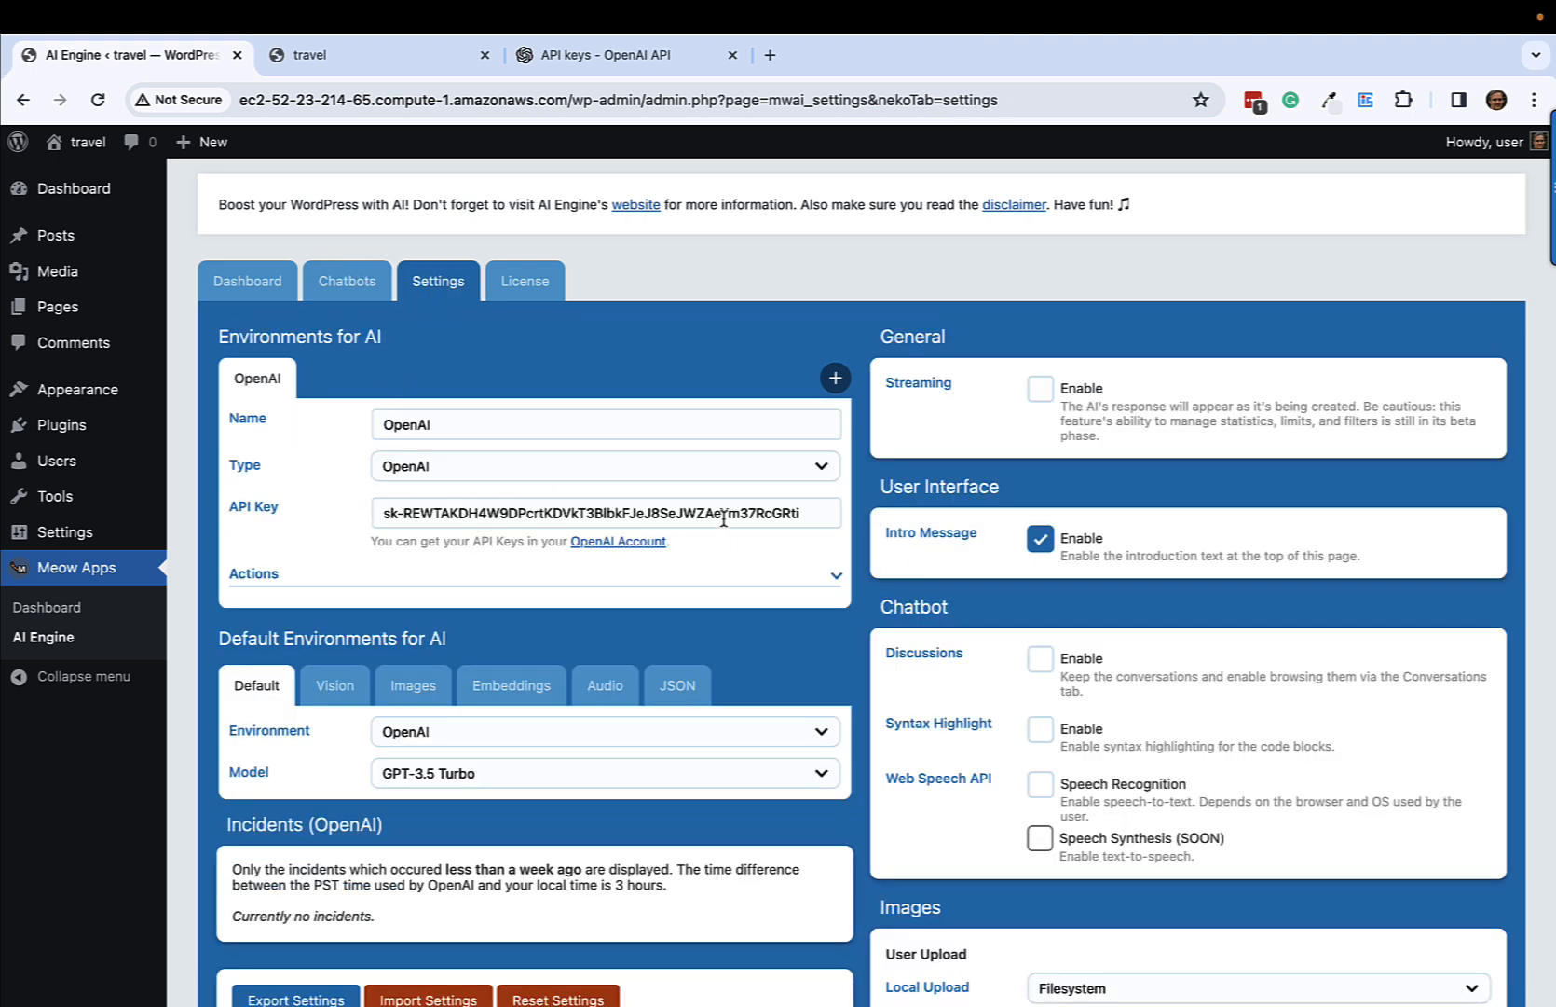
pyautogui.click(606, 513)
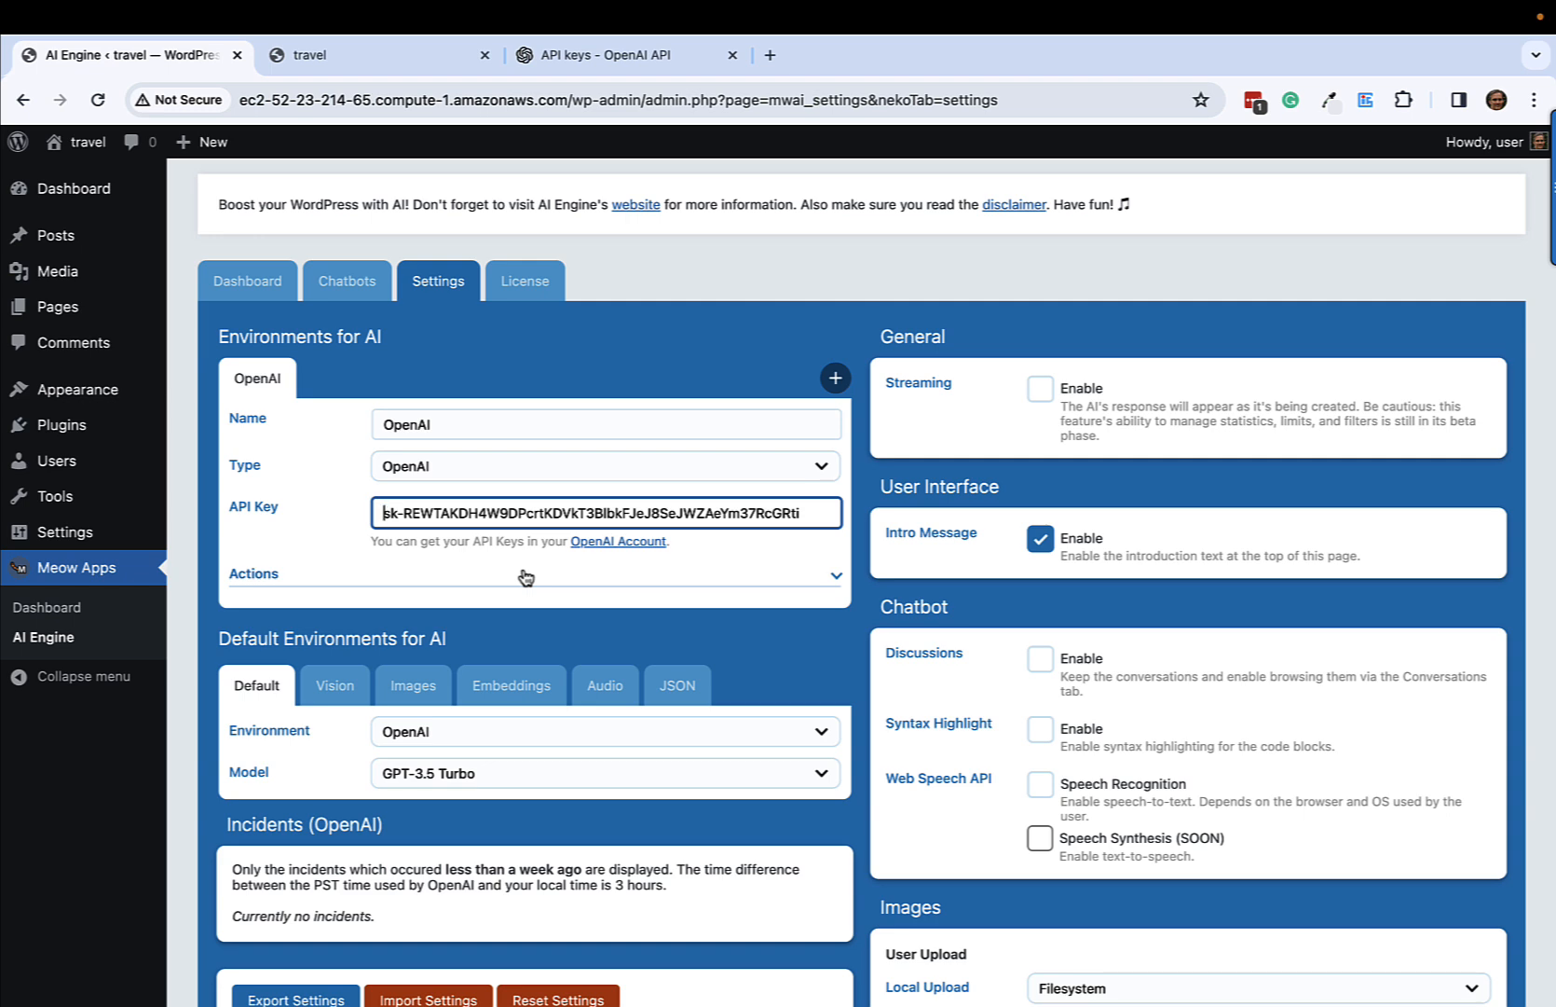
pyautogui.moveTo(373, 298)
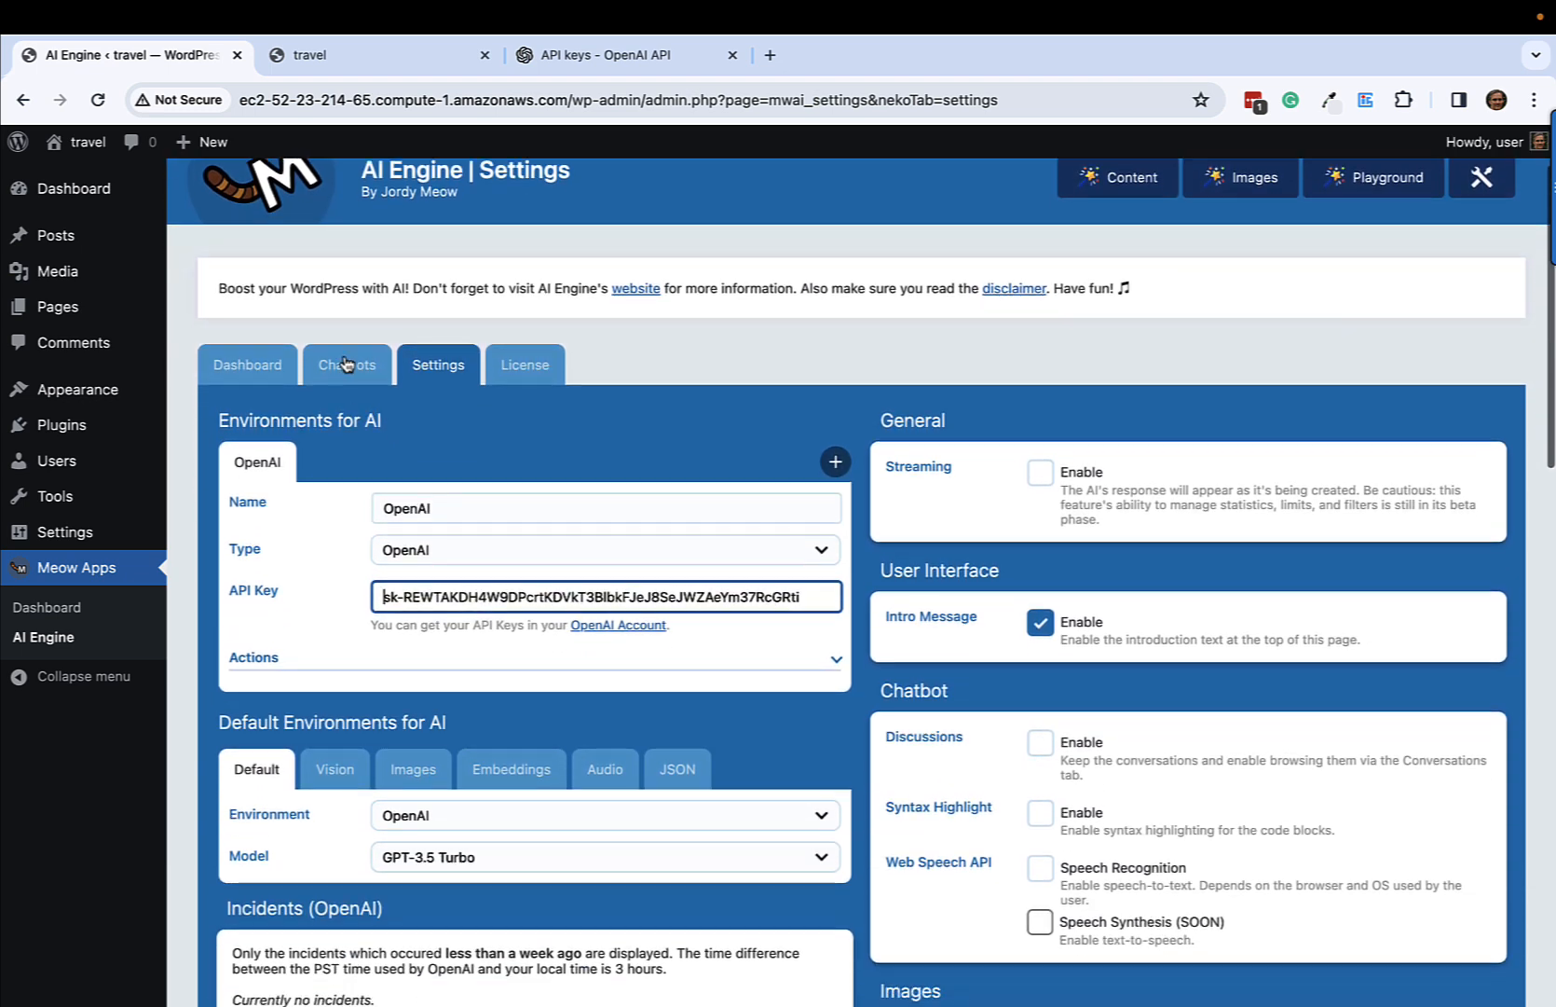
# Step: Return to the chatbot editor and confirm Default is the Site-Wide Chatbot
pyautogui.click(347, 363)
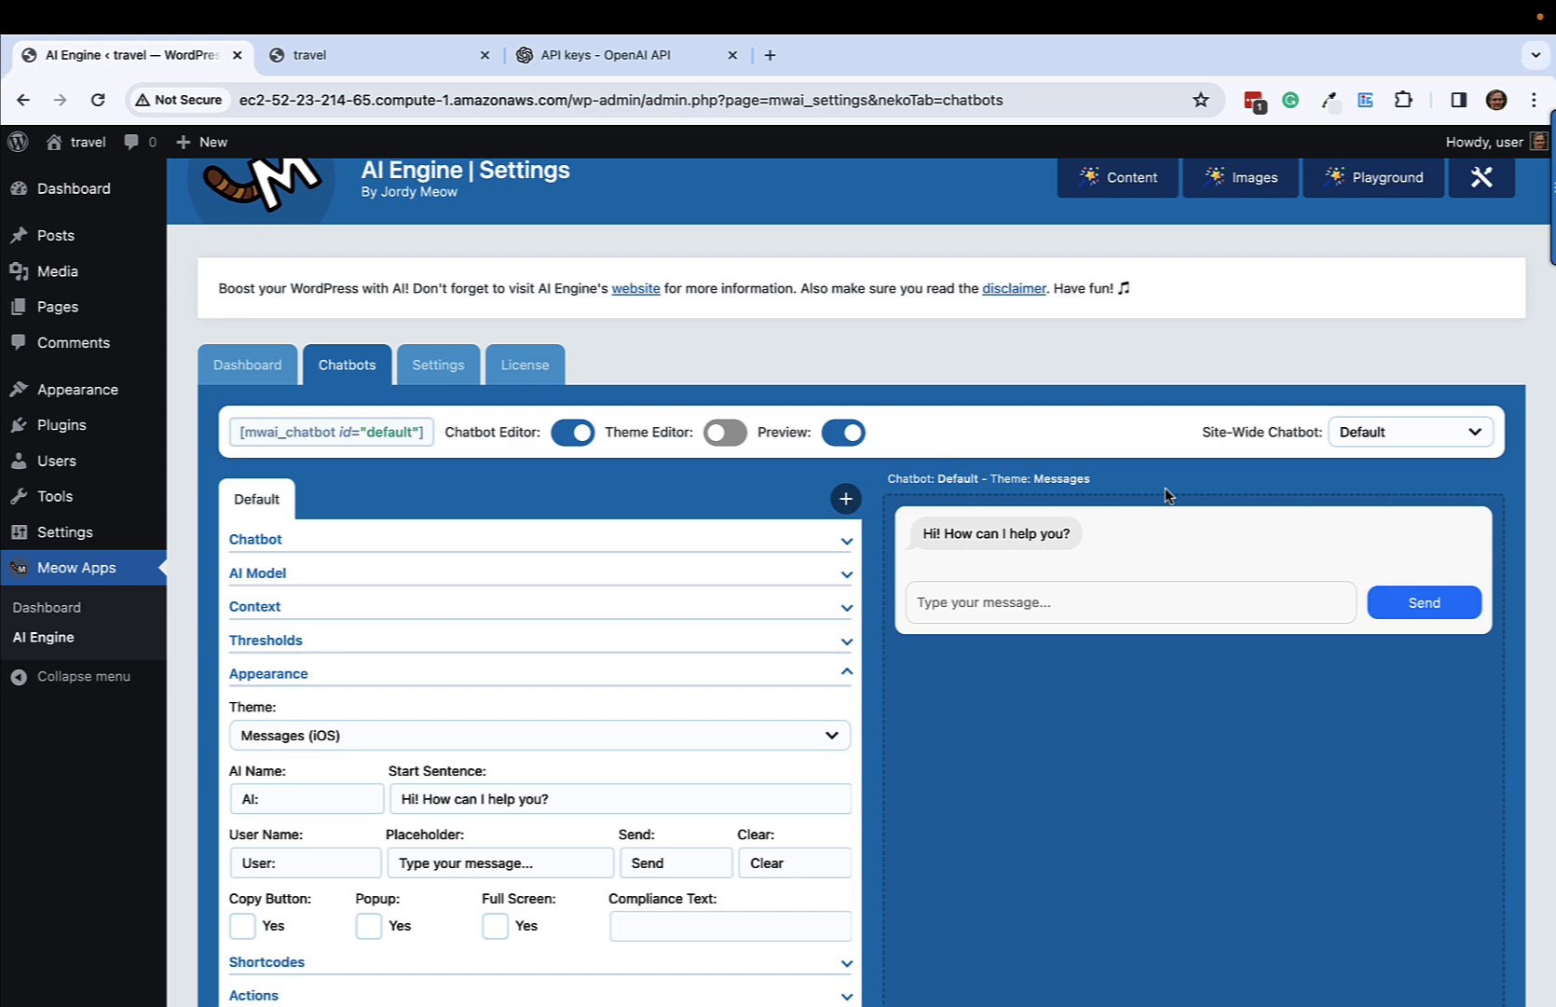
pyautogui.moveTo(866, 554)
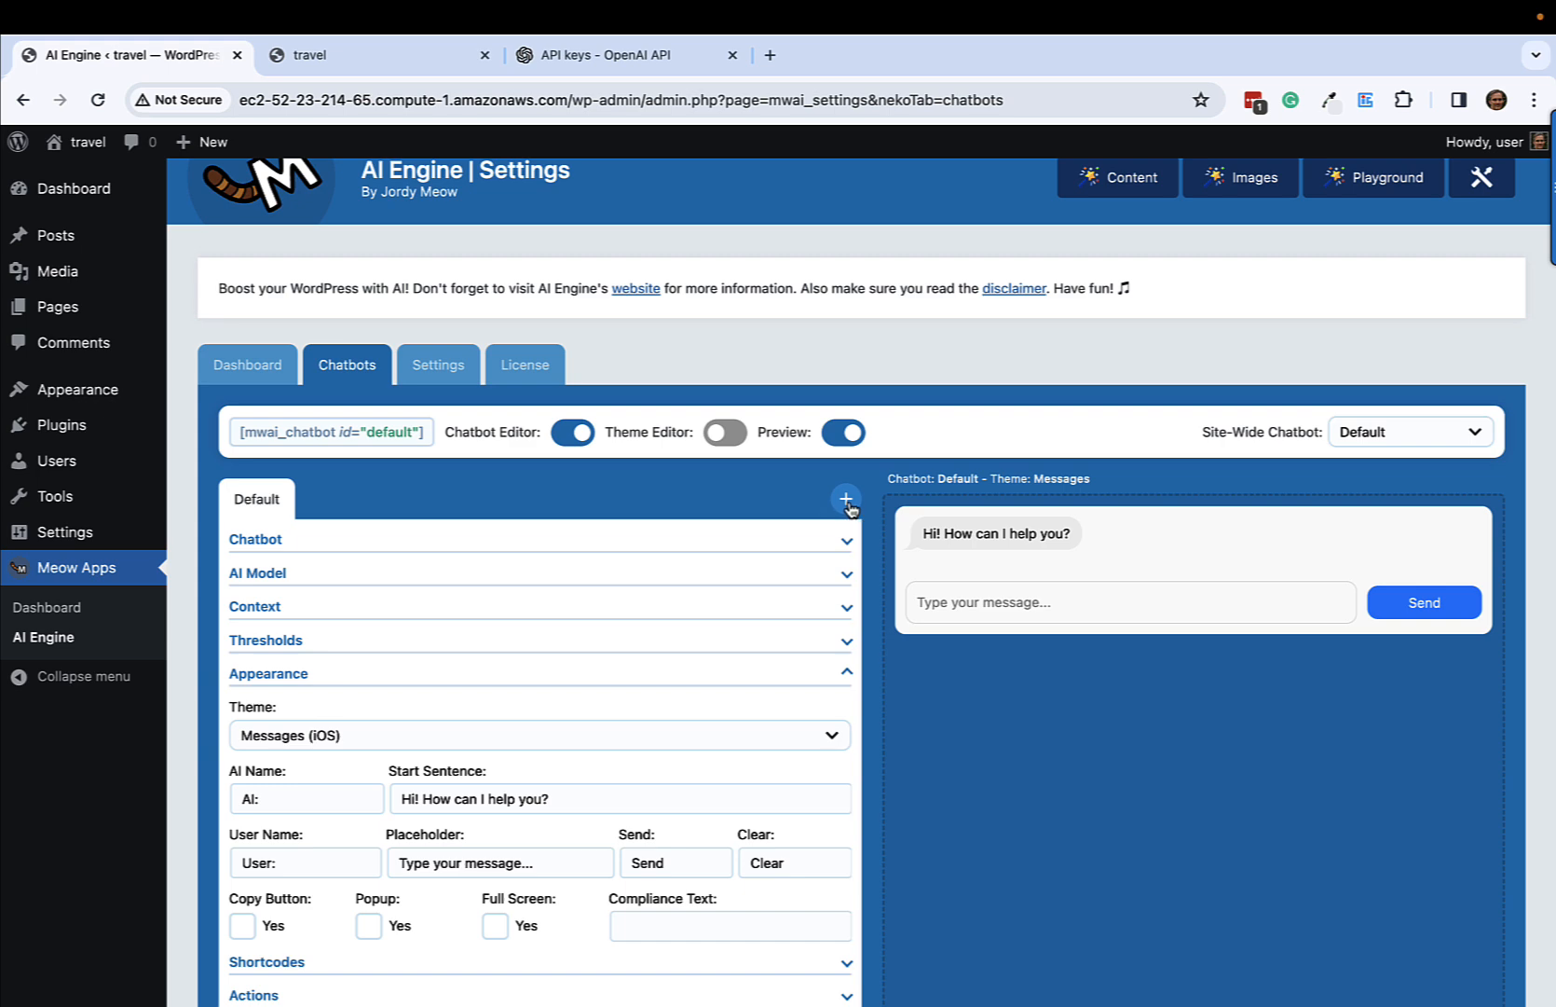
pyautogui.moveTo(736, 464)
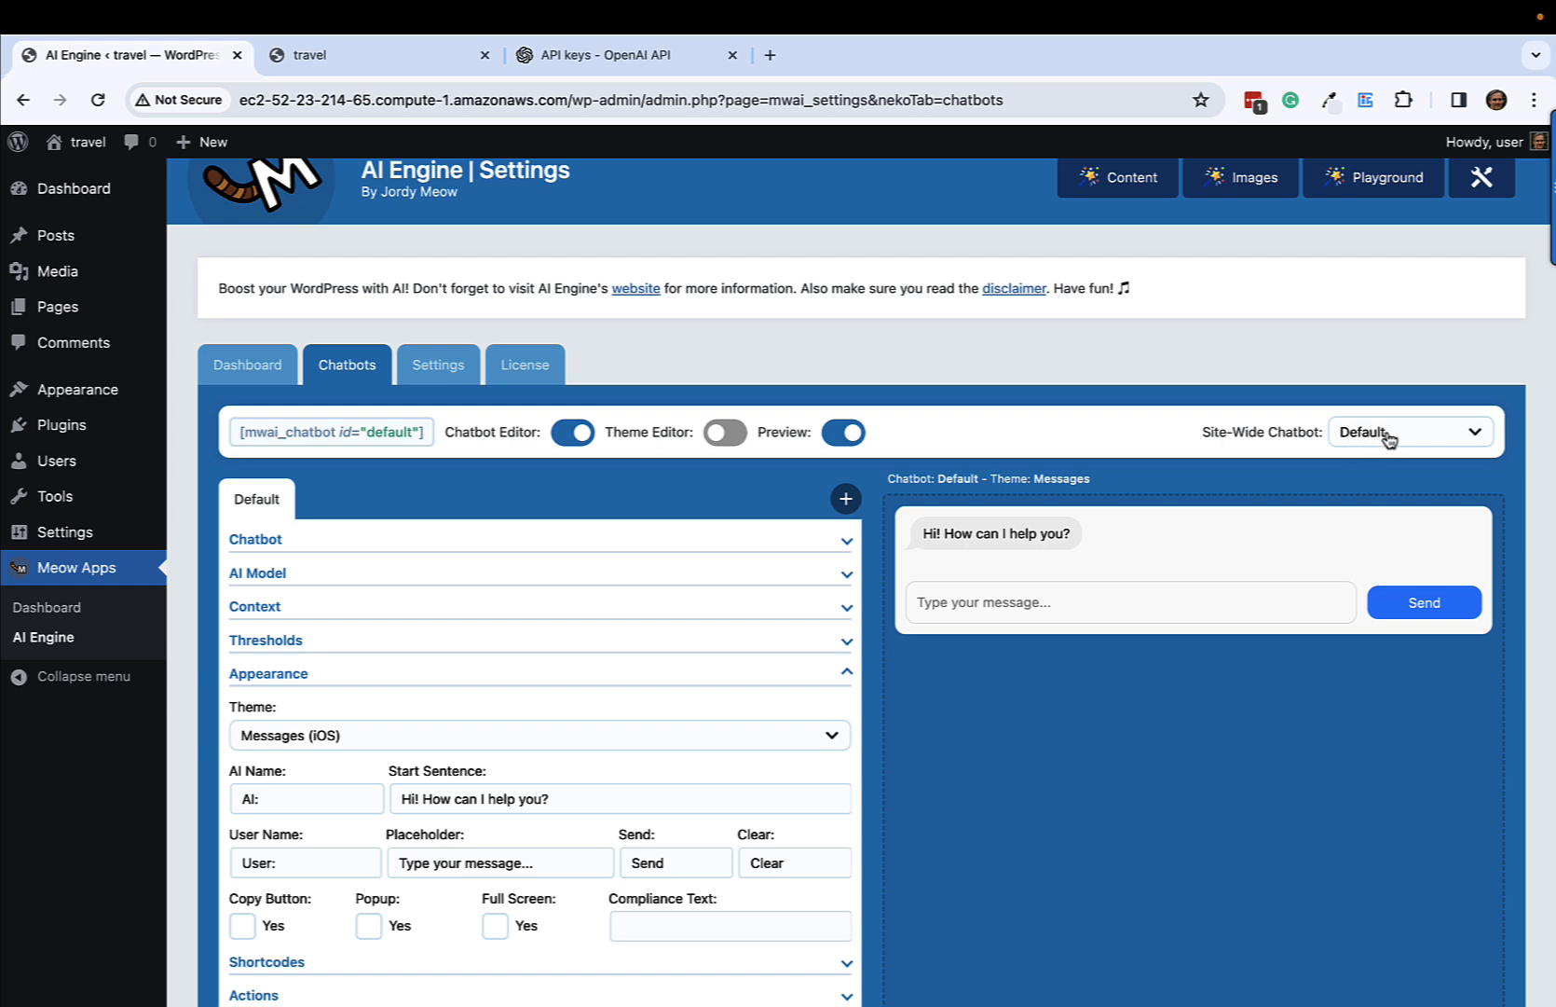
pyautogui.moveTo(978, 676)
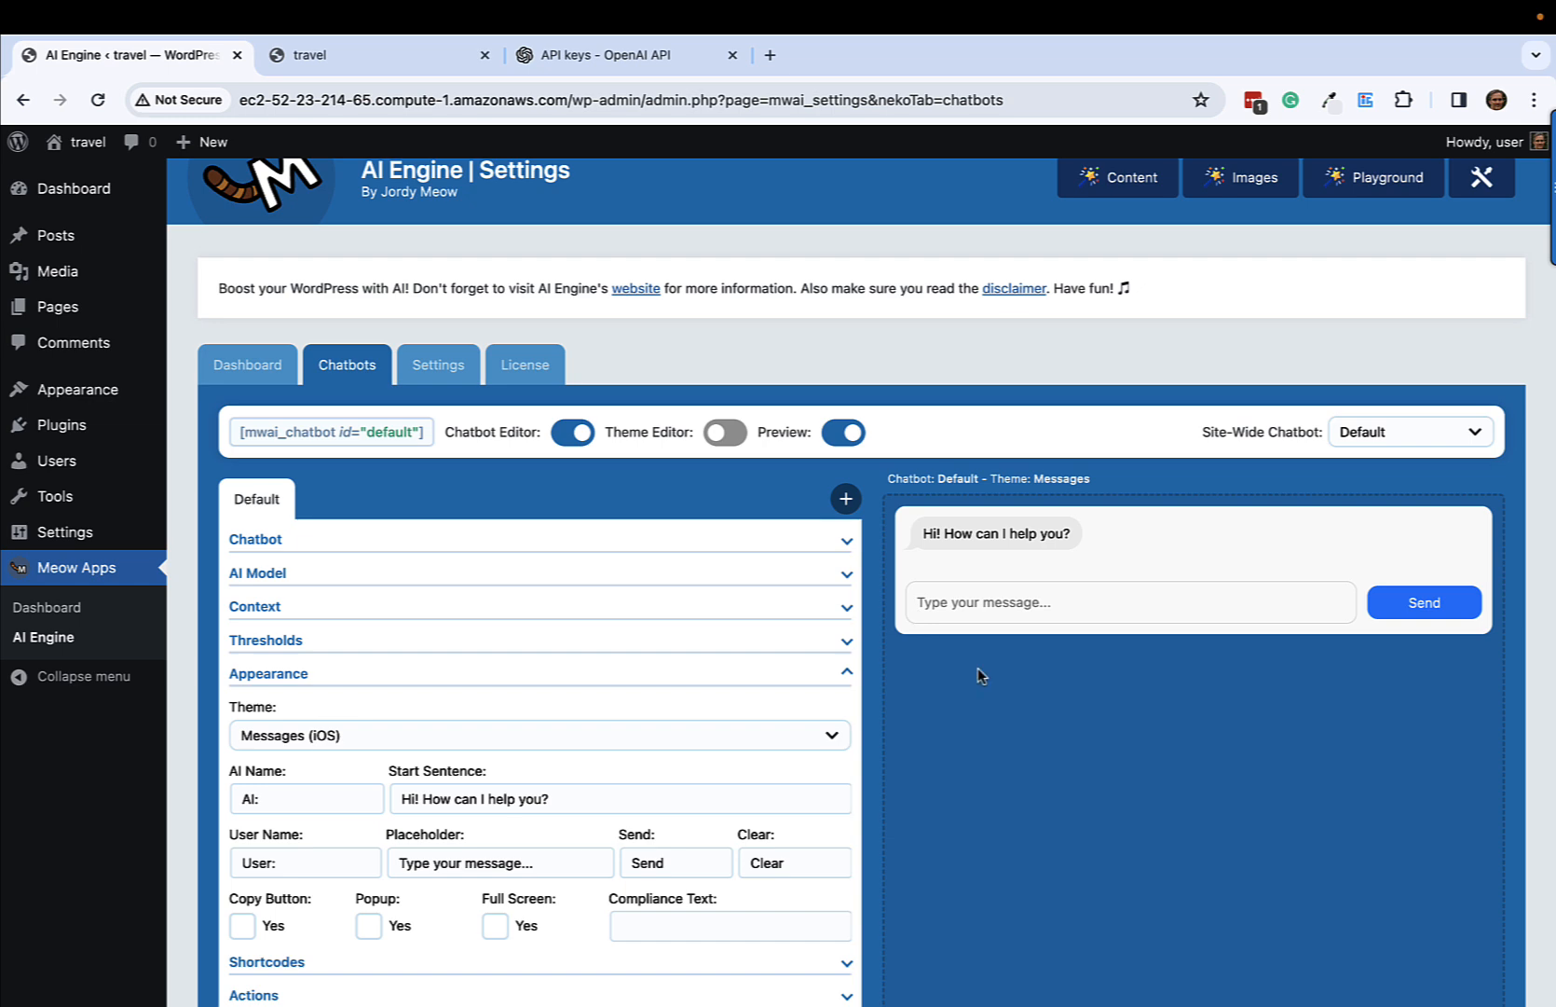
pyautogui.scroll(-3)
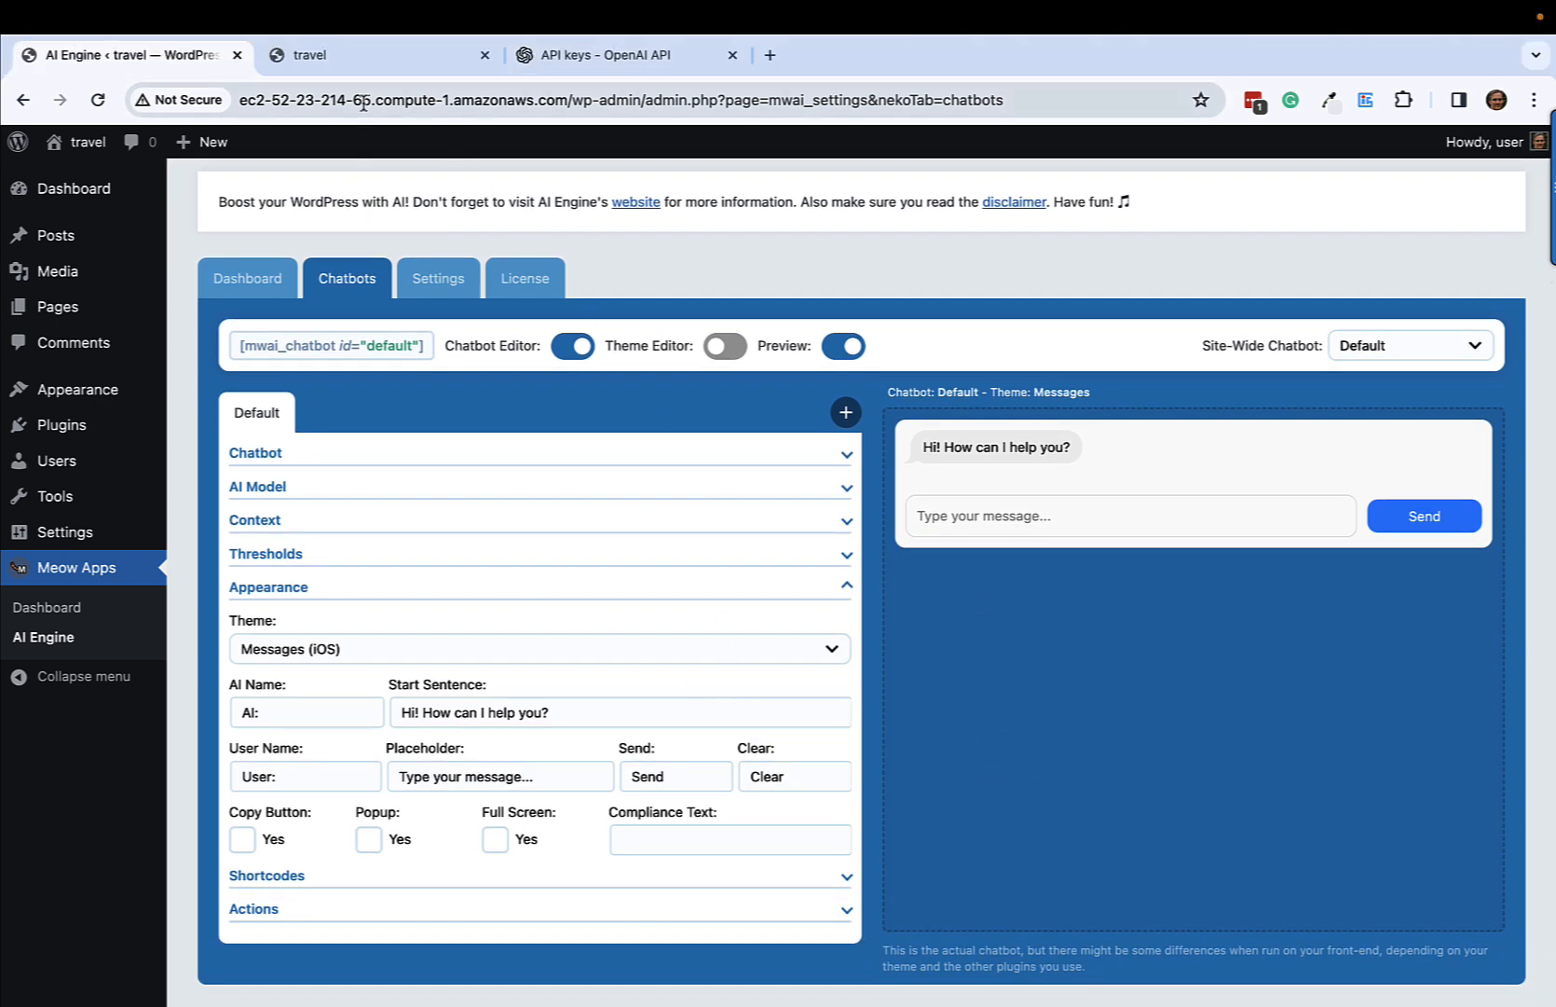
# Step: Reload the live travel homepage and open the site-wide chat bubble
pyautogui.click(381, 54)
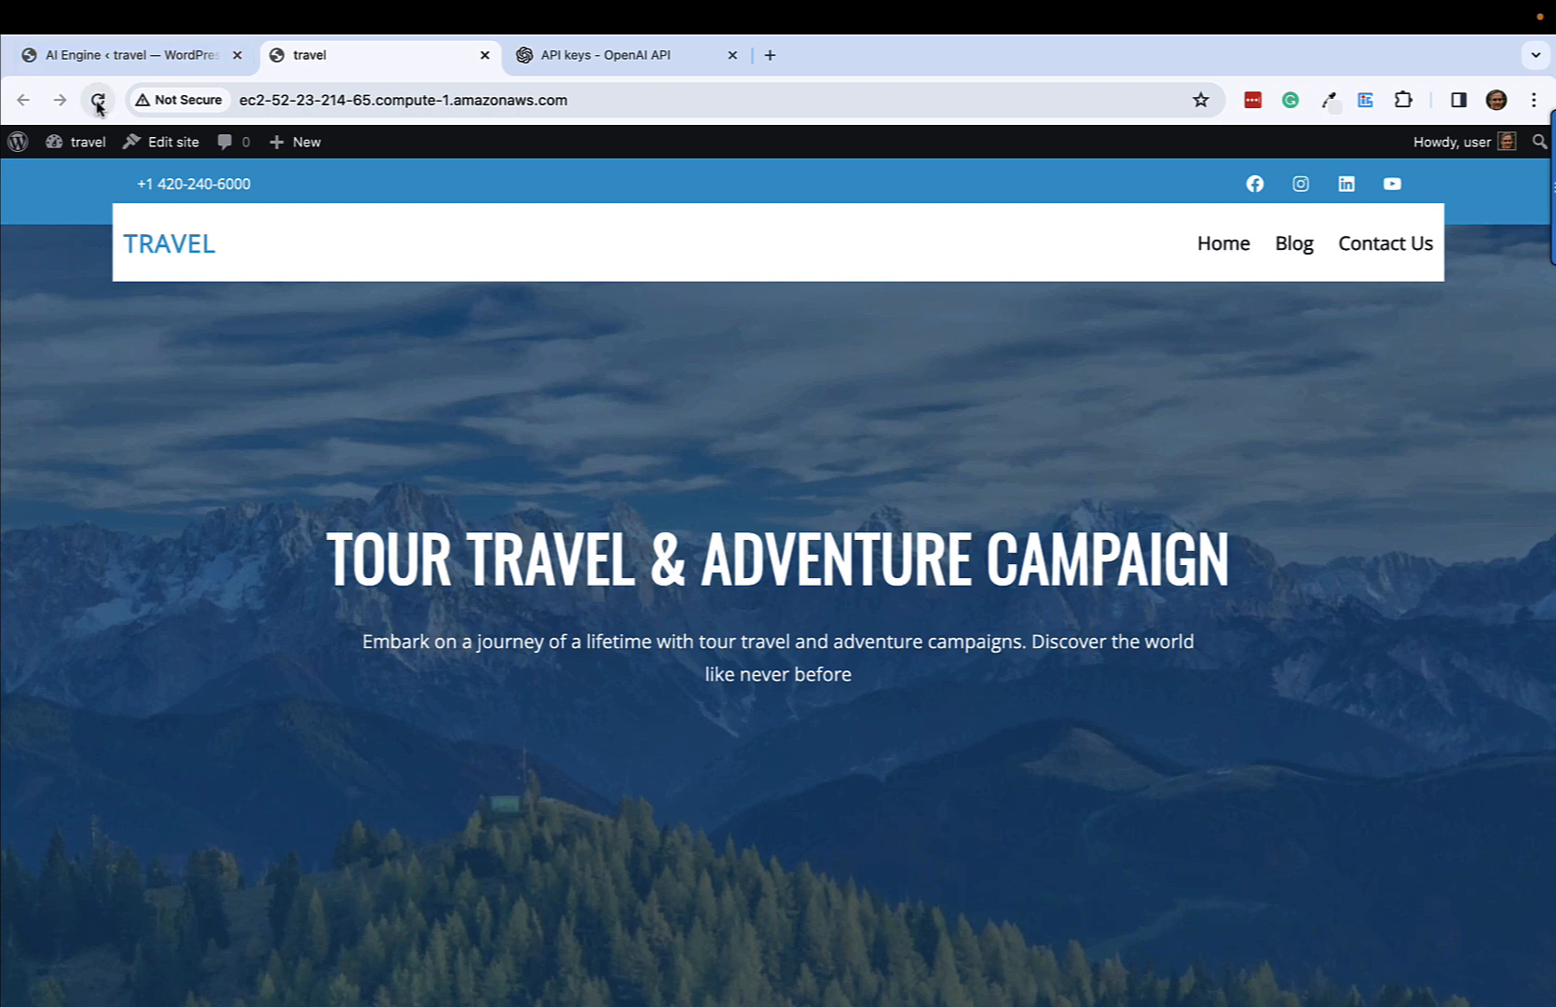
pyautogui.click(97, 99)
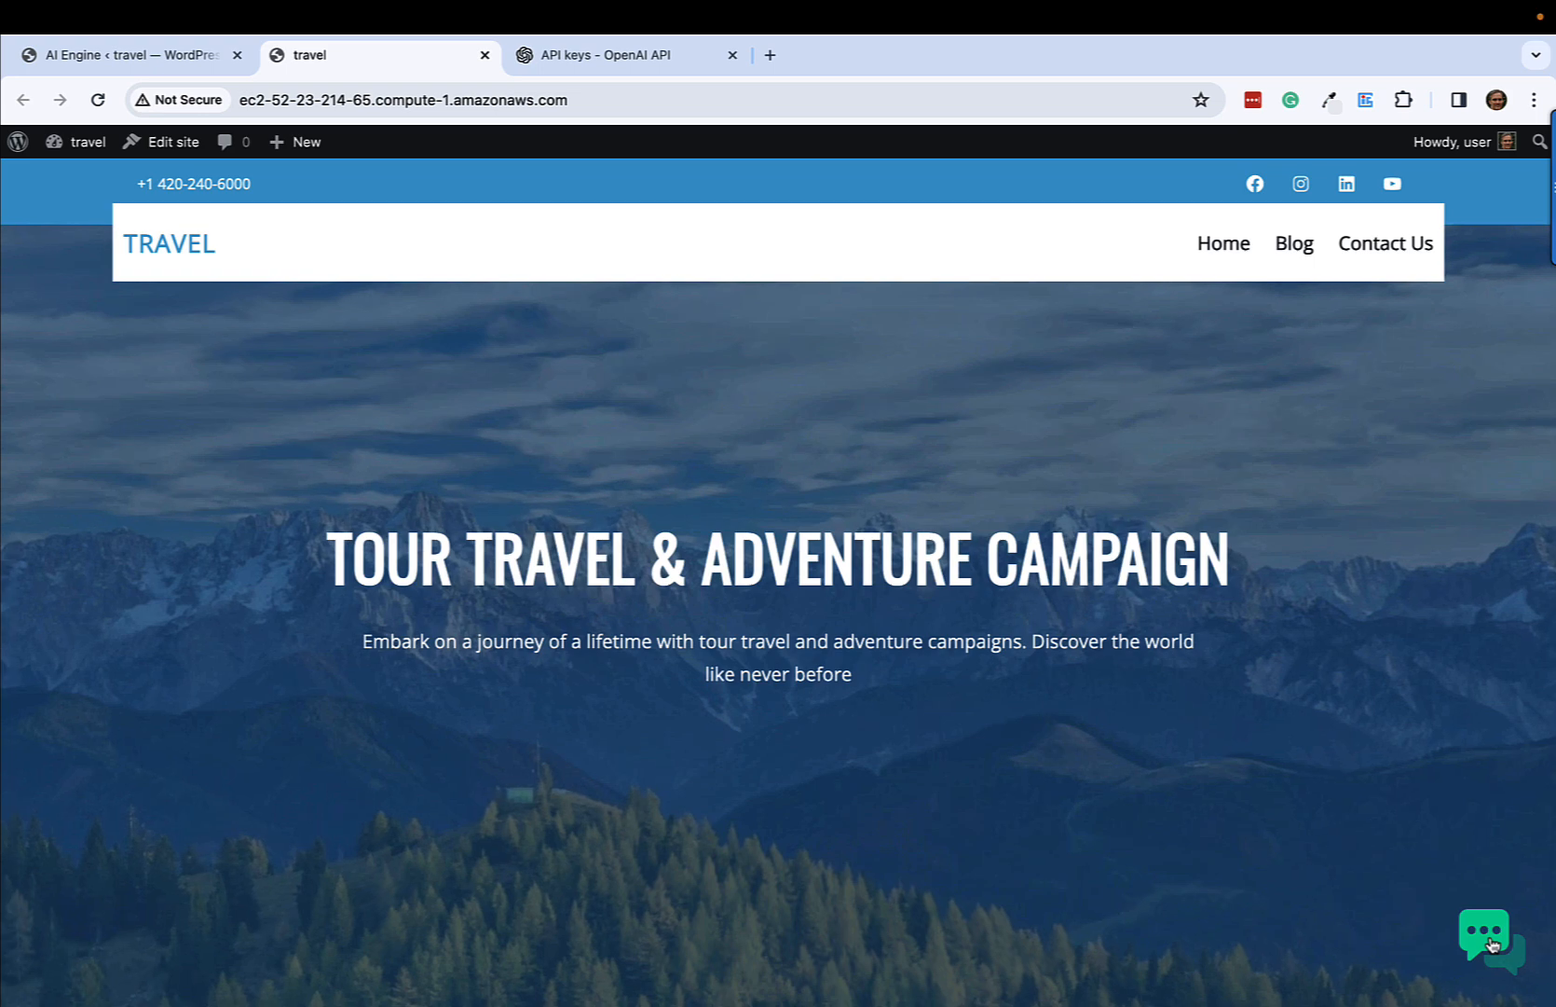
pyautogui.click(1500, 938)
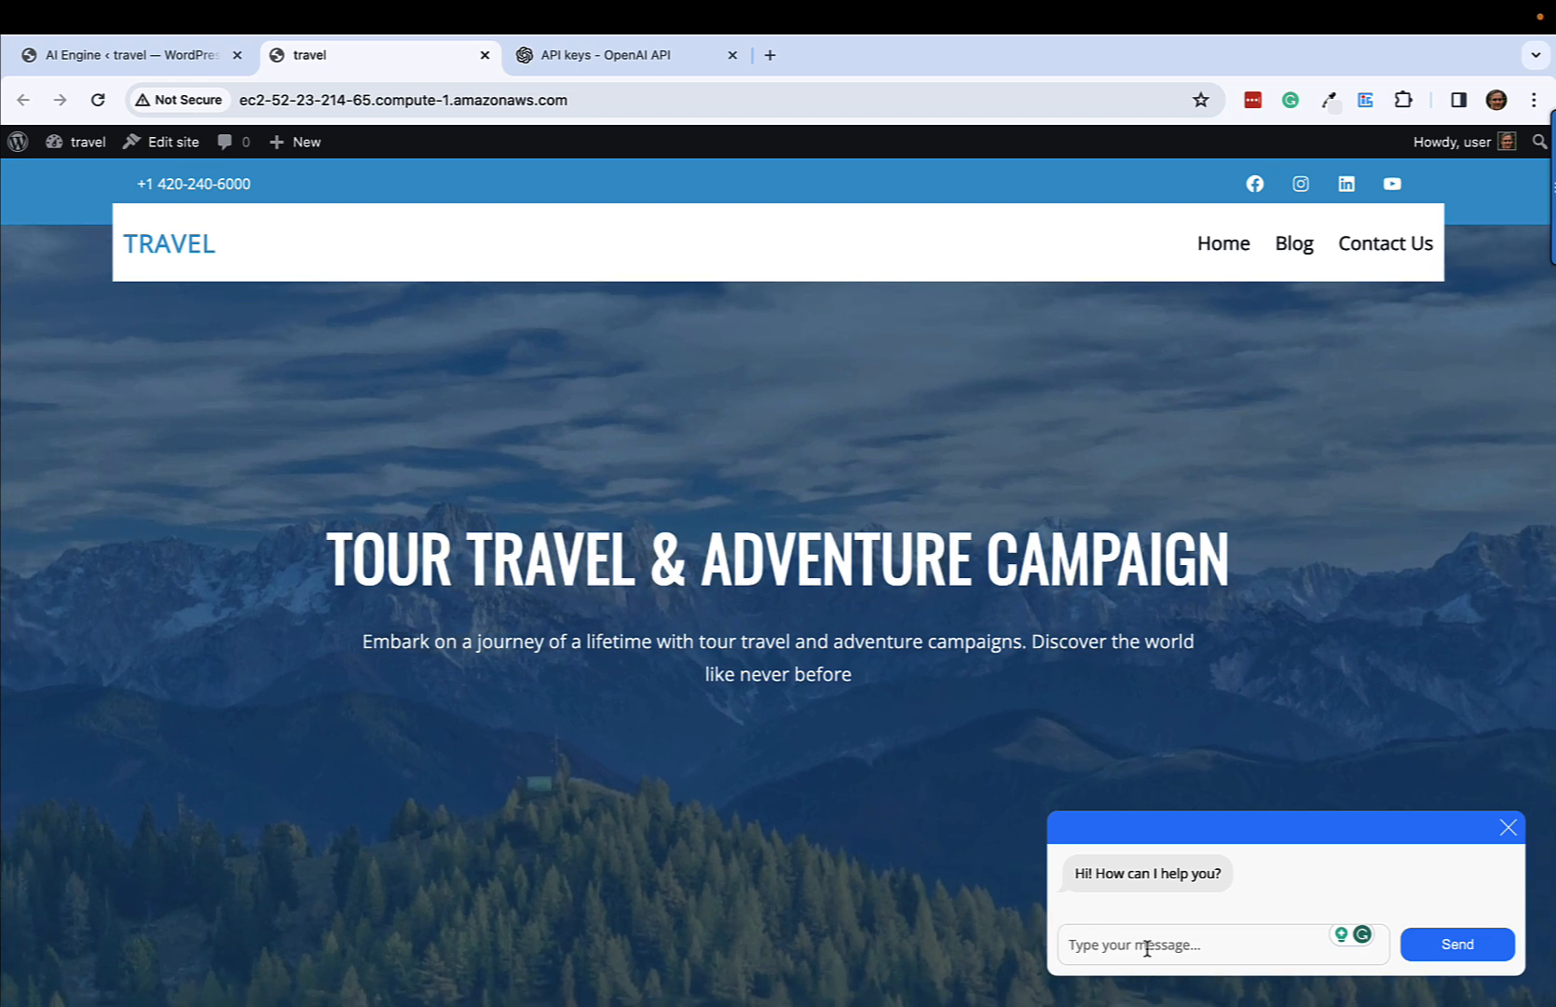
# Step: Draft the question 'What can I do in Banff in the summer? I like to hike' in the chat box
pyautogui.write('Waht')
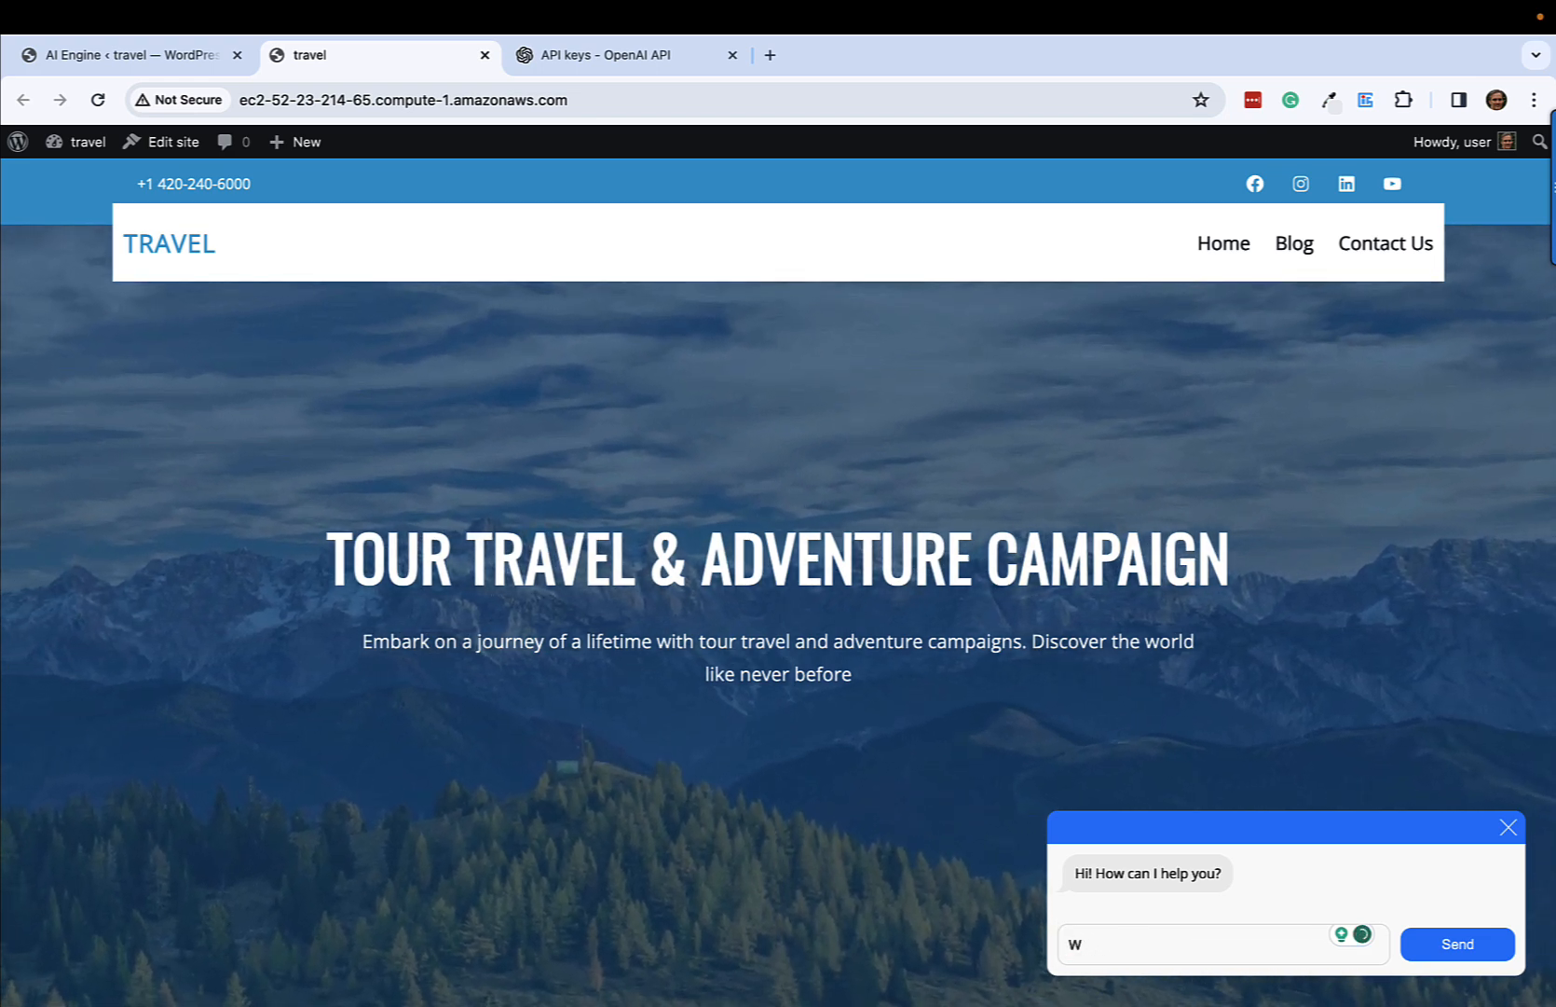
pyautogui.write('What can Id o')
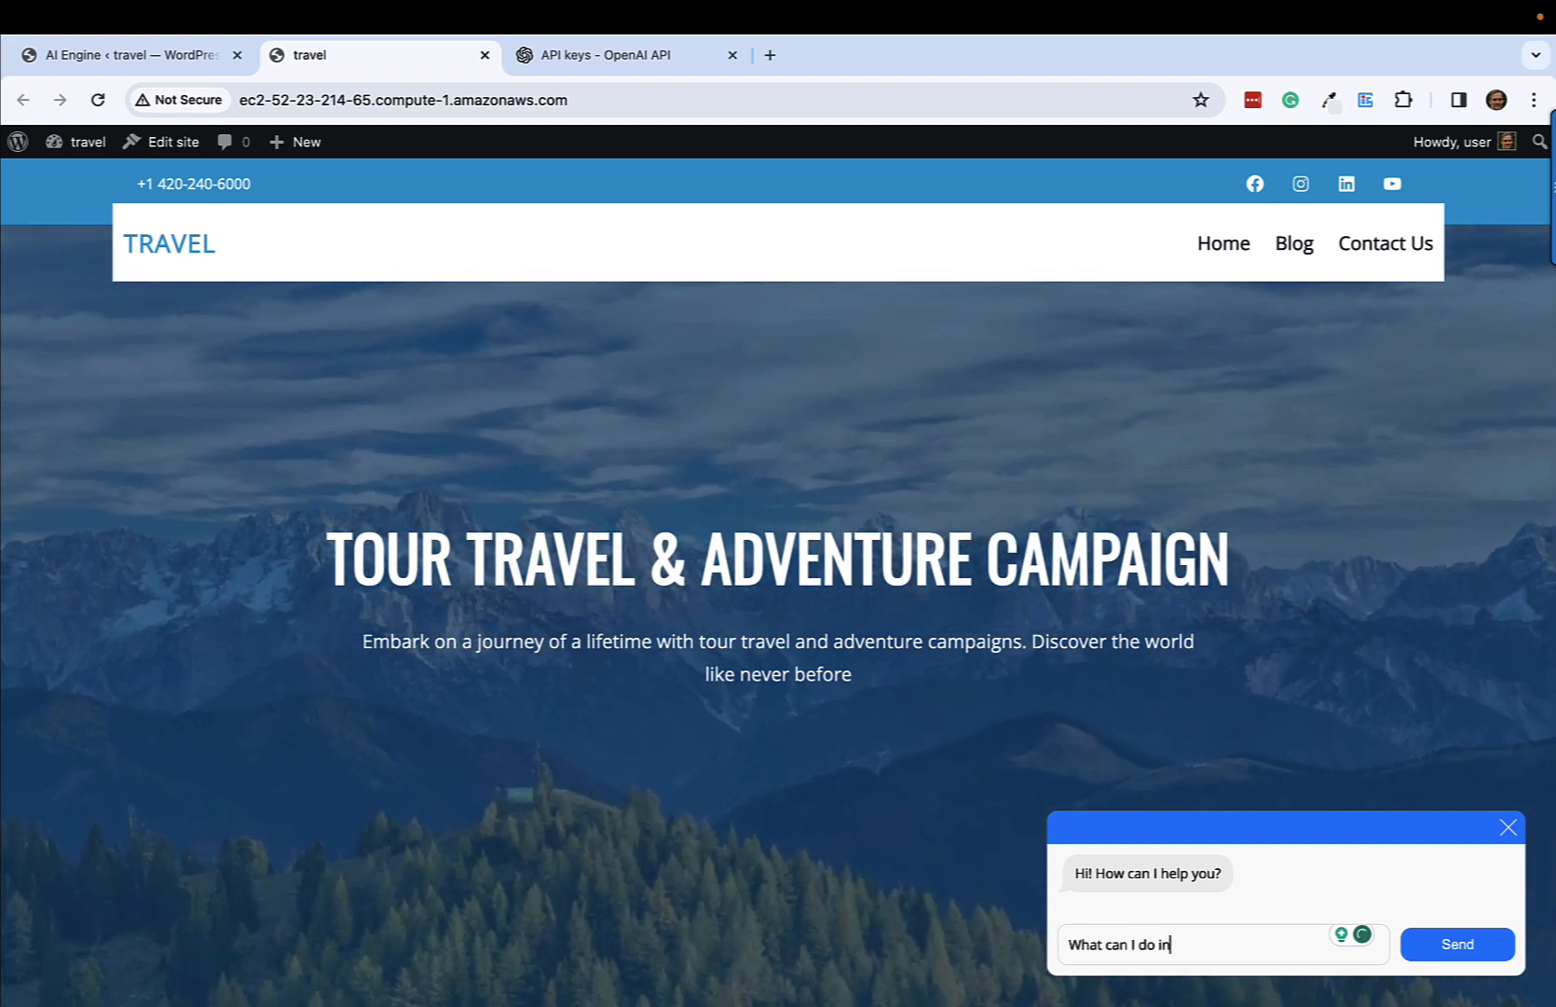
pyautogui.write('Banff')
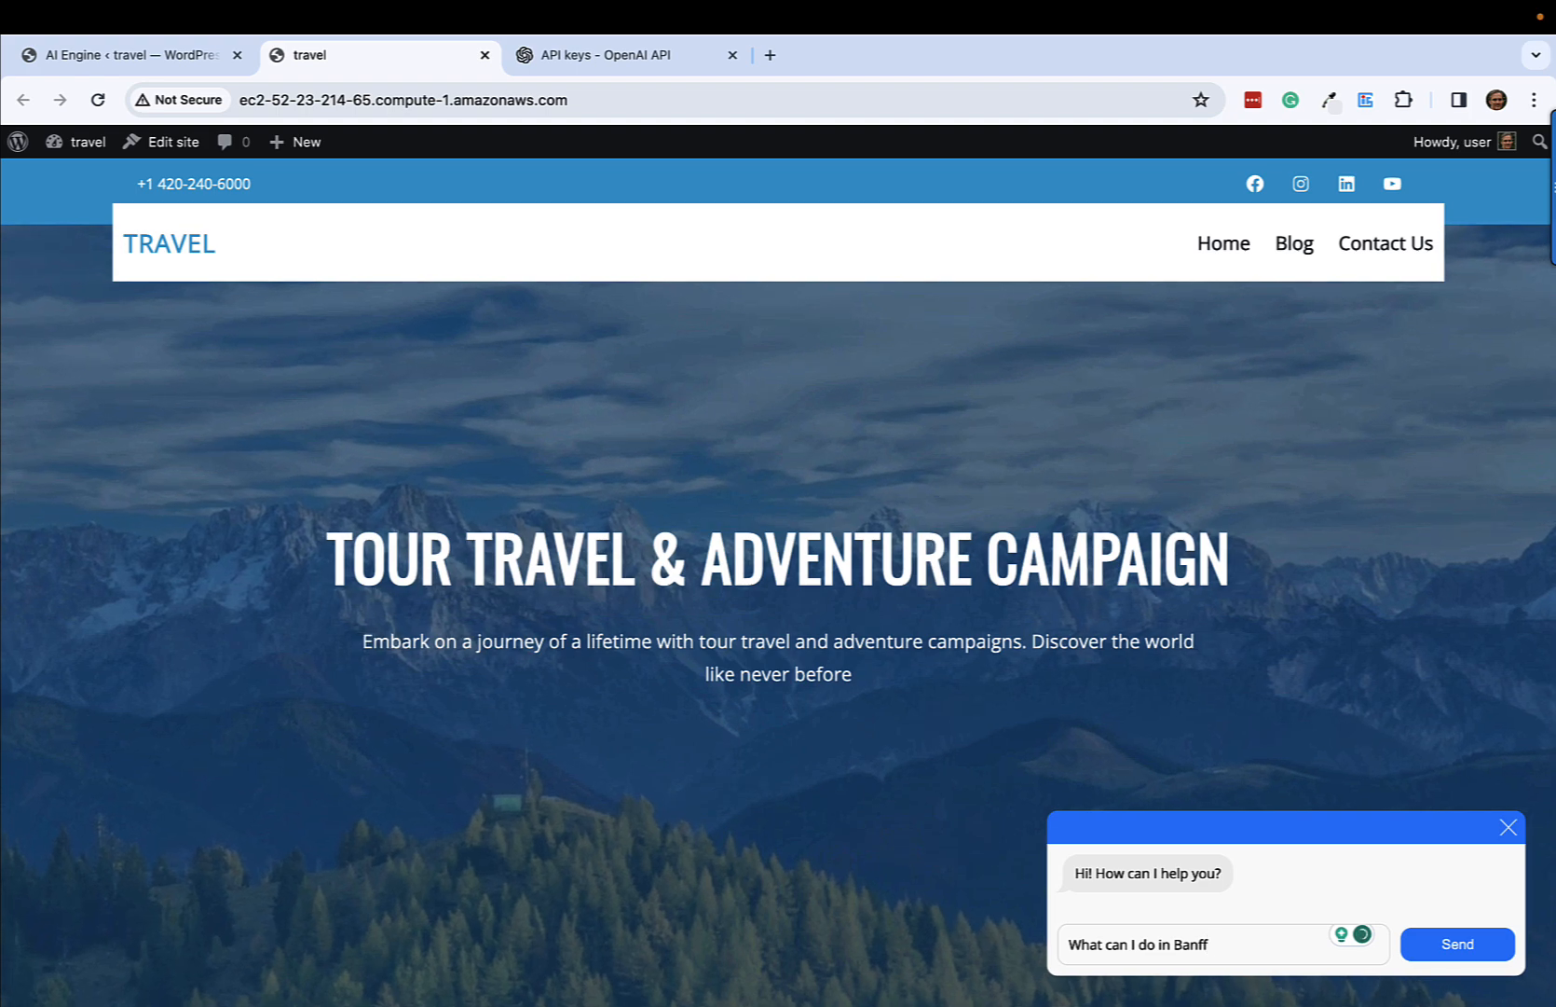
pyautogui.write('in the summer')
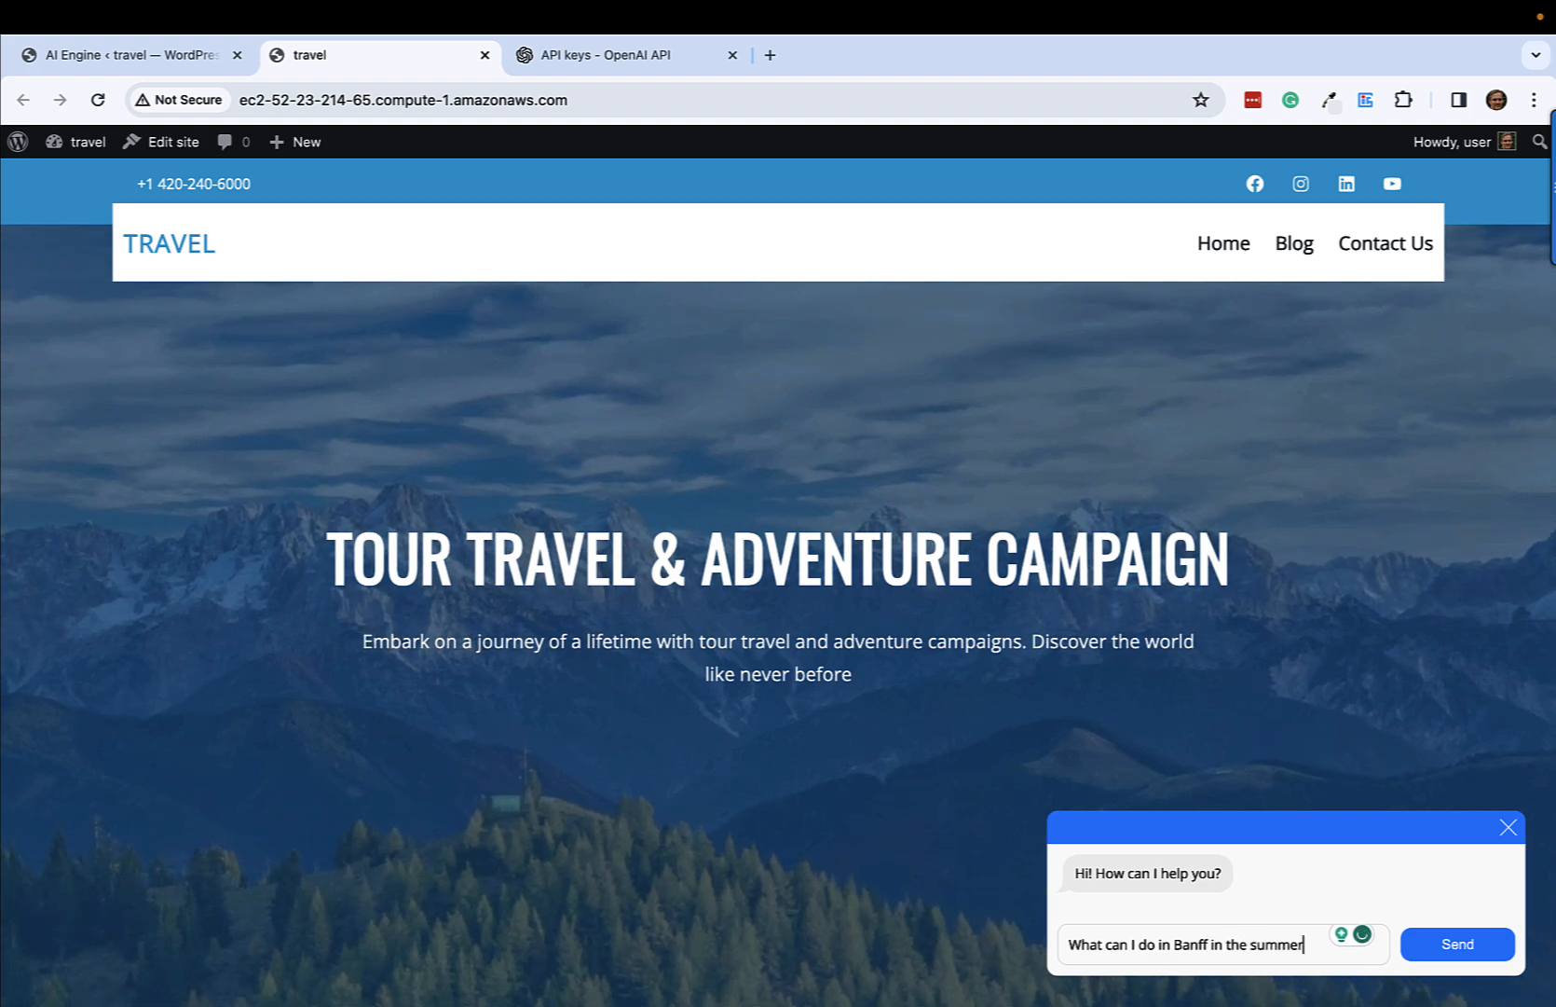
pyautogui.write('? I like to')
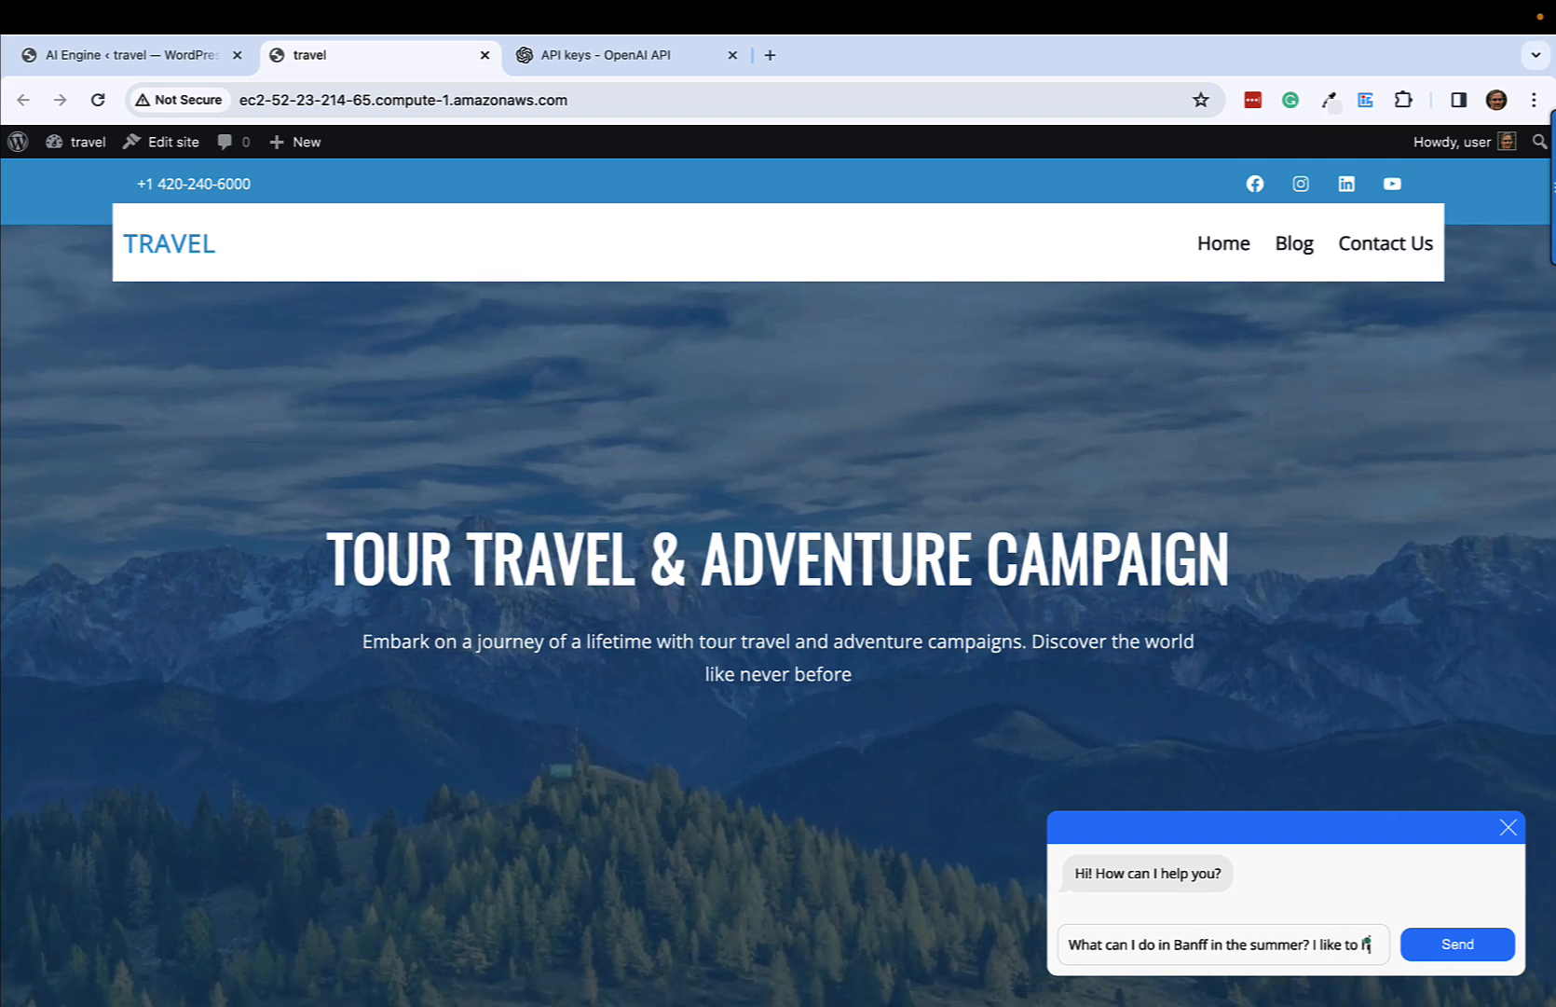
pyautogui.write('hike')
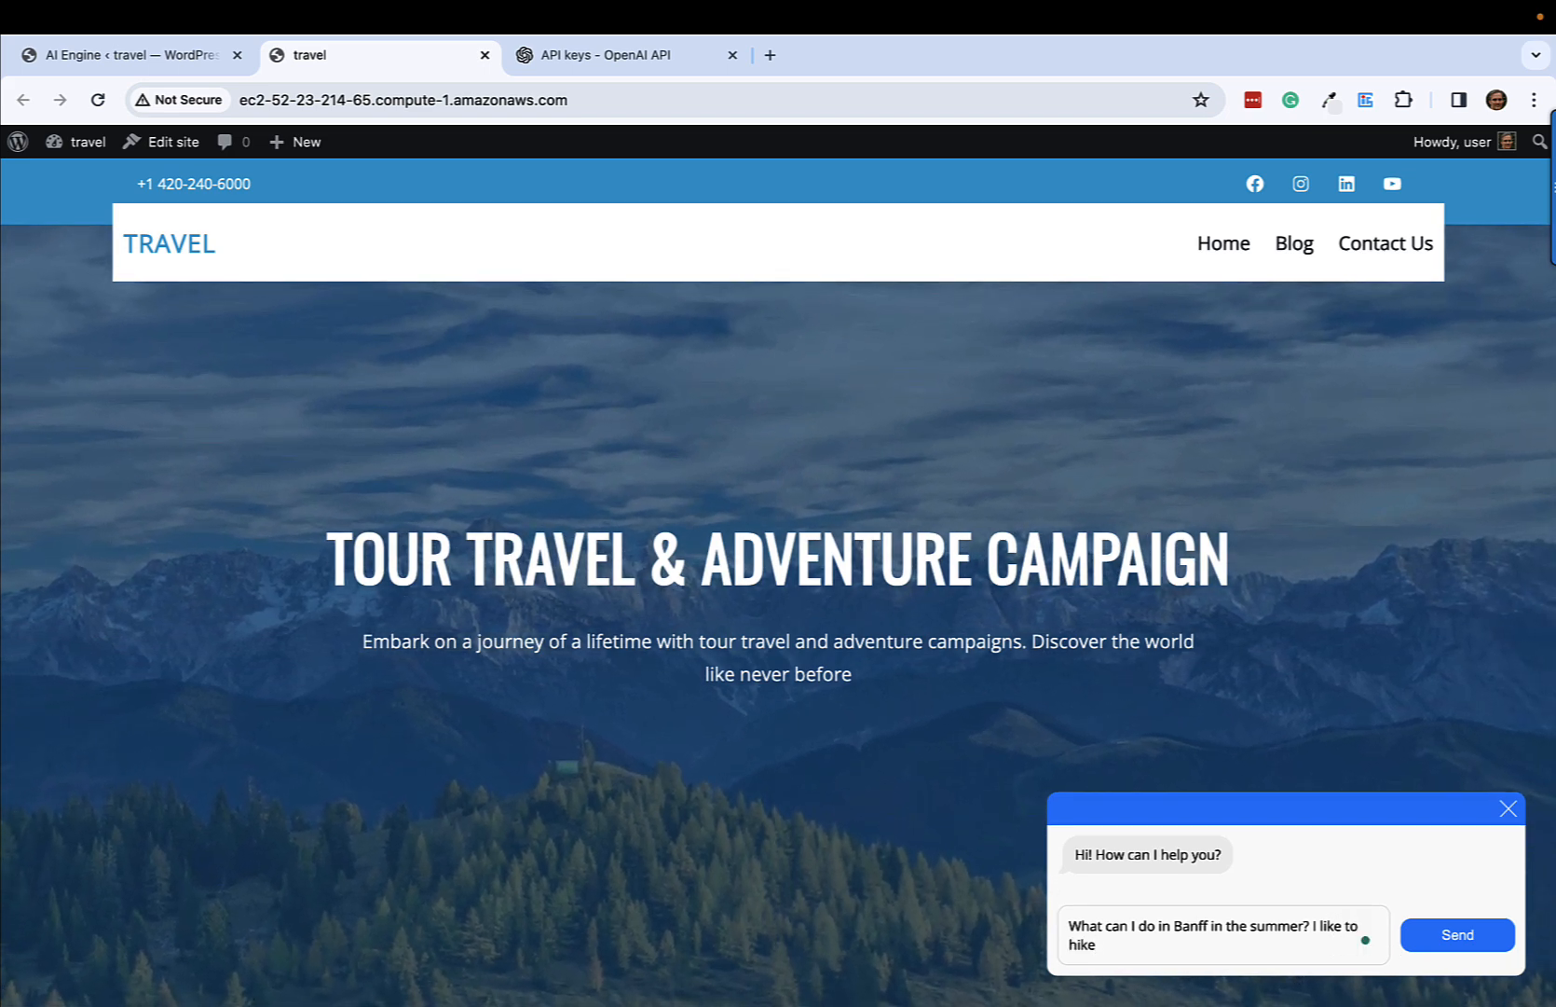
# Step: Send the Banff hiking question and read the chatbot's family-friendly trail recommendations
pyautogui.click(1457, 934)
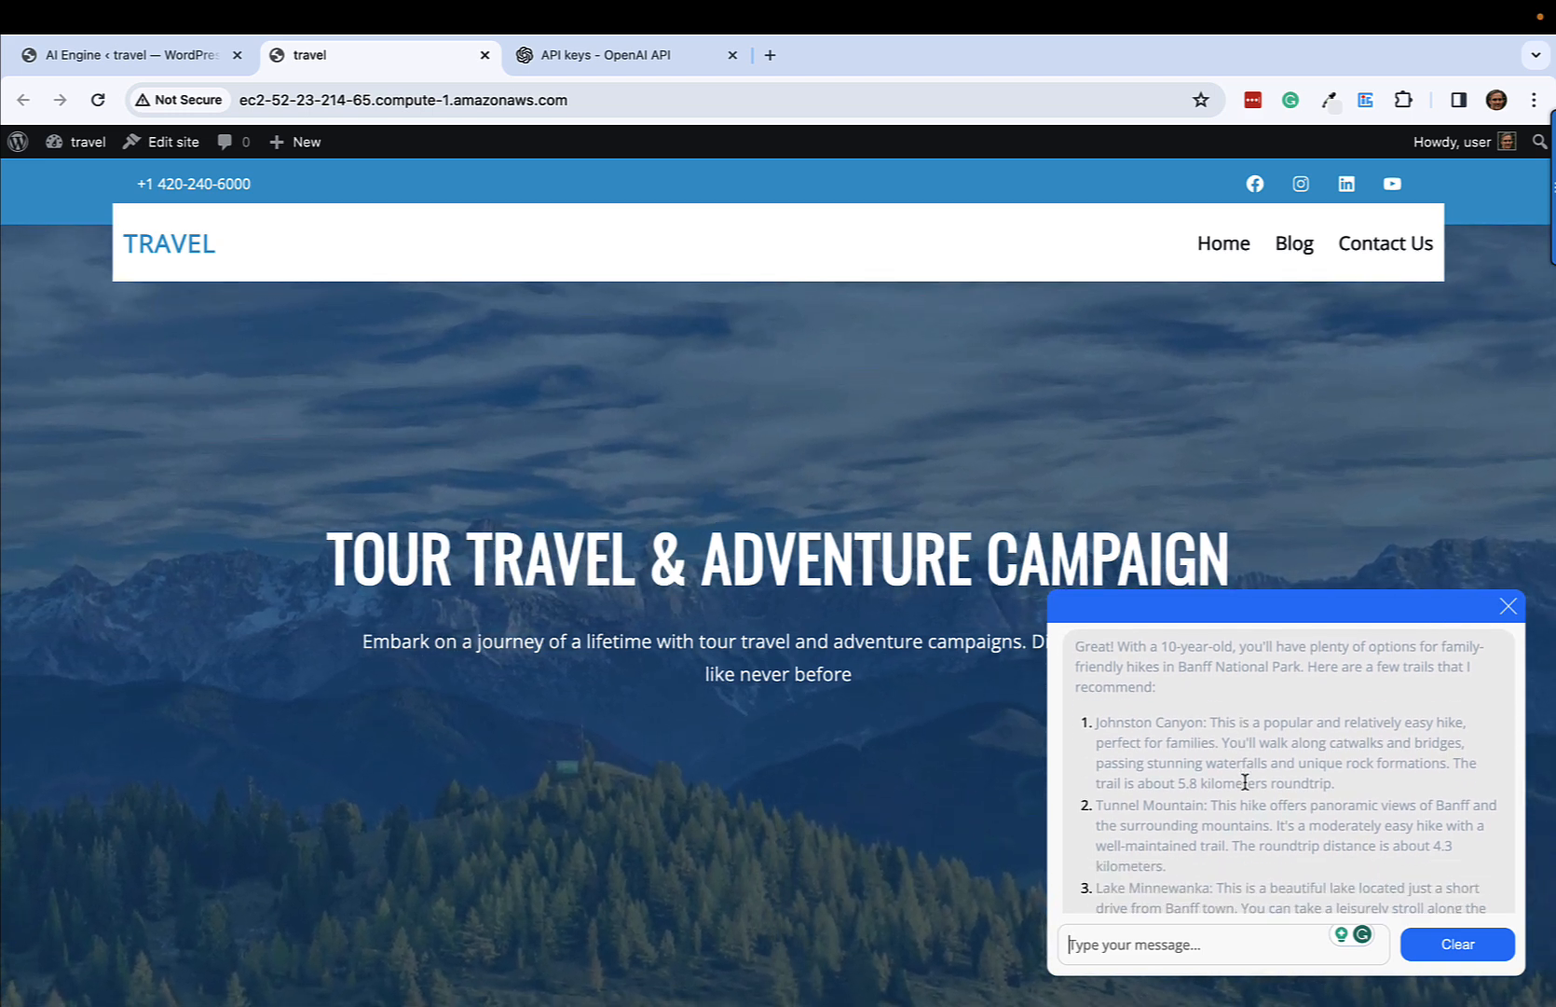
pyautogui.scroll(-3)
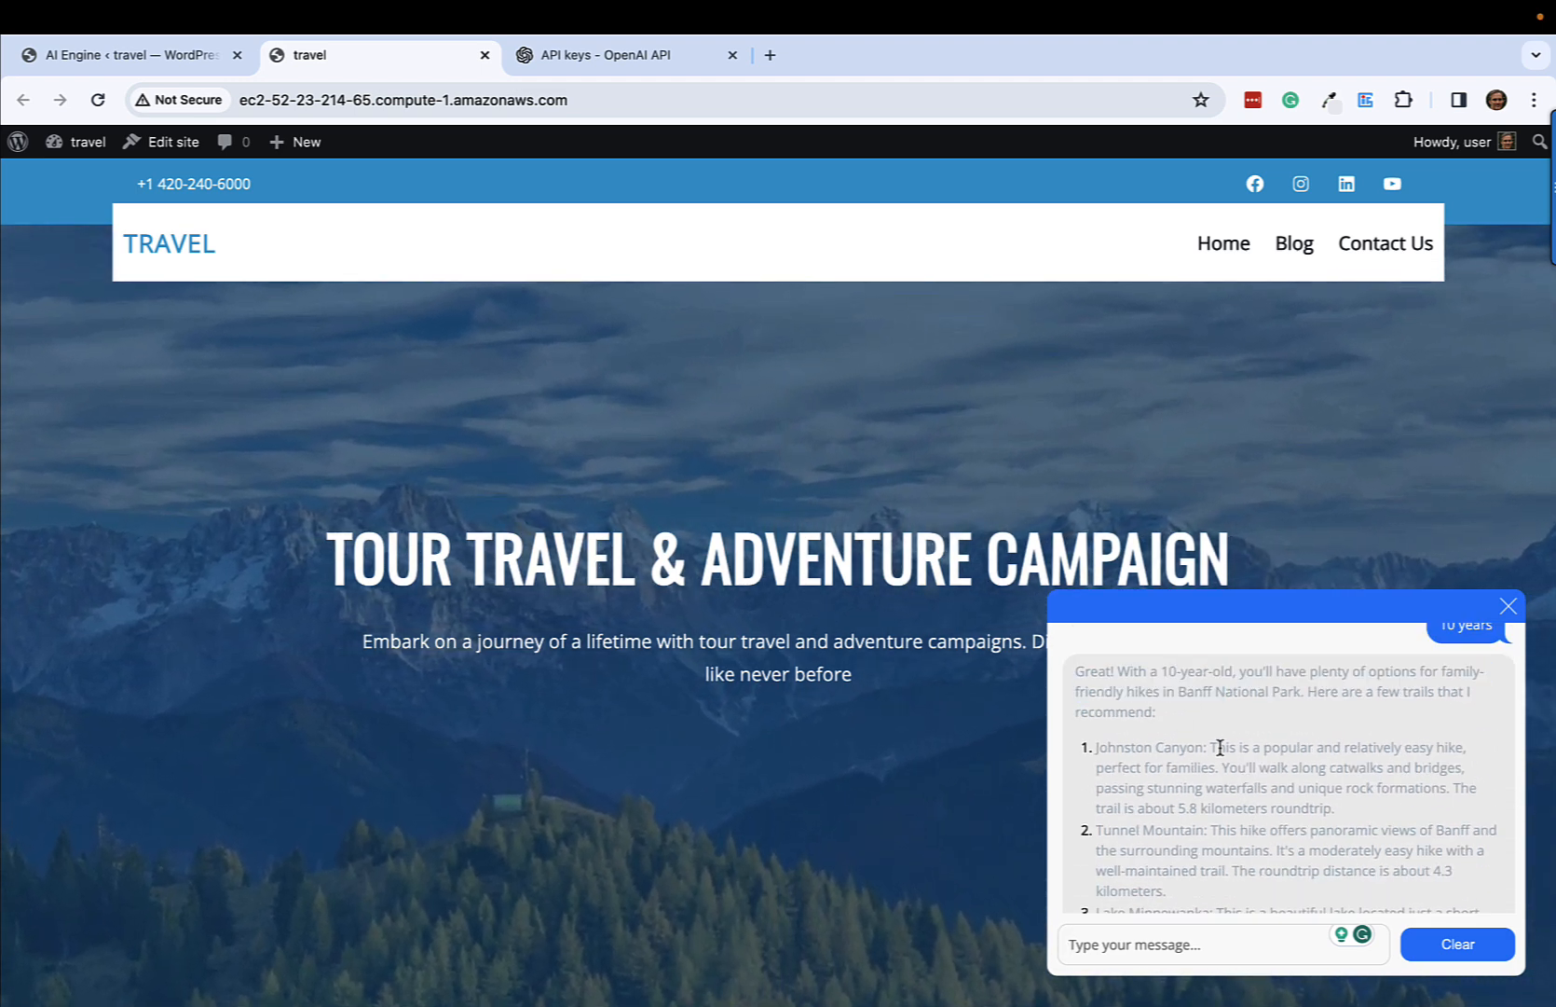
pyautogui.scroll(-3)
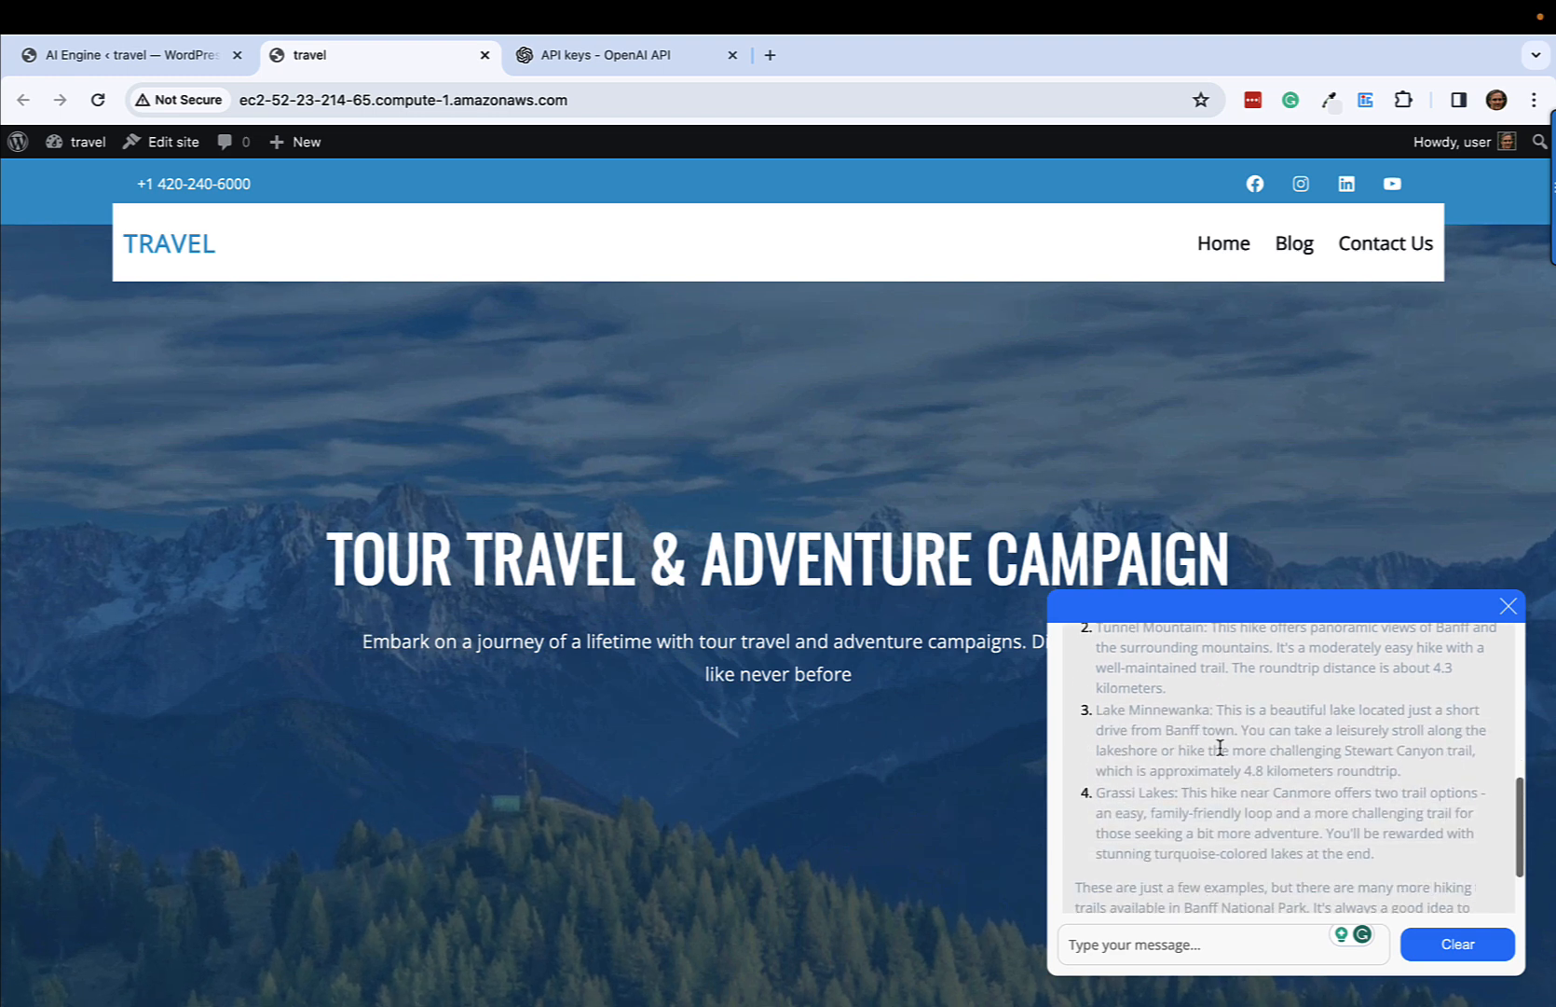